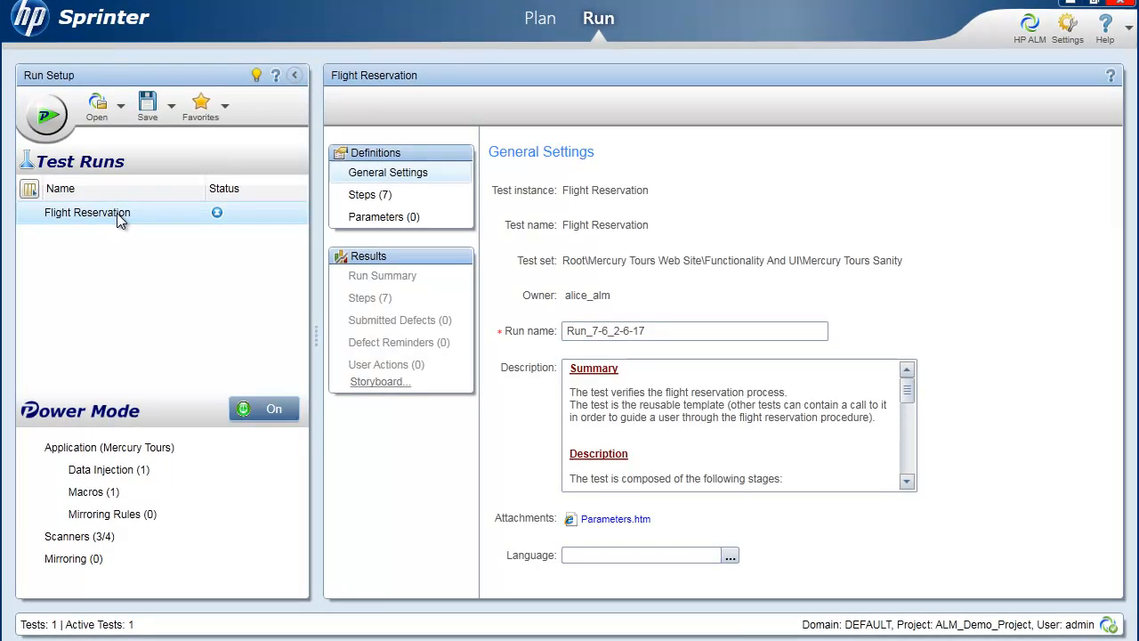
mouse_move(151, 341)
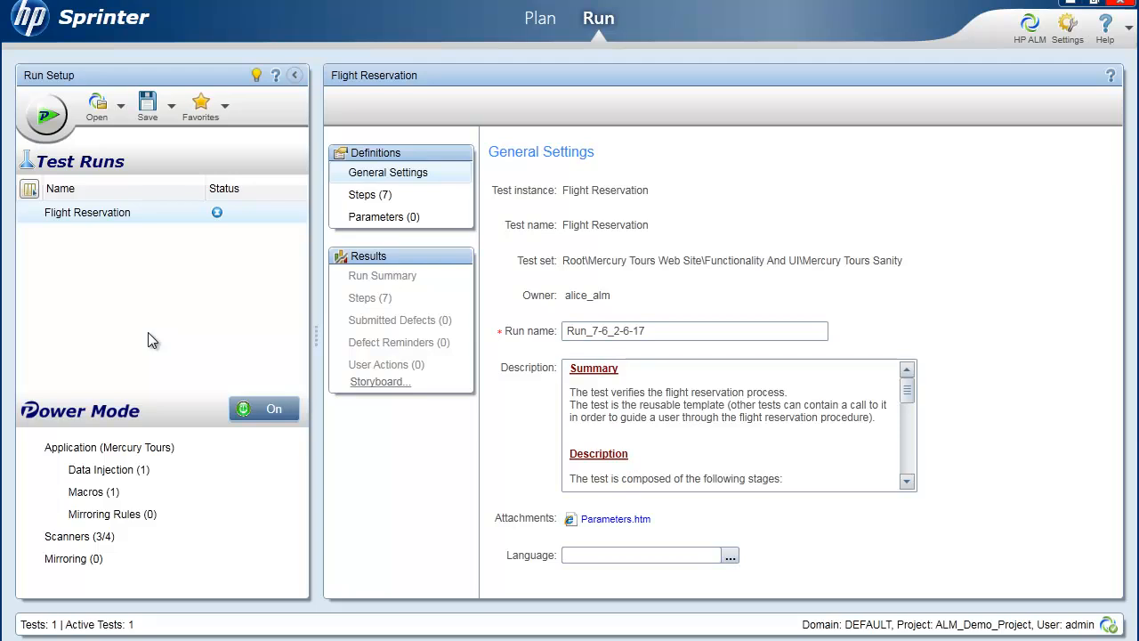
mouse_move(131, 165)
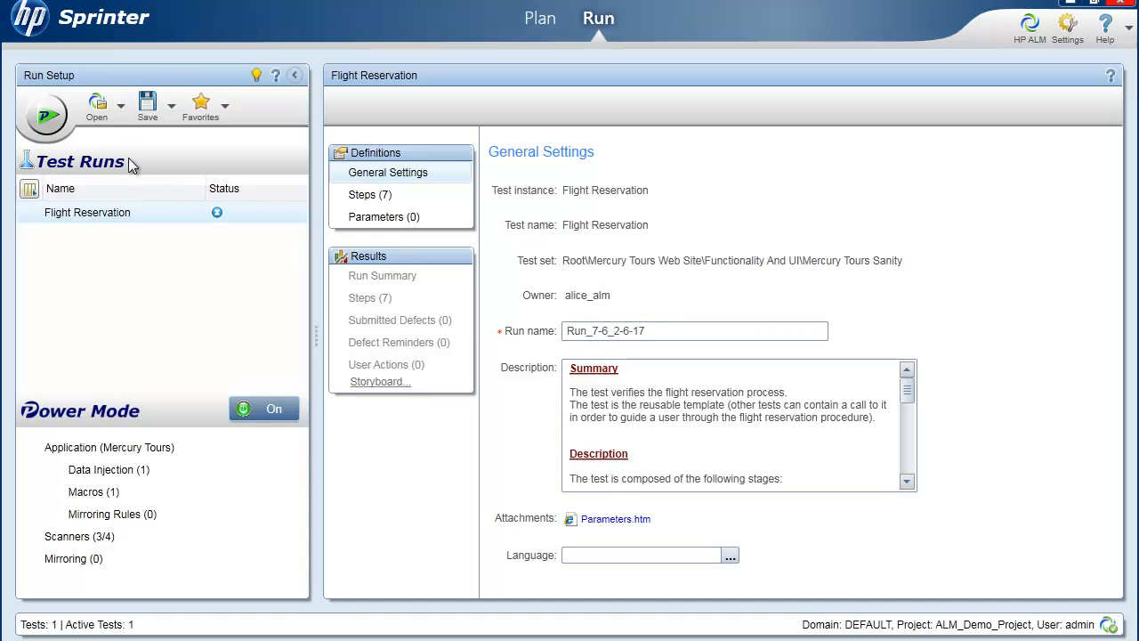
mouse_move(309, 237)
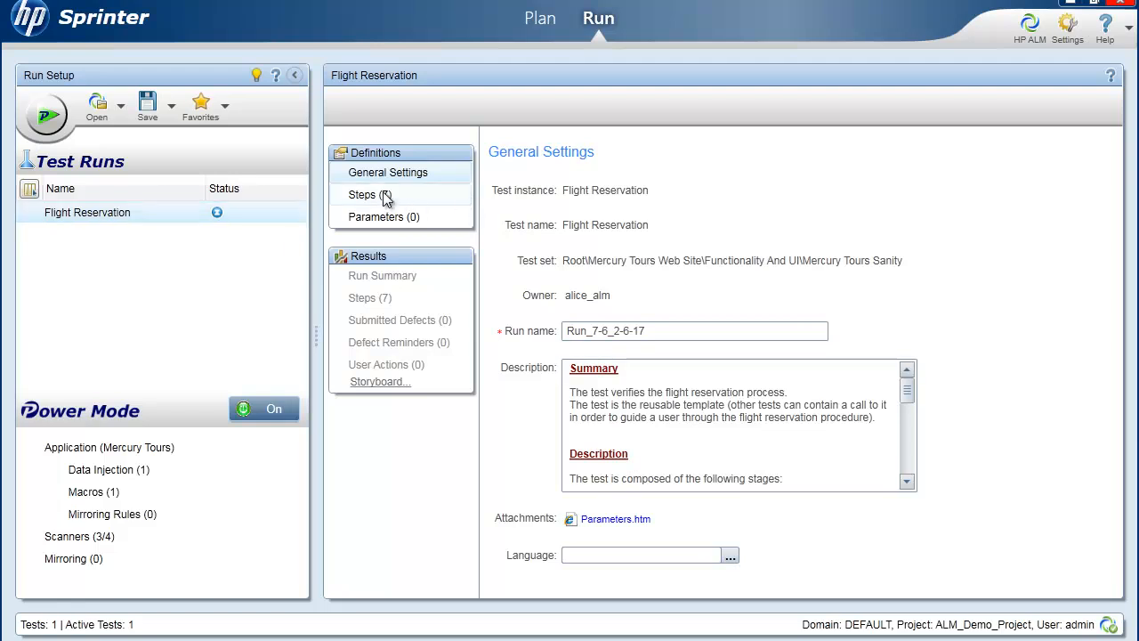
- Show the Flight Reservation run's step table with descriptions and expected results
click(362, 194)
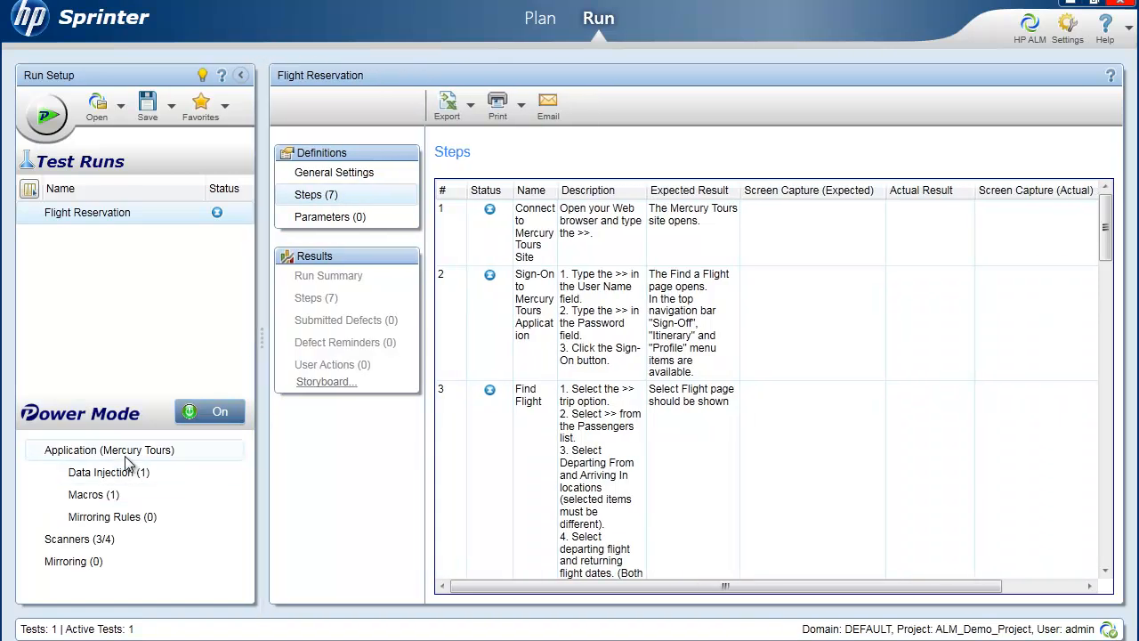
mouse_move(125, 458)
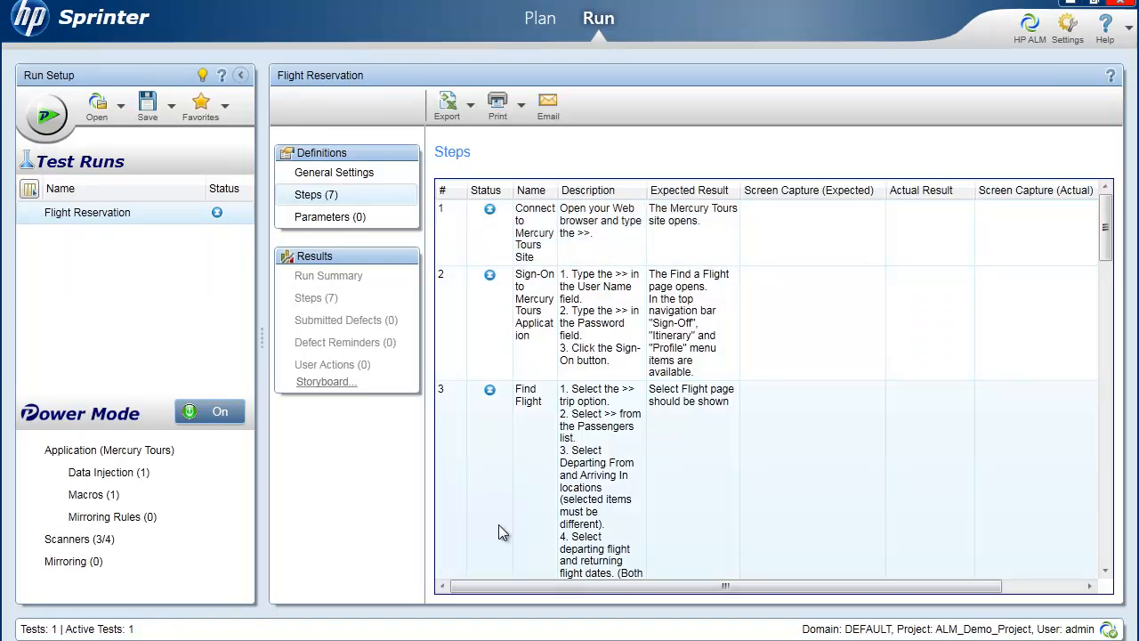
mouse_move(470, 495)
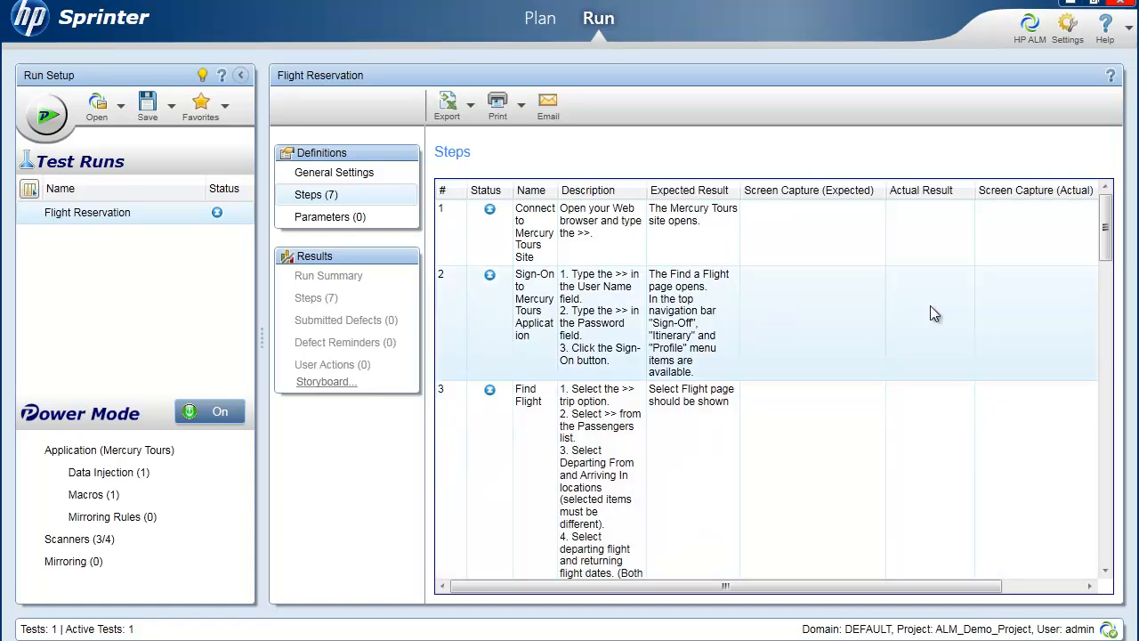
mouse_move(774, 374)
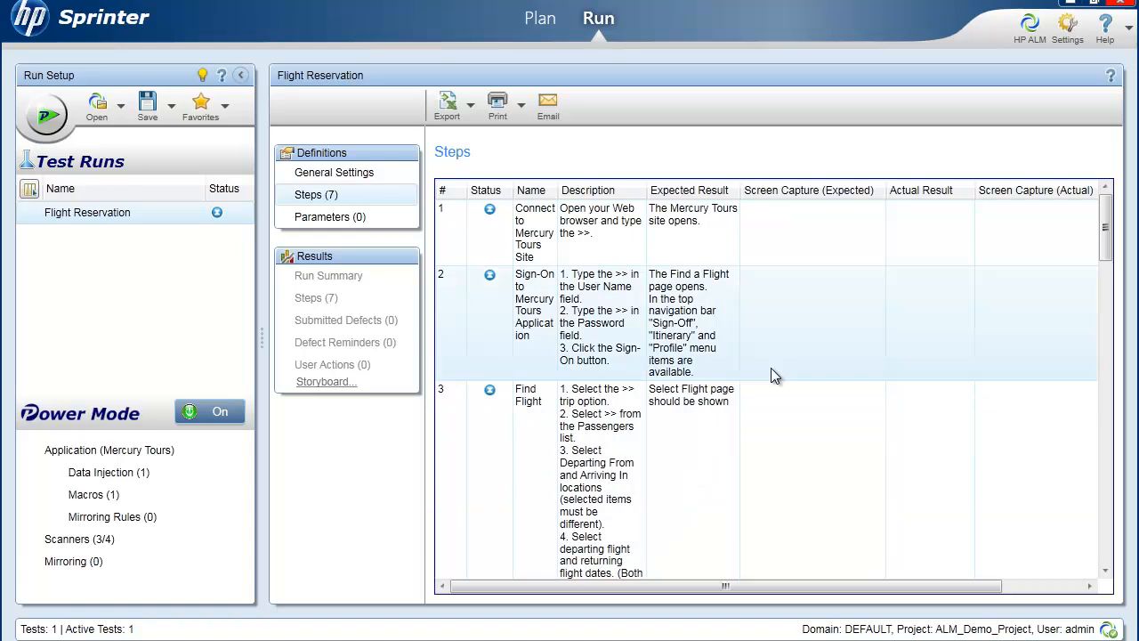
mouse_move(471, 351)
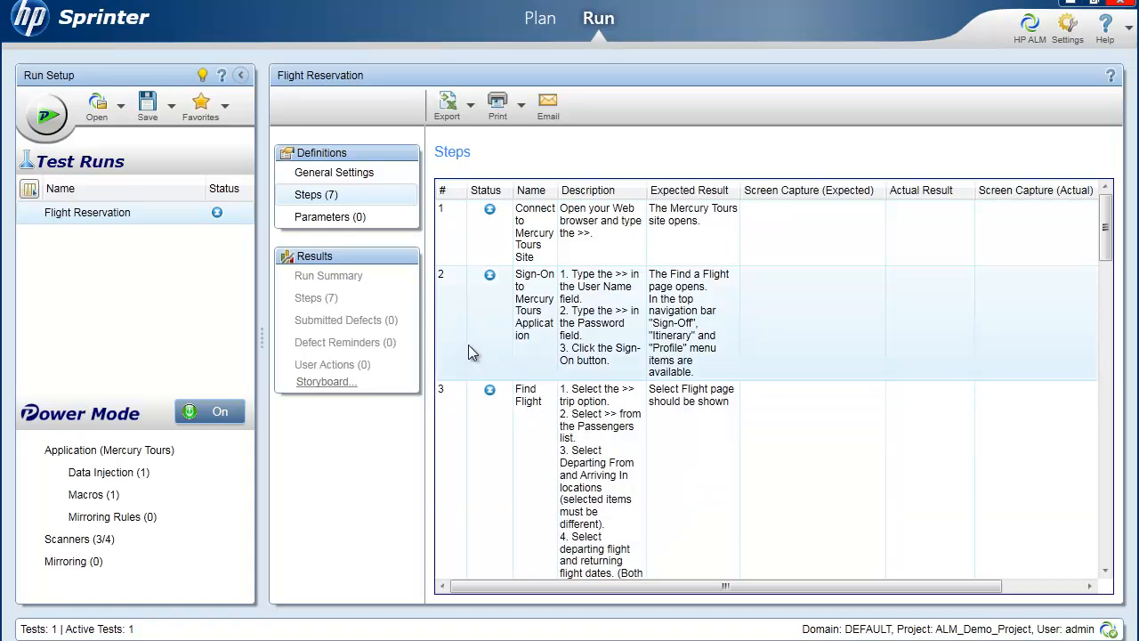
mouse_move(668, 307)
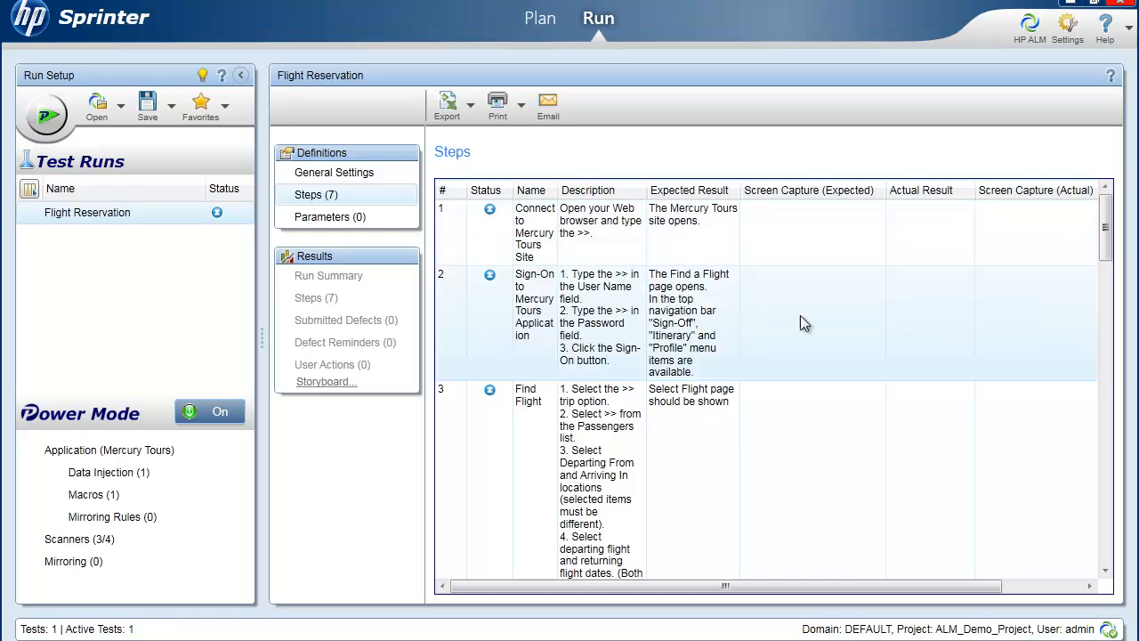
mouse_move(853, 346)
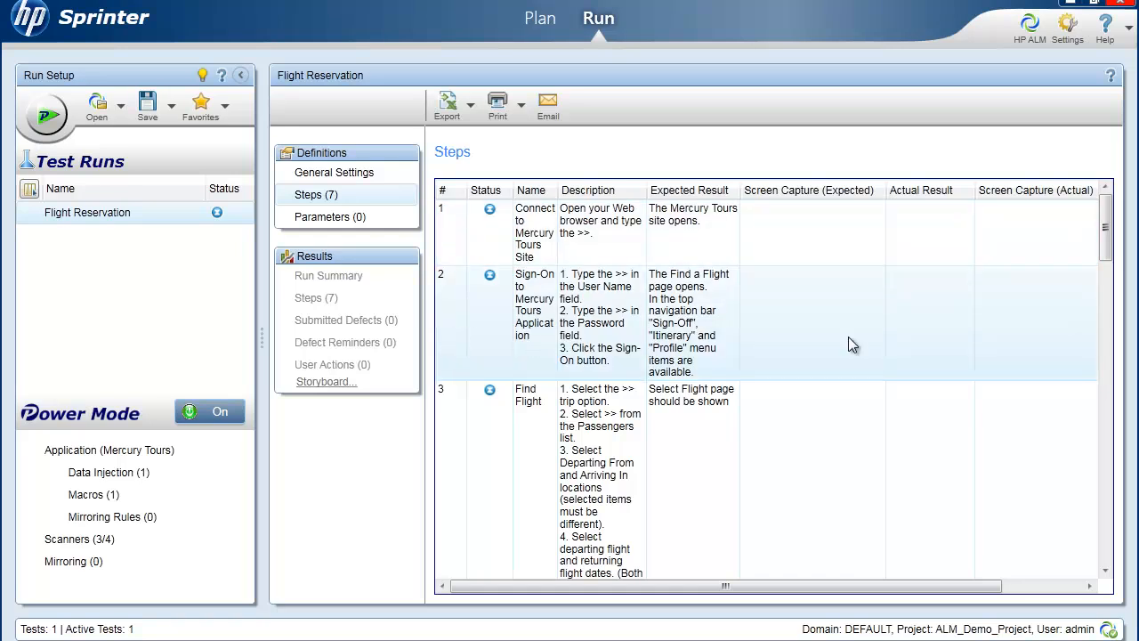
mouse_move(505, 338)
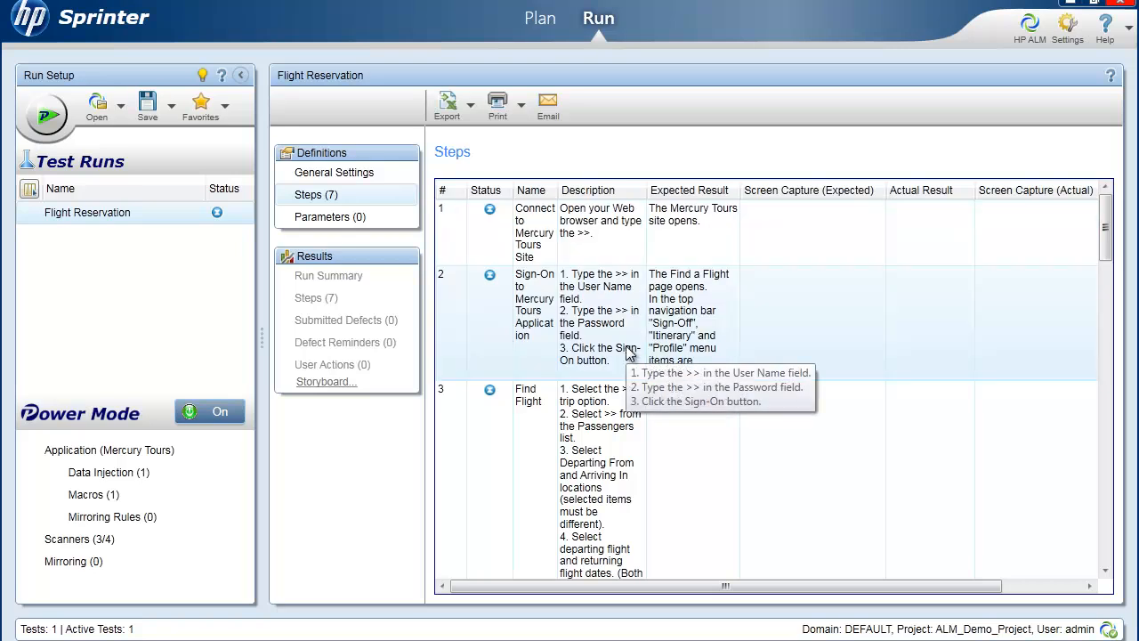
- Start running the Flight Reservation test so Mercury Tours opens at step 1
click(46, 116)
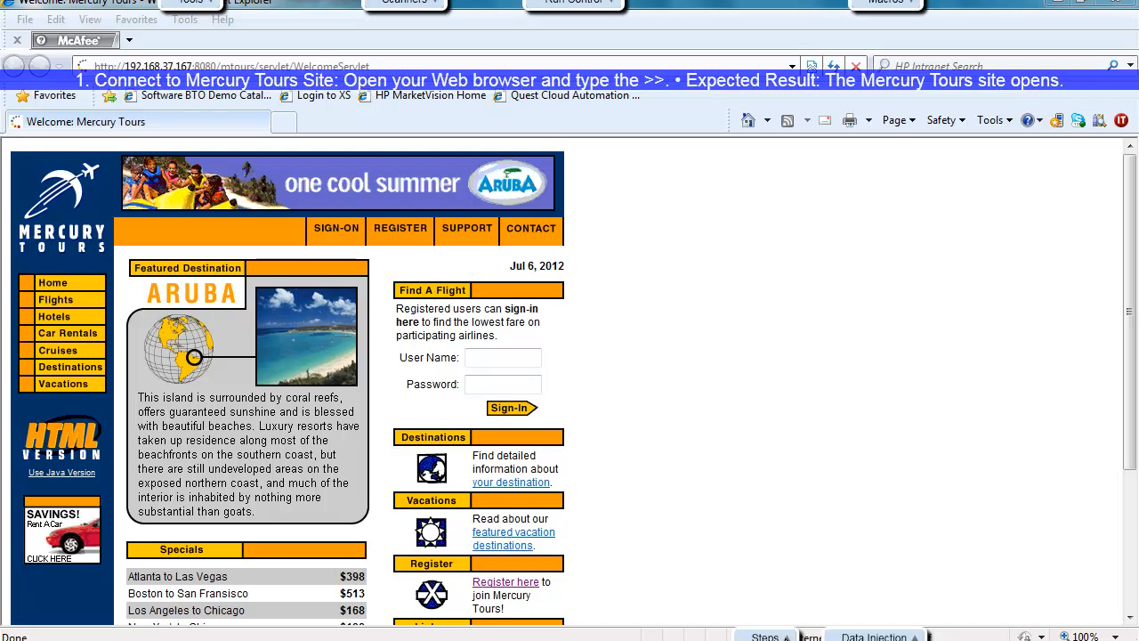
mouse_move(418, 133)
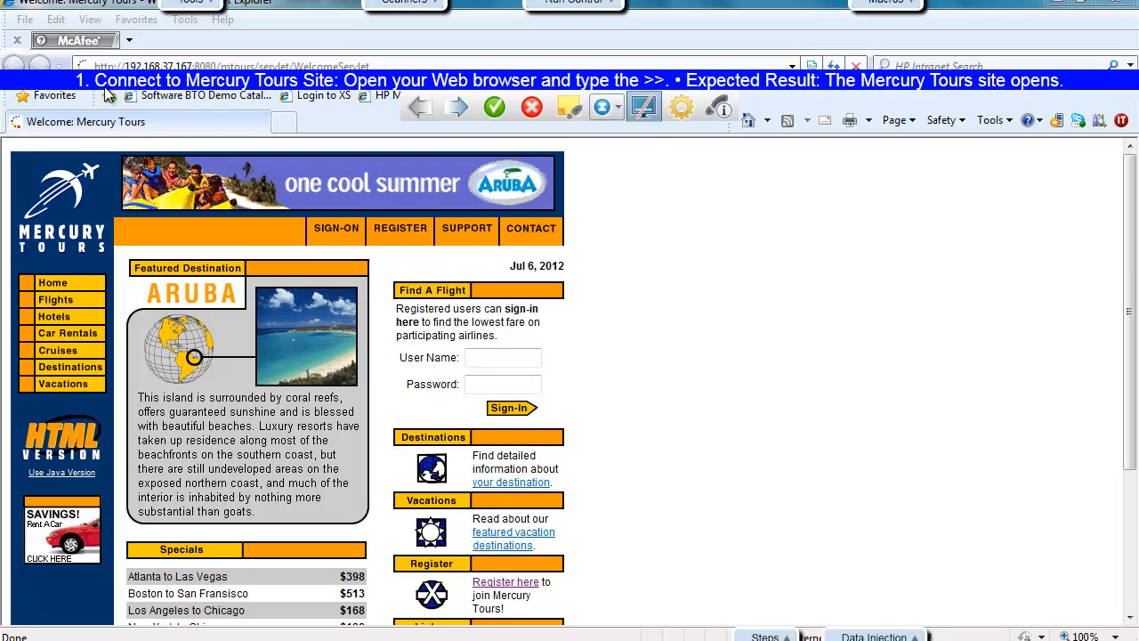
mouse_move(332, 97)
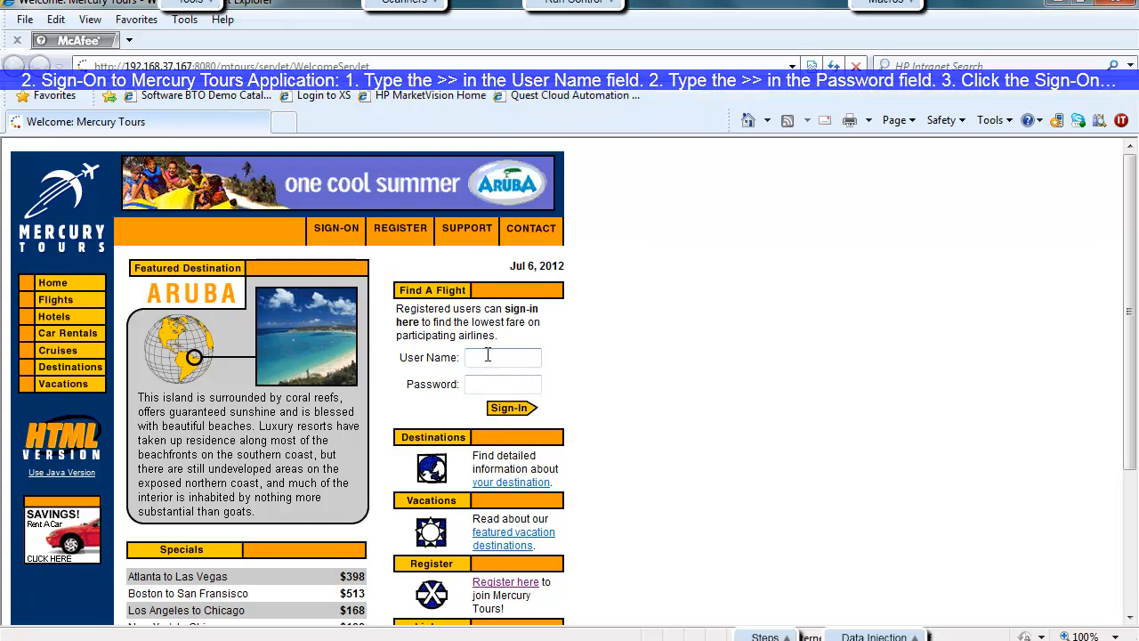
mouse_move(708, 363)
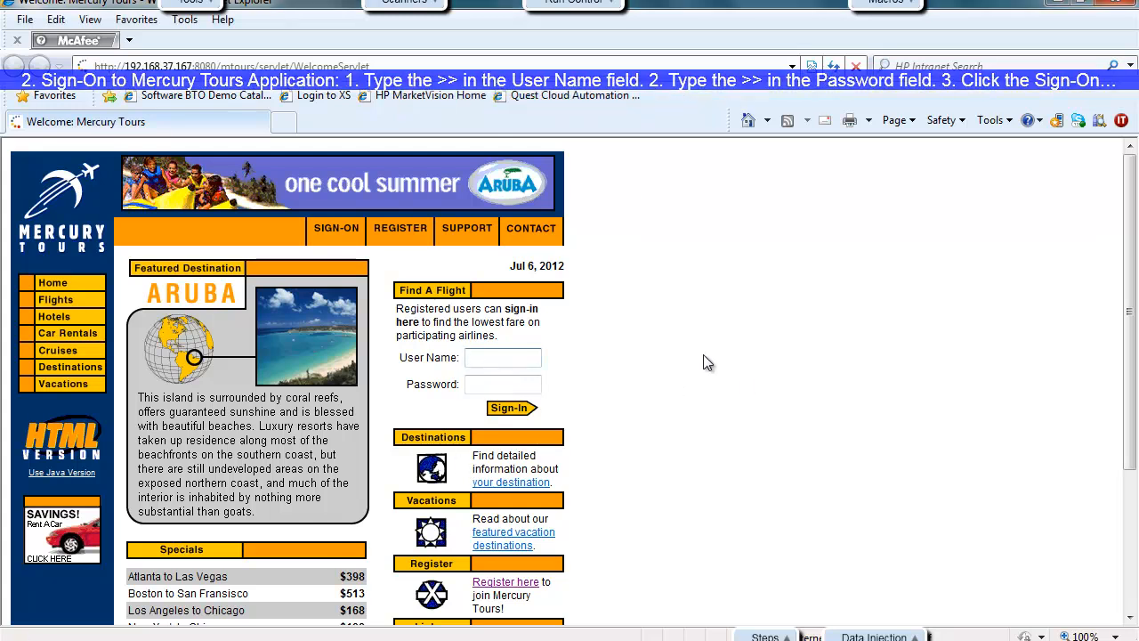
- Go from the Sign-On page to Mercury Tours' registration form and view its lower fields
text(k)
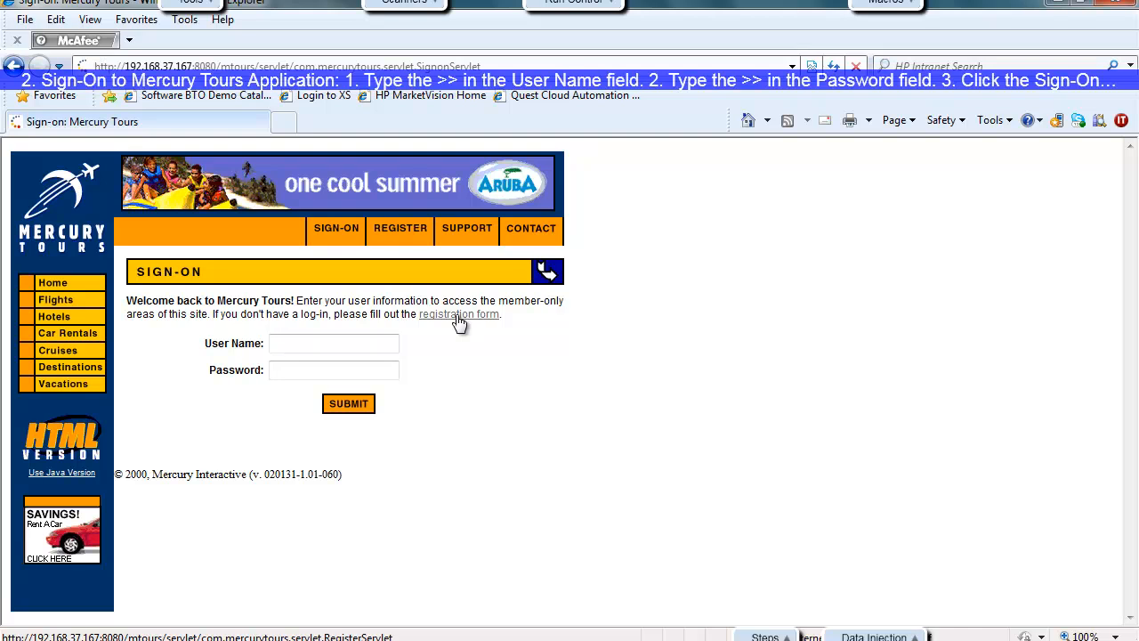
click(459, 314)
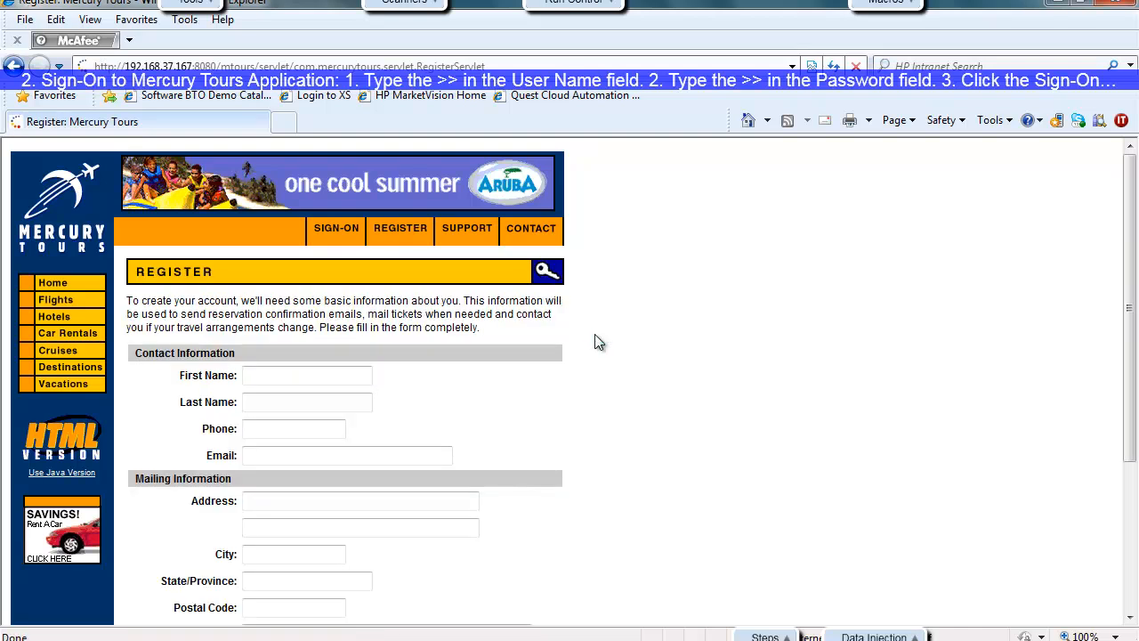
scroll(down, 3)
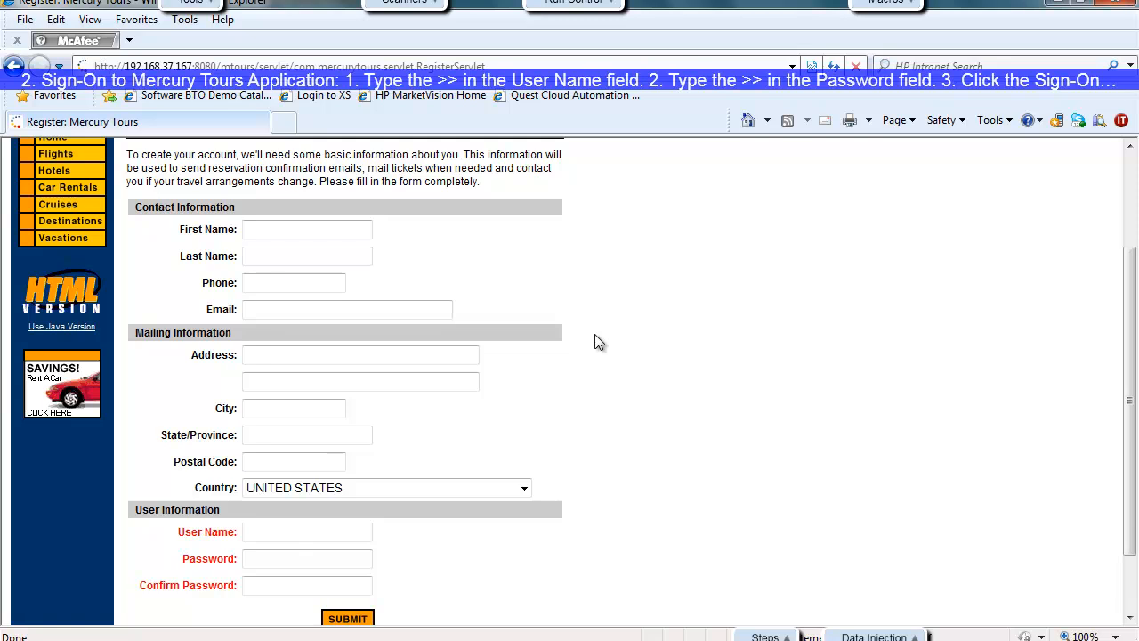
scroll(down, 3)
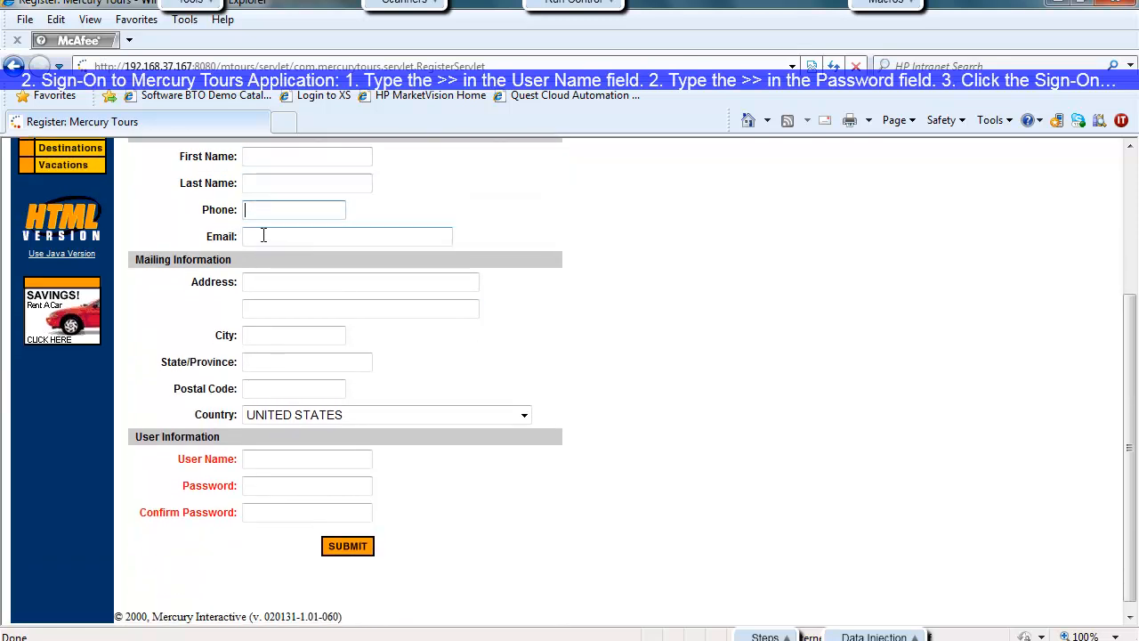
- Inject the first data row (Katerina) into the registration form and submit it, getting the username-taken error
click(347, 235)
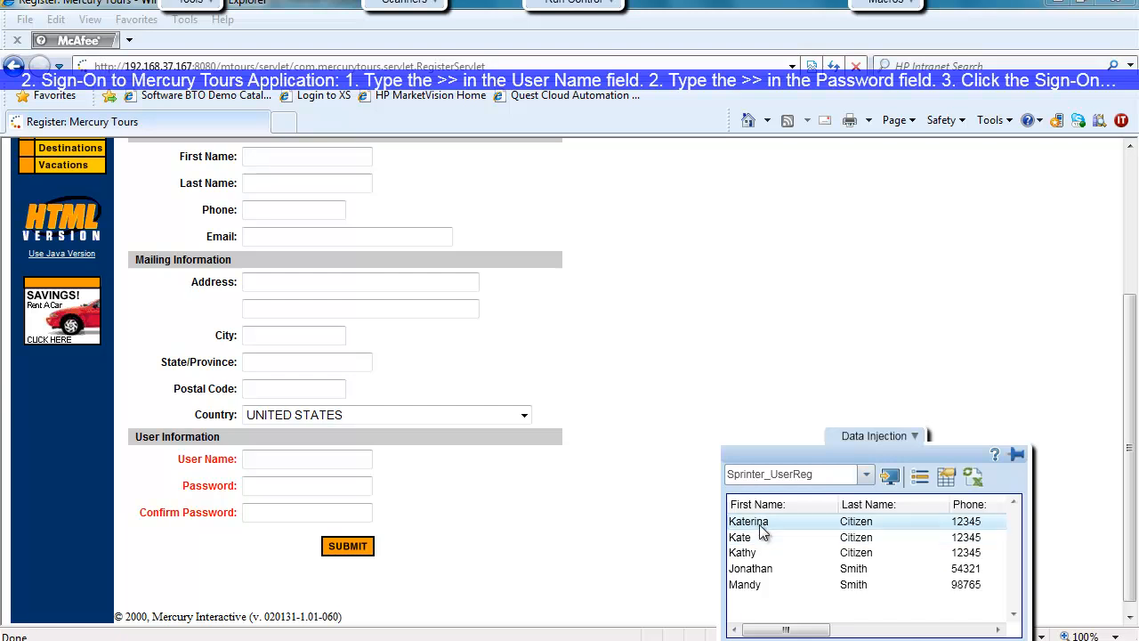
mouse_move(786, 538)
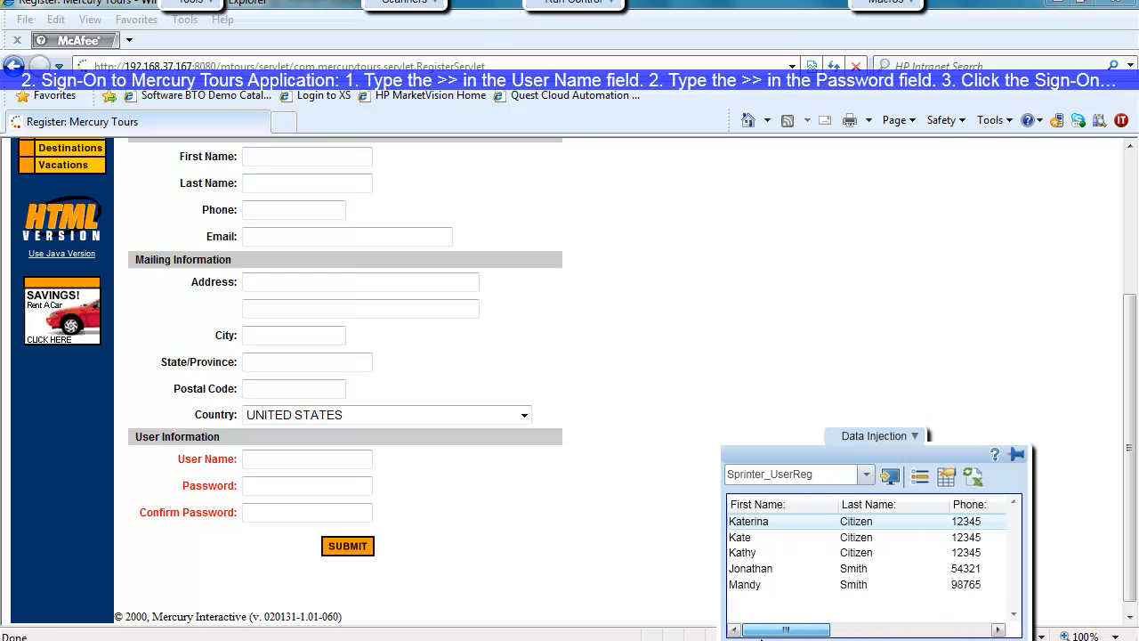
mouse_move(890, 476)
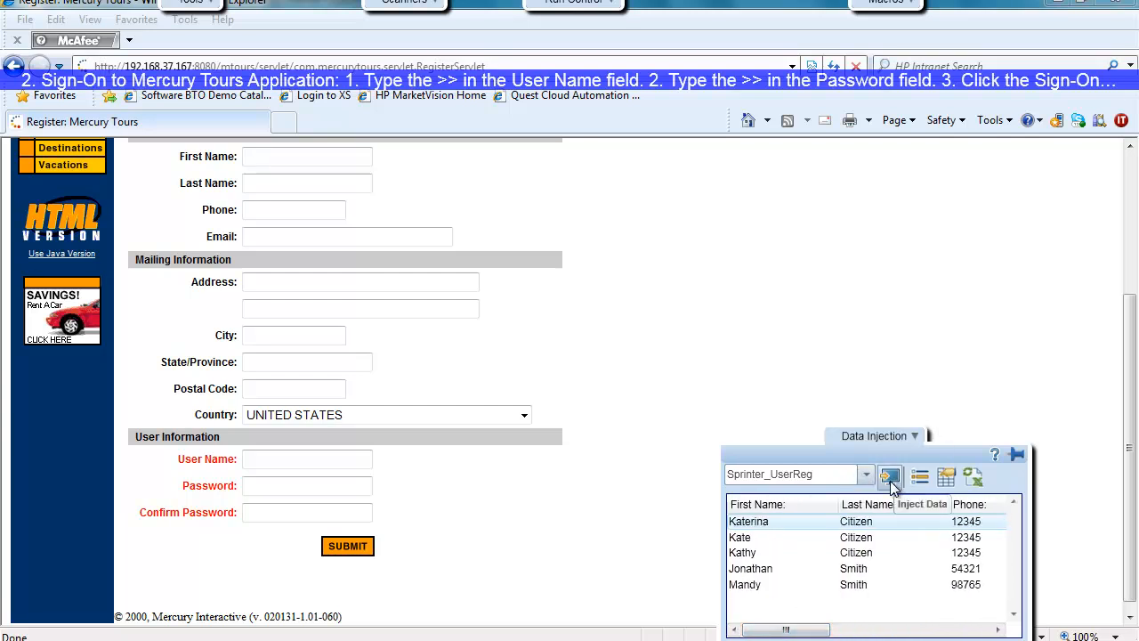
click(890, 478)
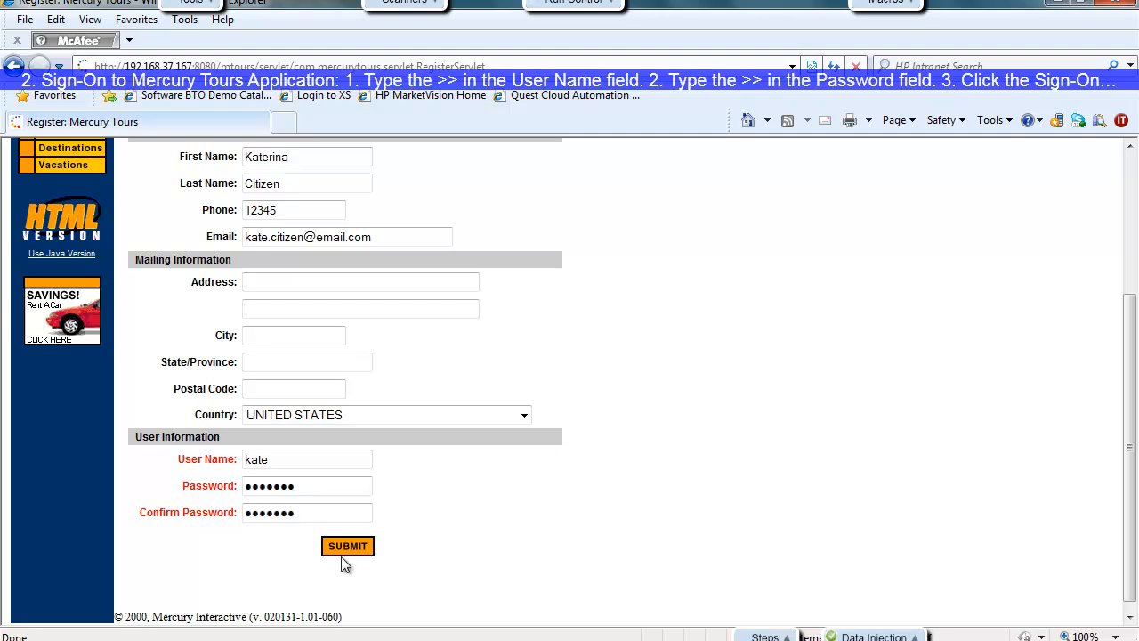
click(347, 546)
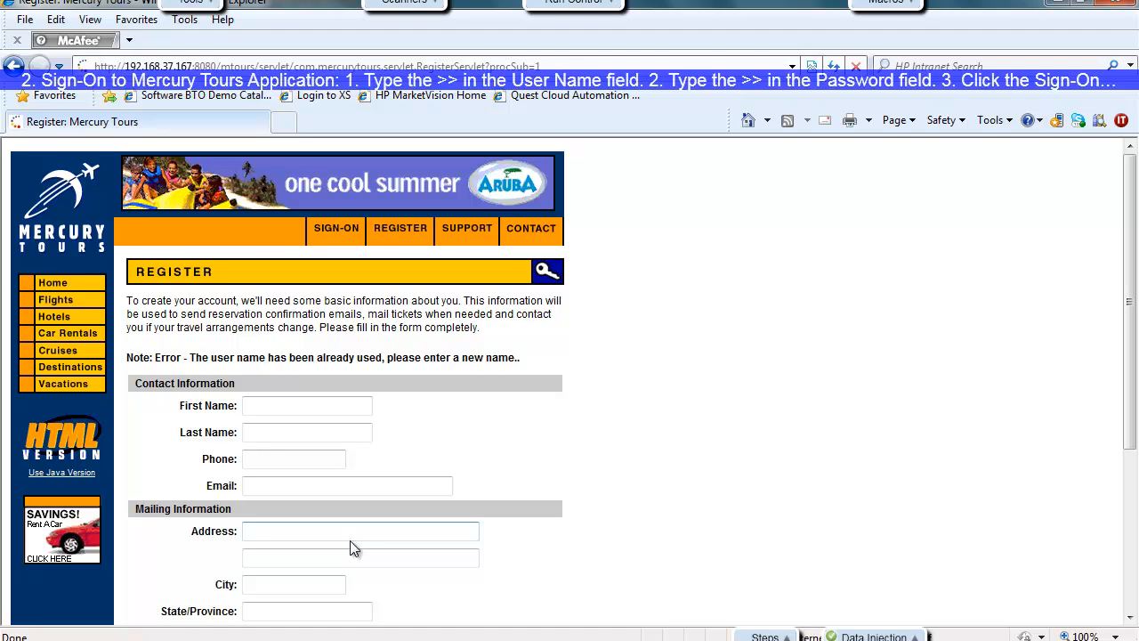
mouse_move(279, 374)
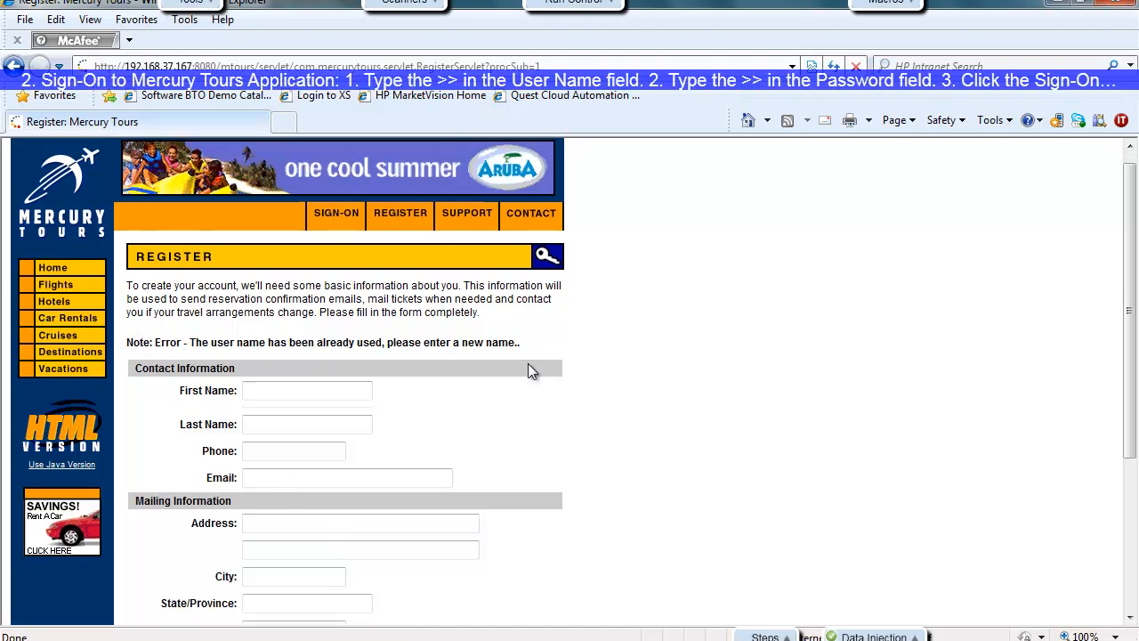
- Inject the Kathy Citizen data row into the registration form and submit it successfully
scroll(down, 3)
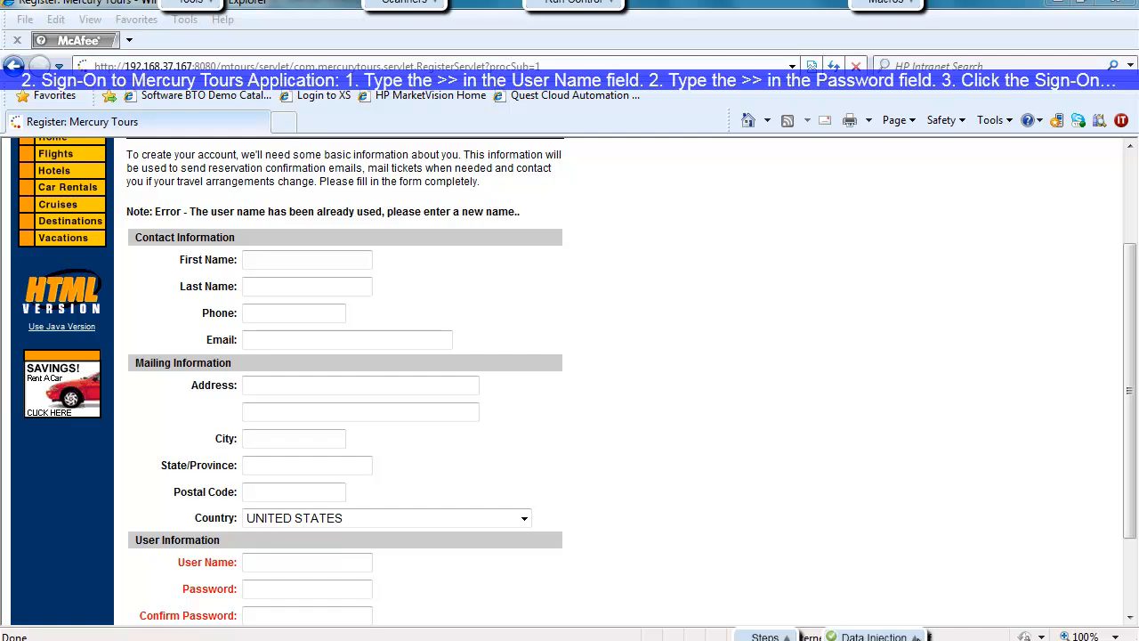
click(873, 635)
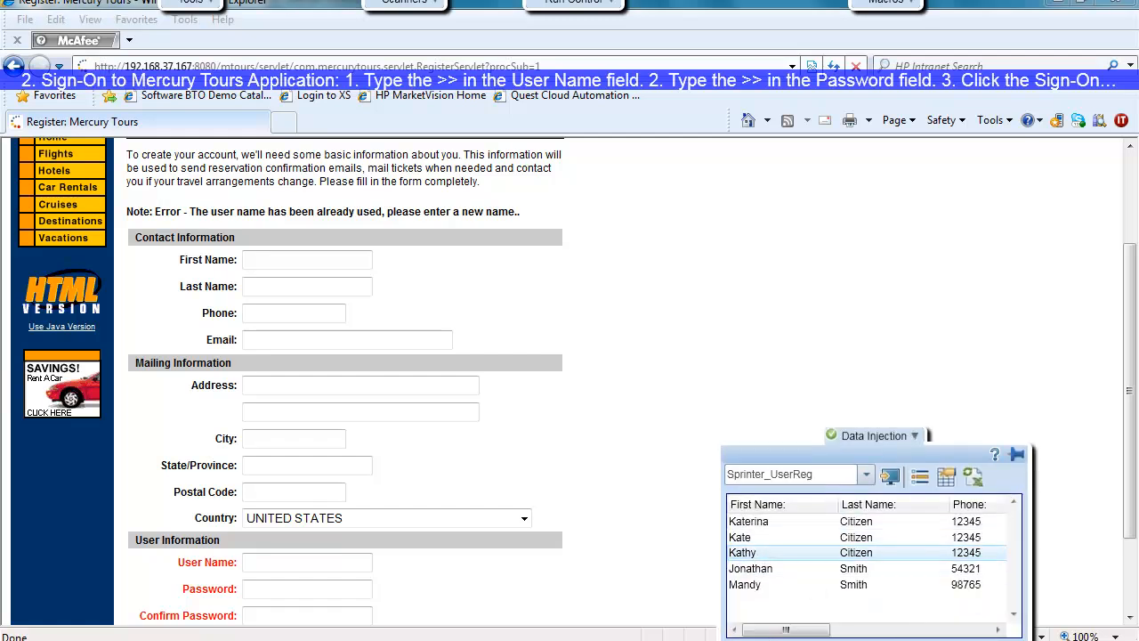
scroll(right, 3)
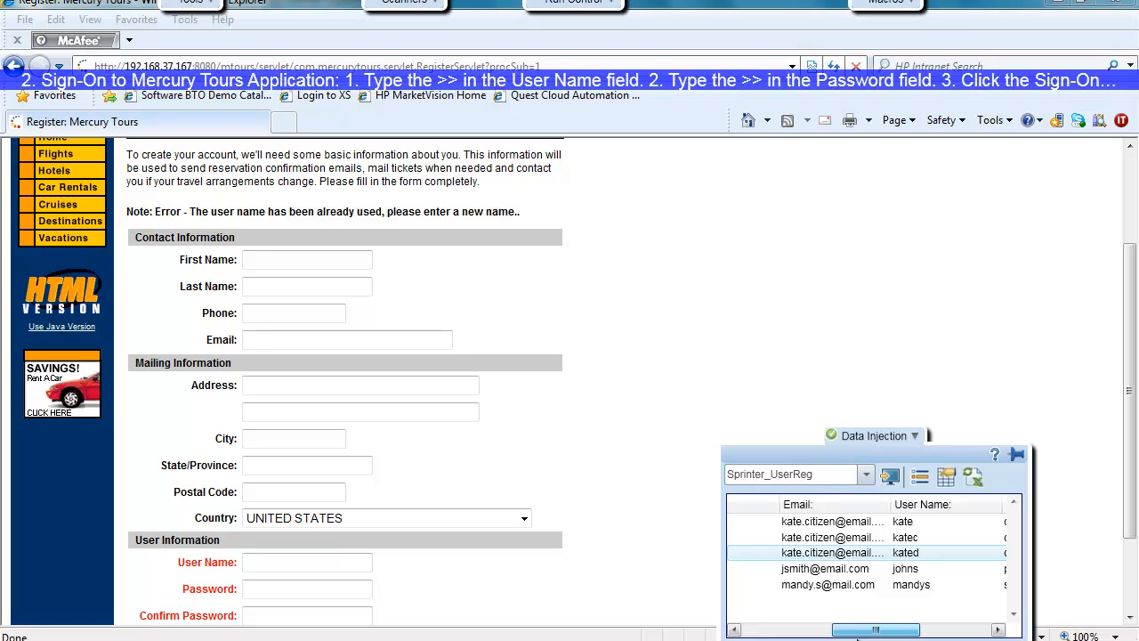
click(890, 477)
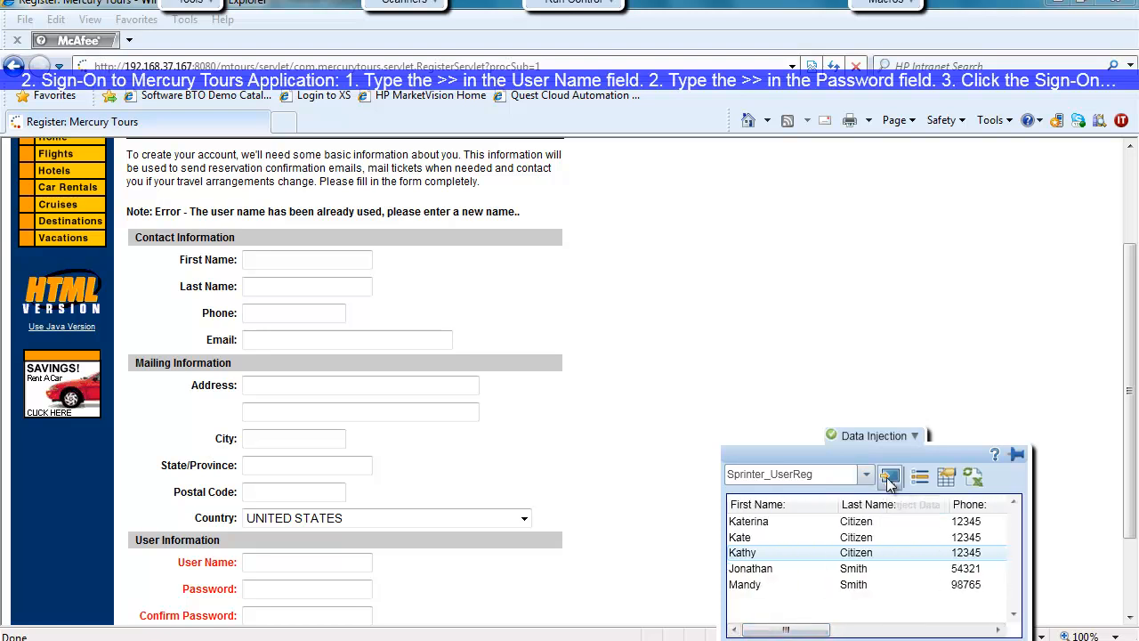
click(890, 476)
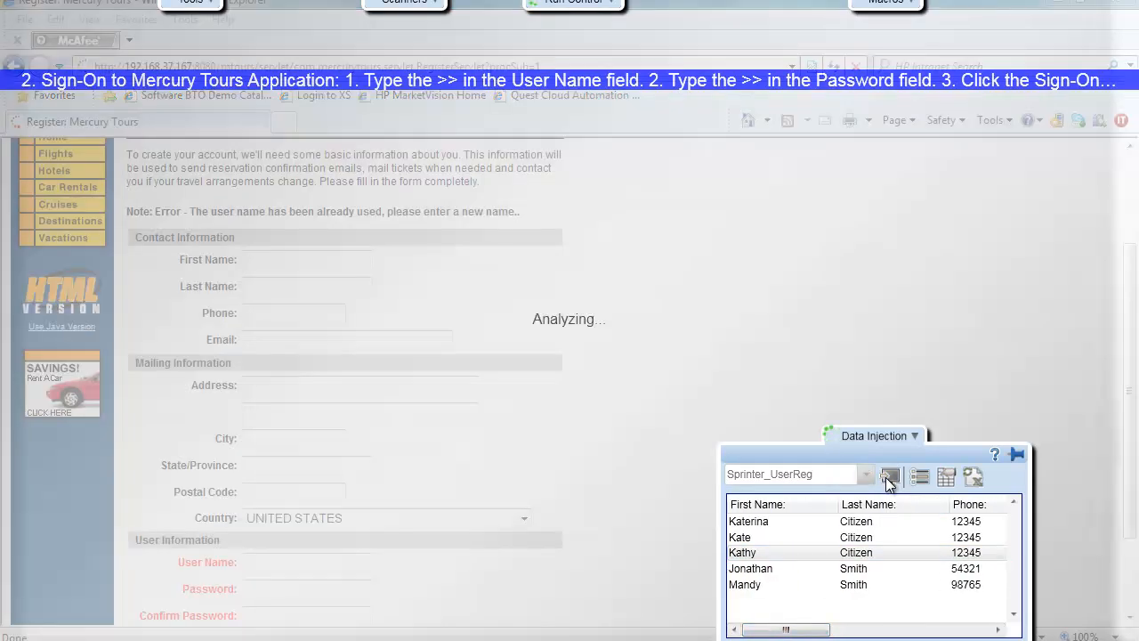
click(890, 476)
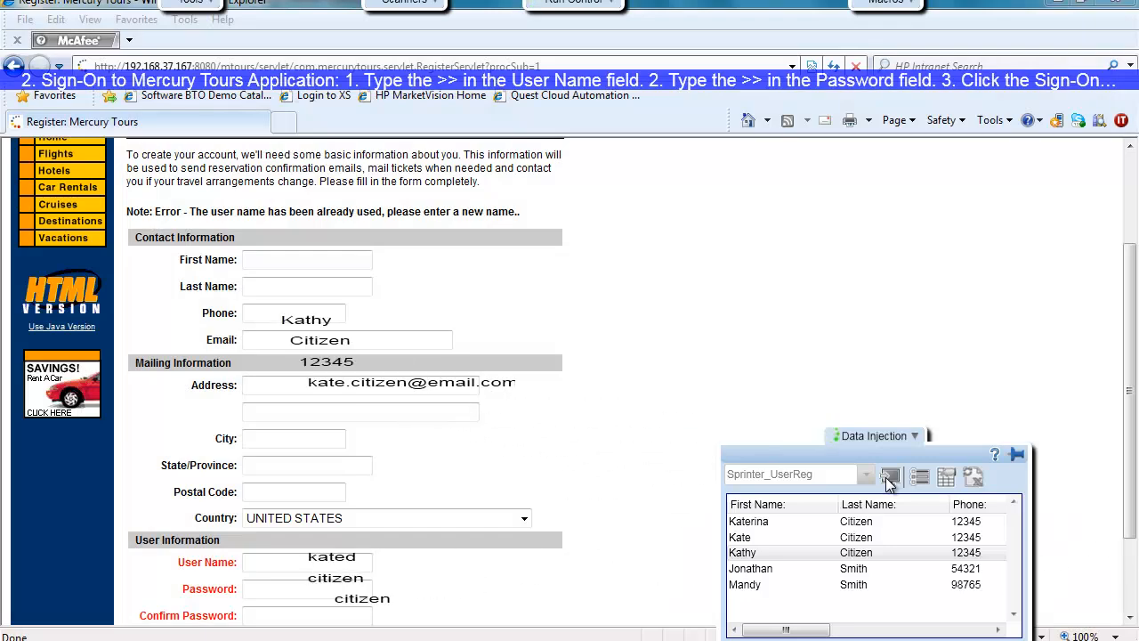
click(890, 476)
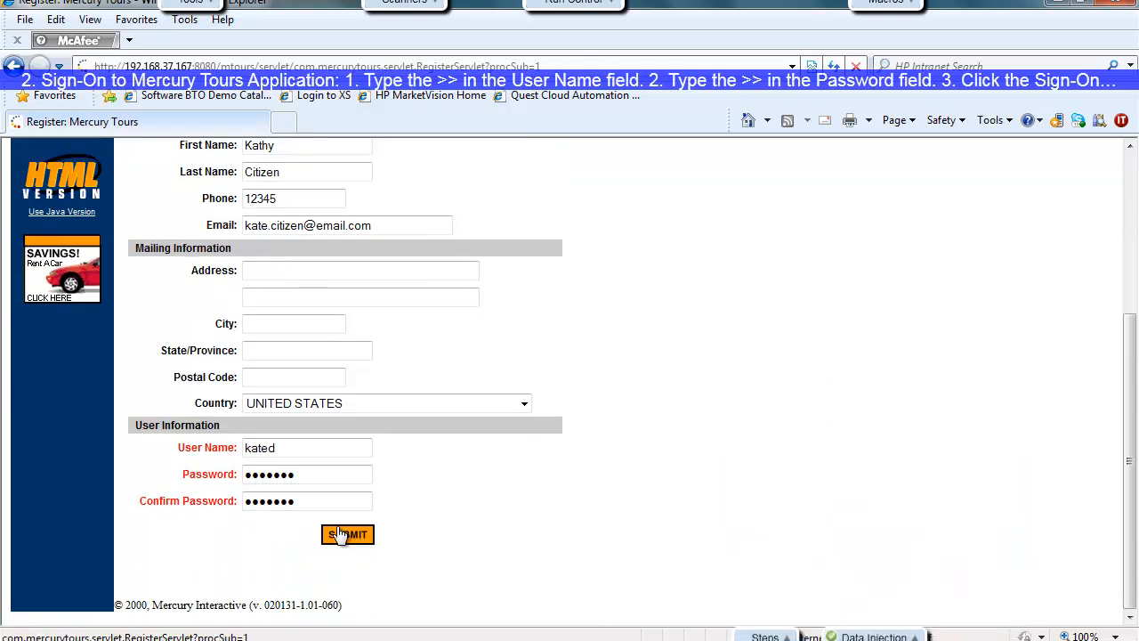
click(347, 534)
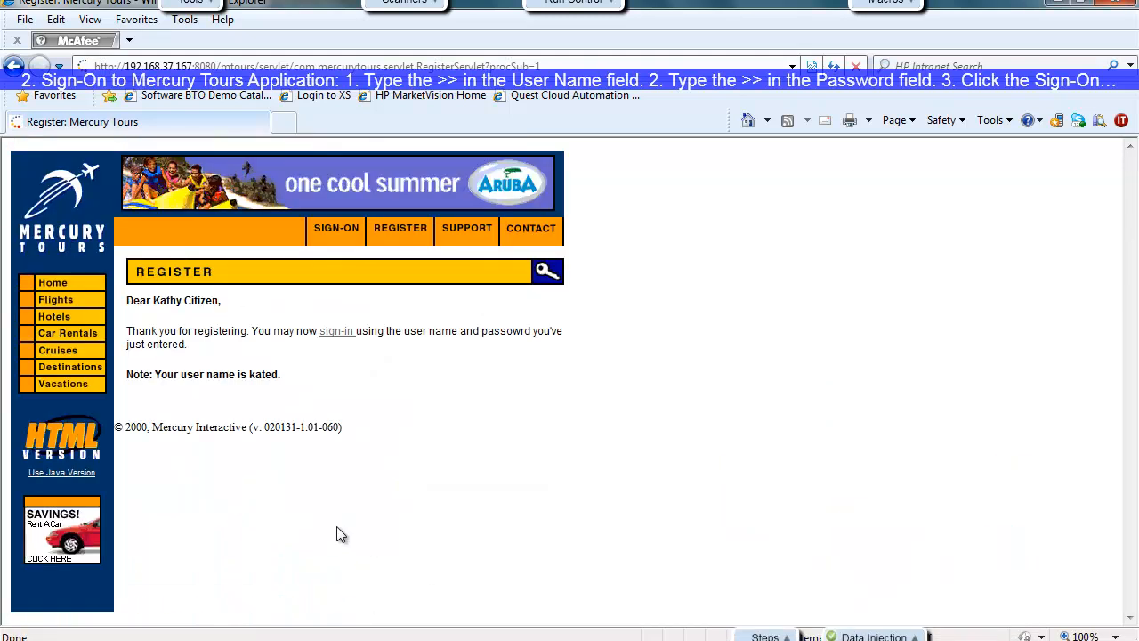
mouse_move(307, 365)
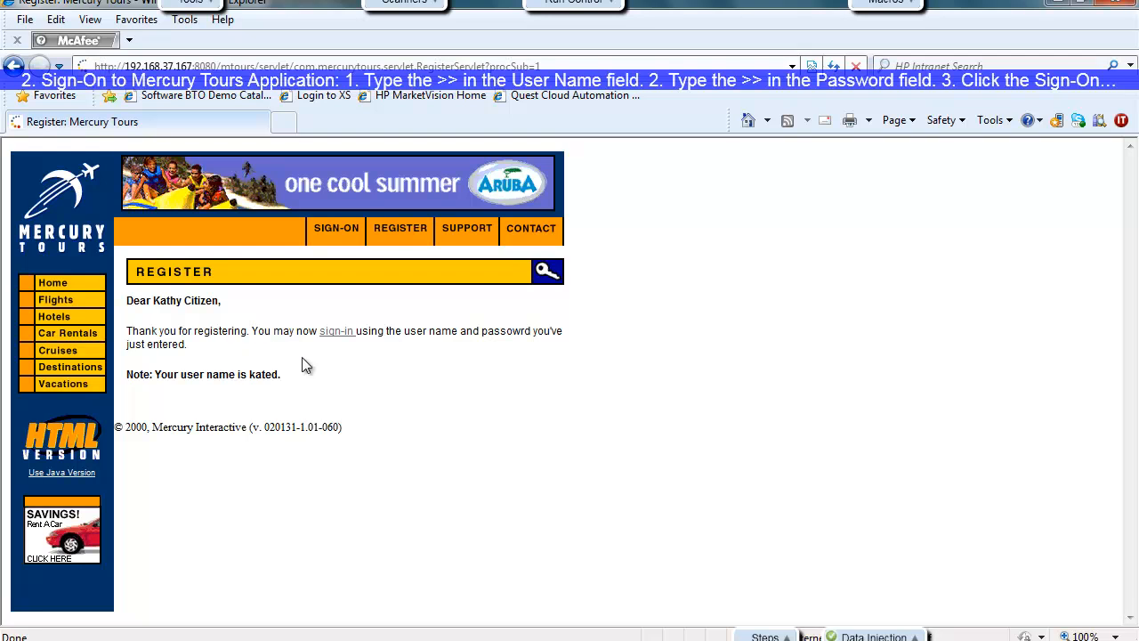
mouse_move(366, 328)
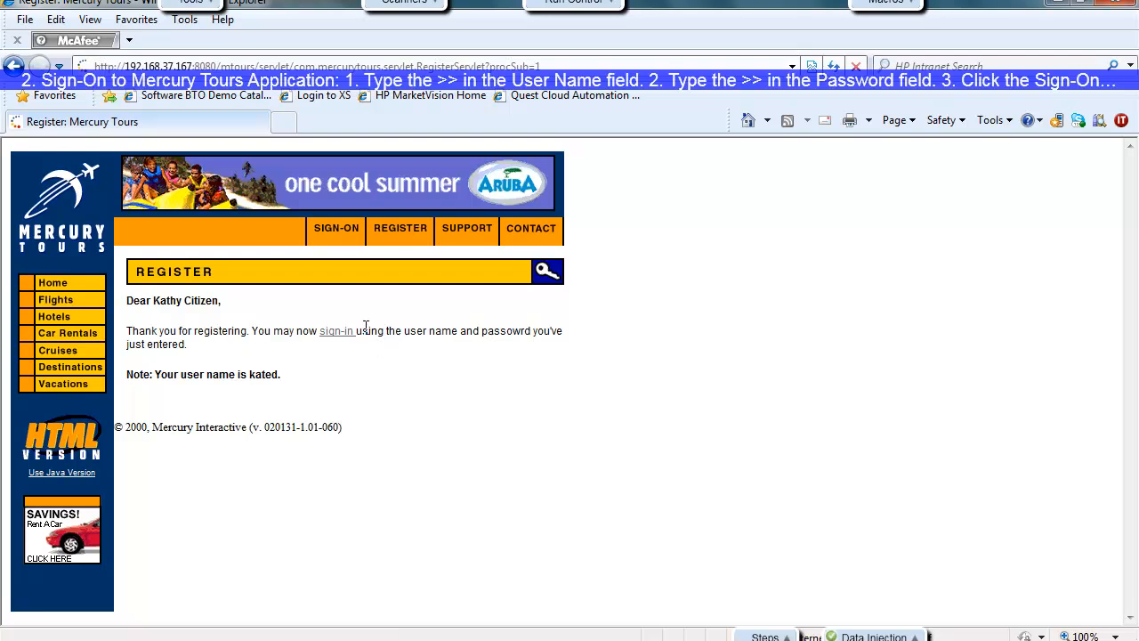
click(337, 331)
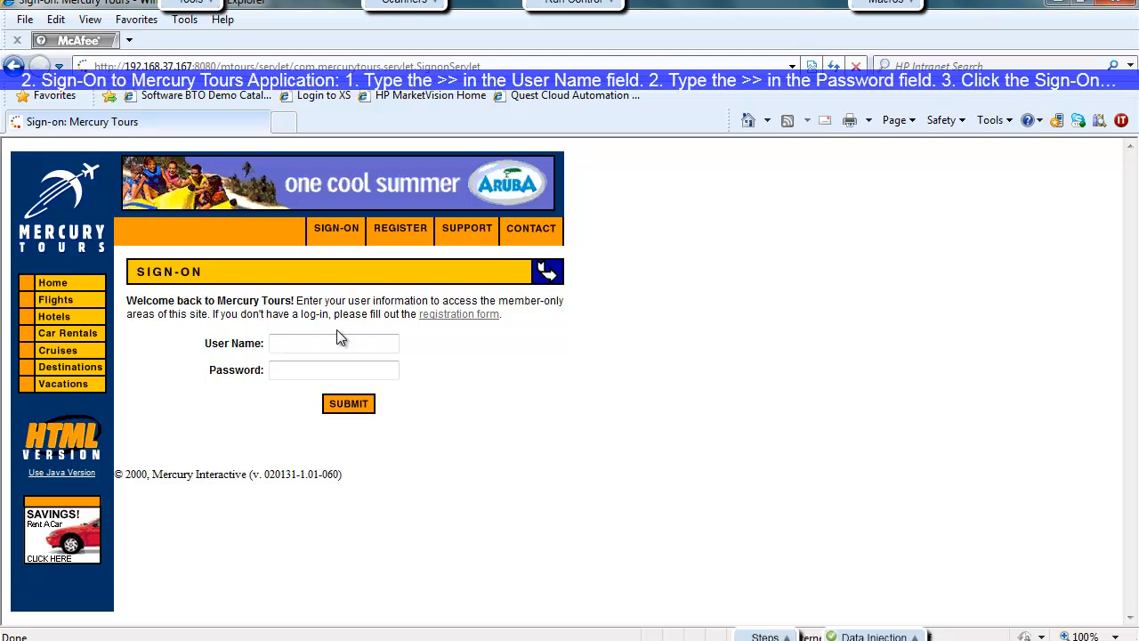
click(334, 343)
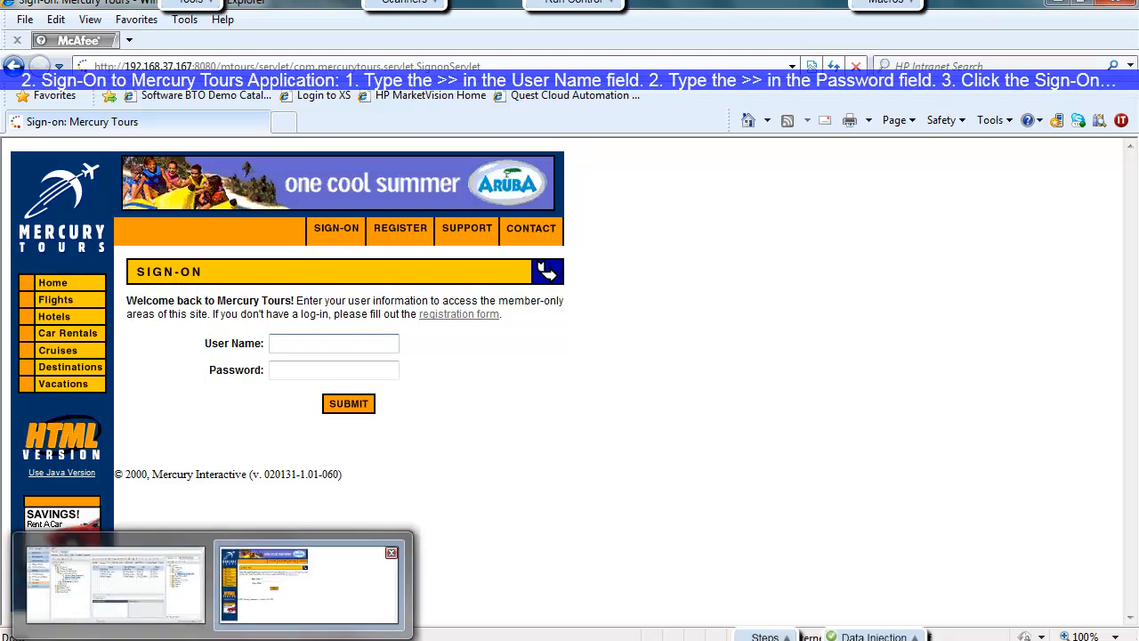
click(309, 583)
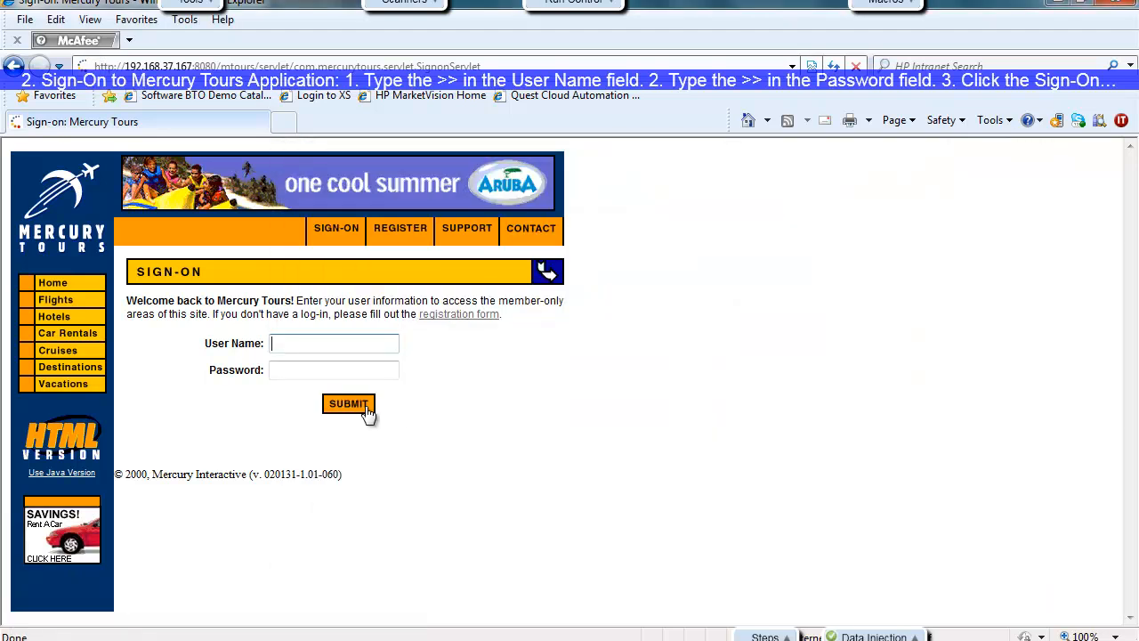
text(kated)
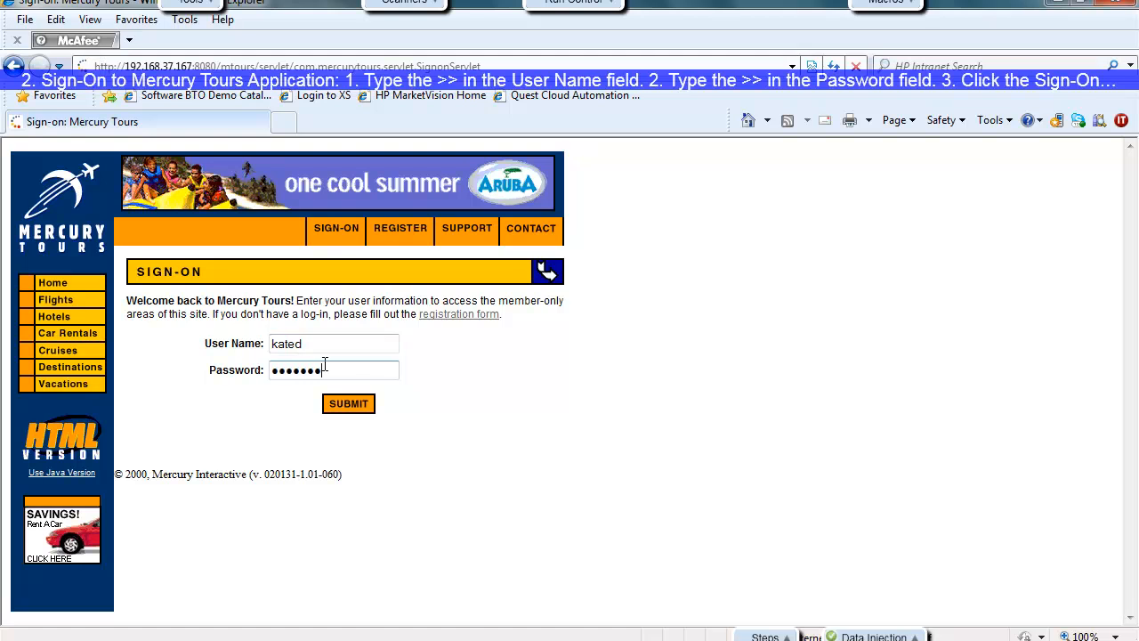
click(348, 403)
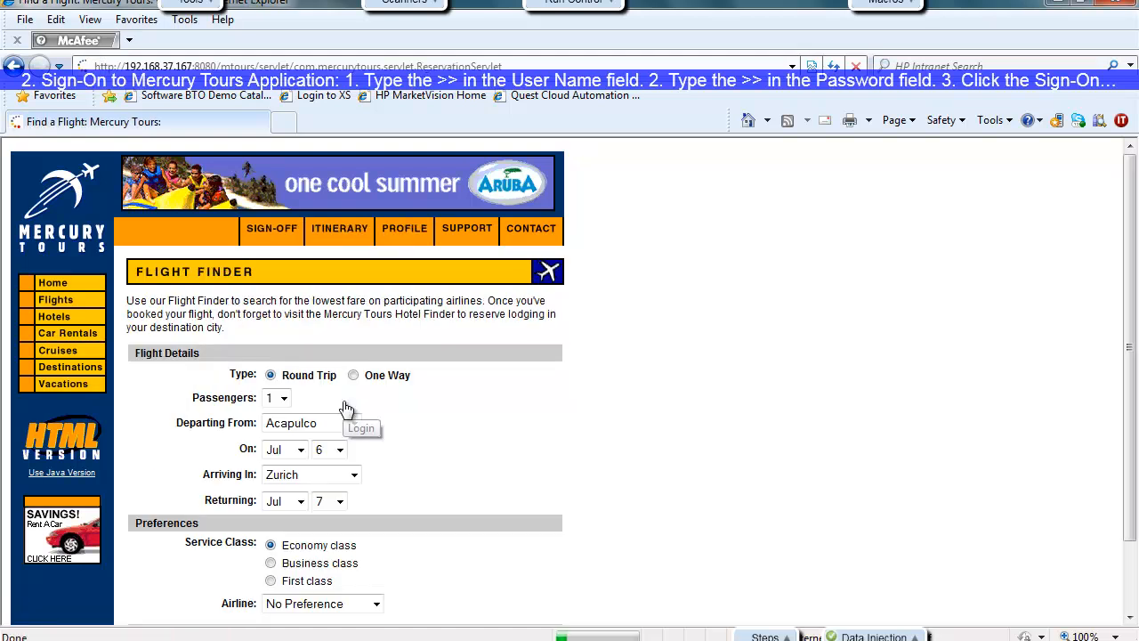
mouse_move(517, 372)
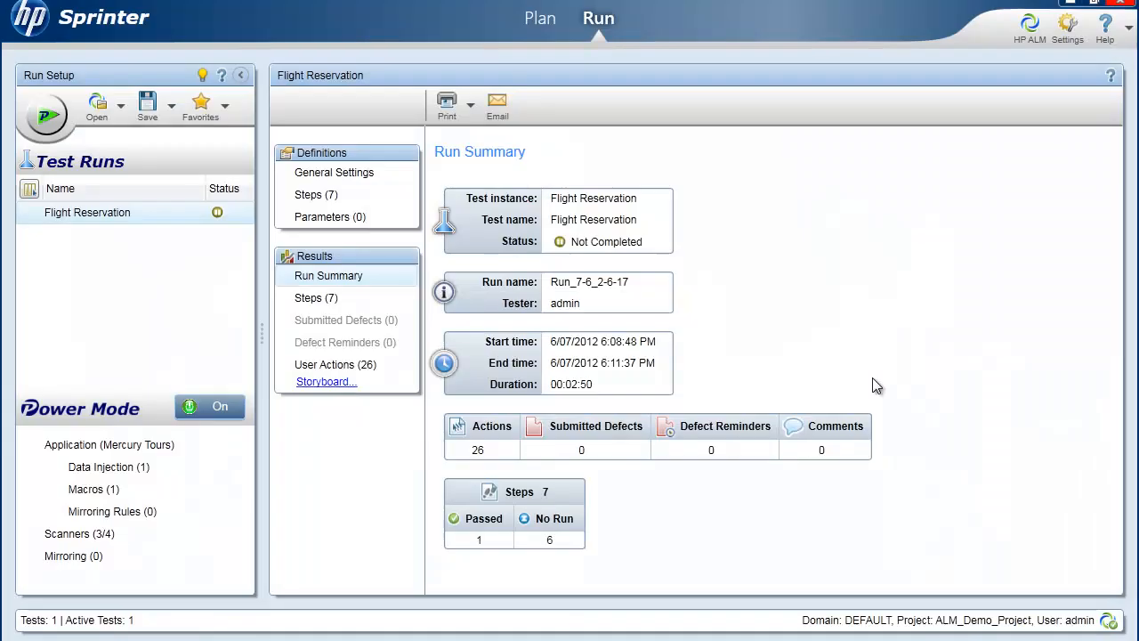
mouse_move(352, 376)
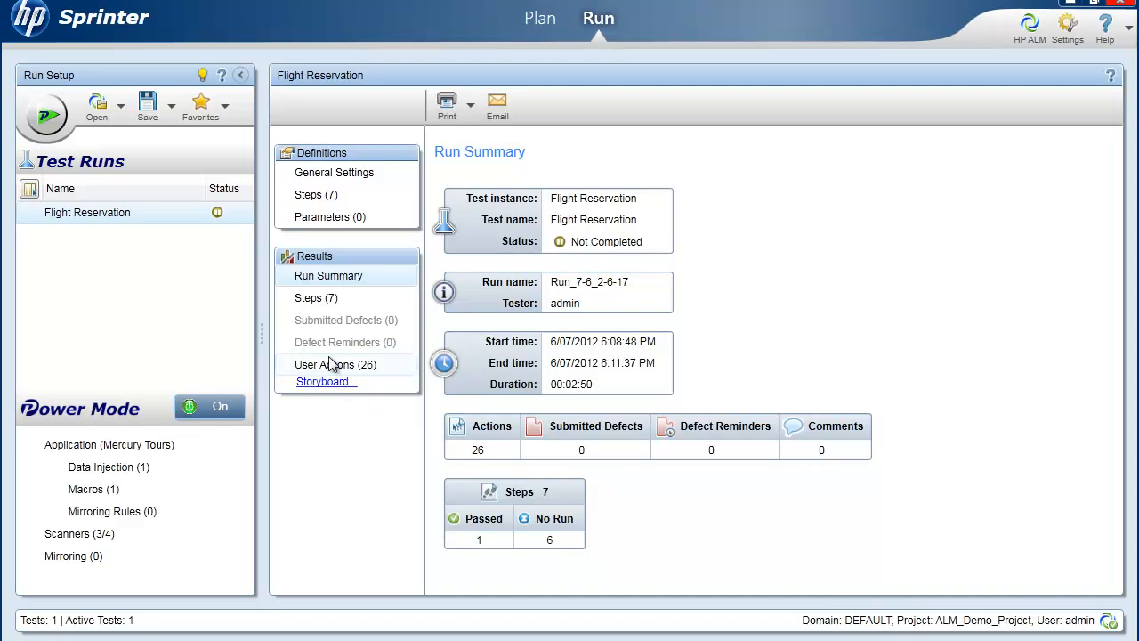
- List the 26 recorded user actions in the run results and look through them
click(335, 364)
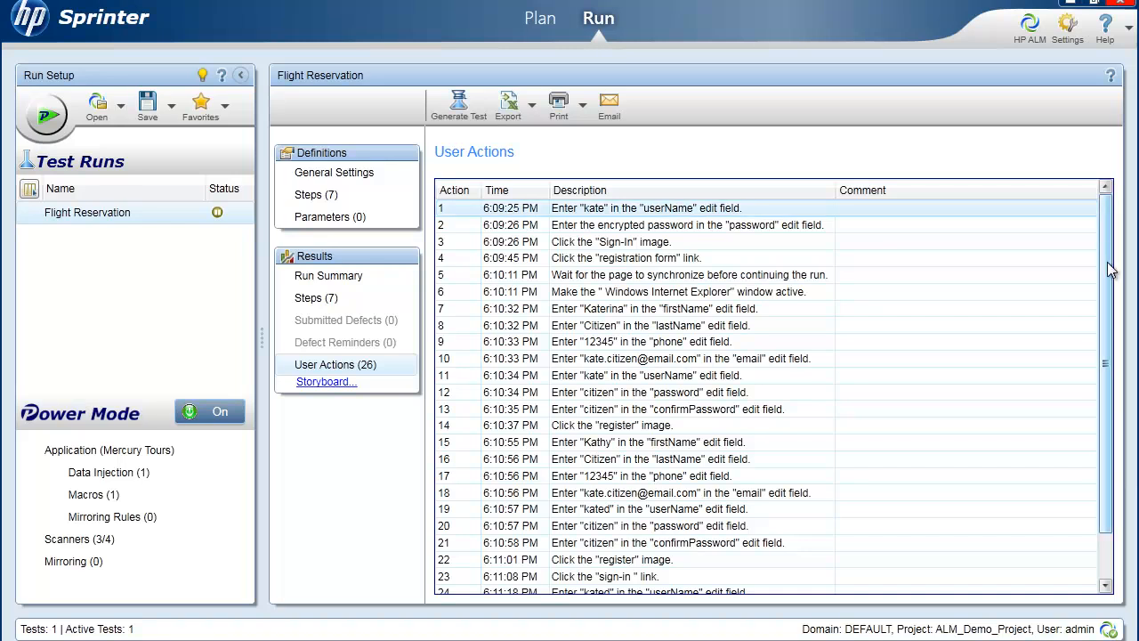
scroll(down, 3)
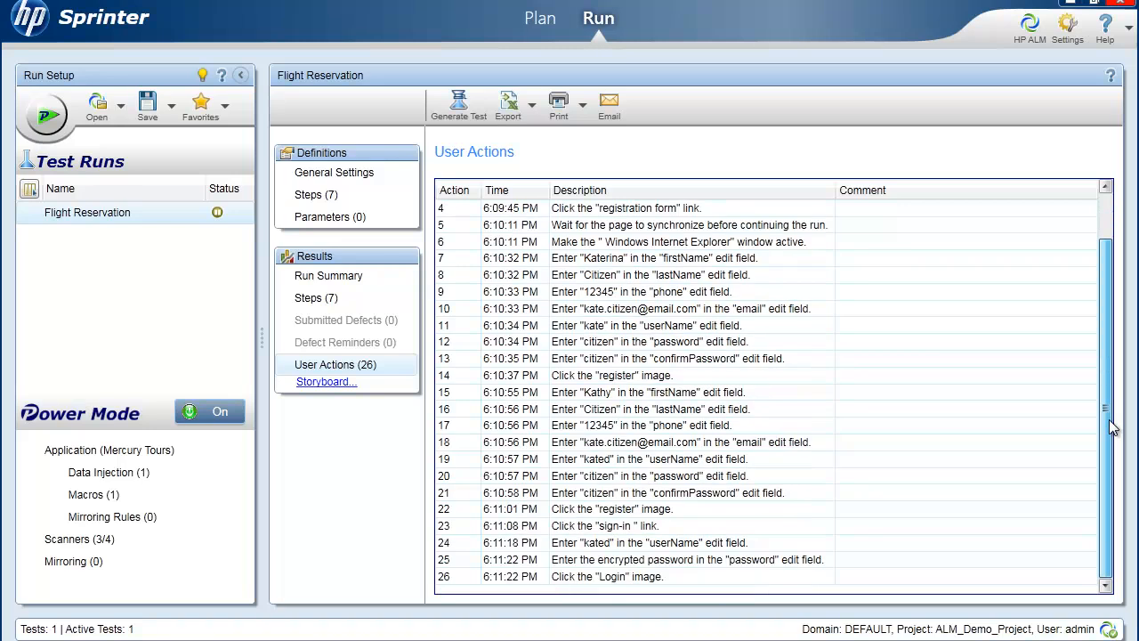
scroll(up, 3)
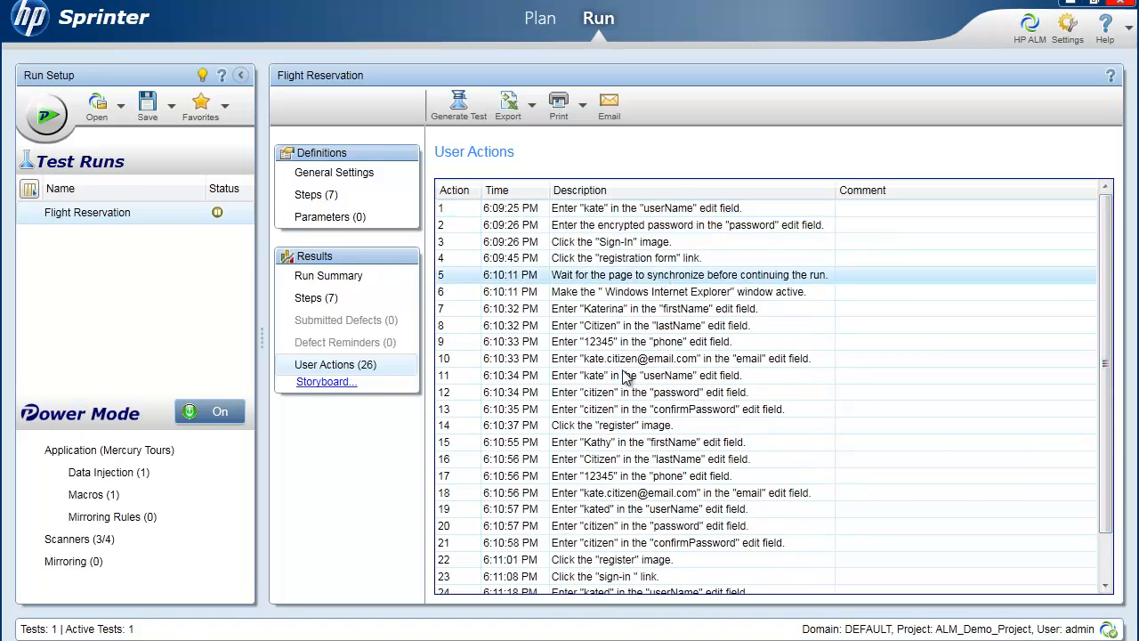
scroll(down, 3)
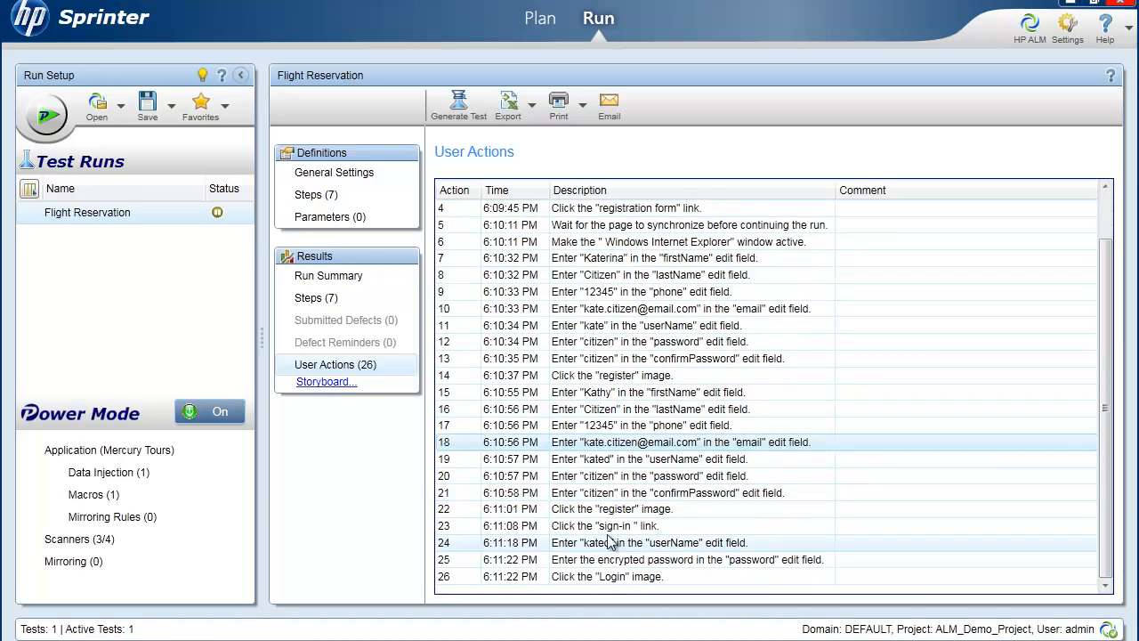
scroll(up, 3)
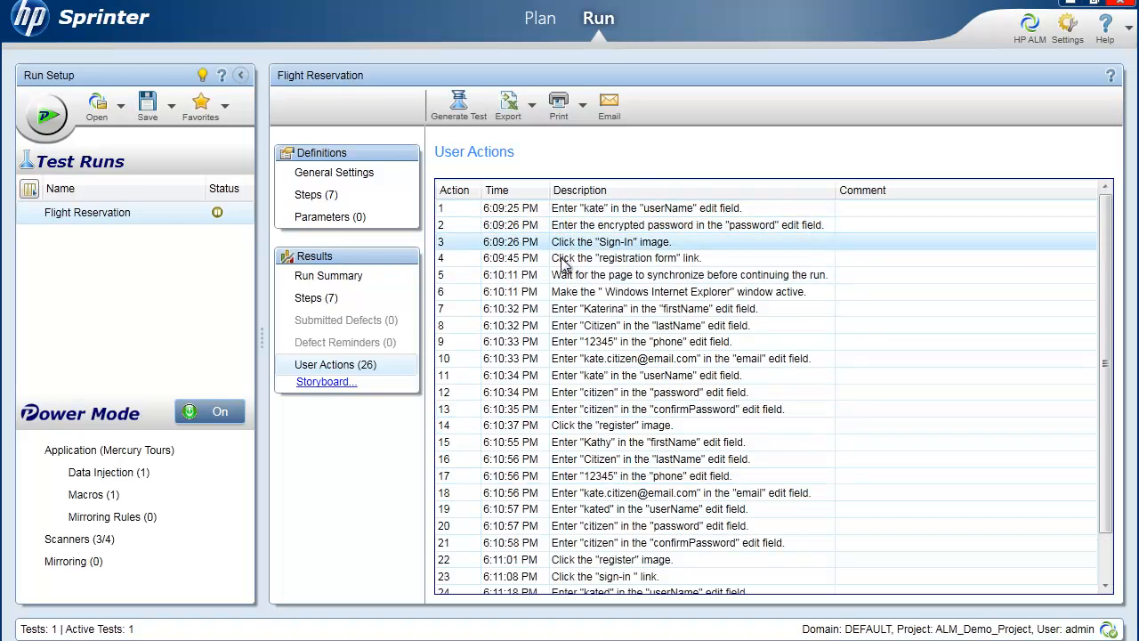
click(648, 441)
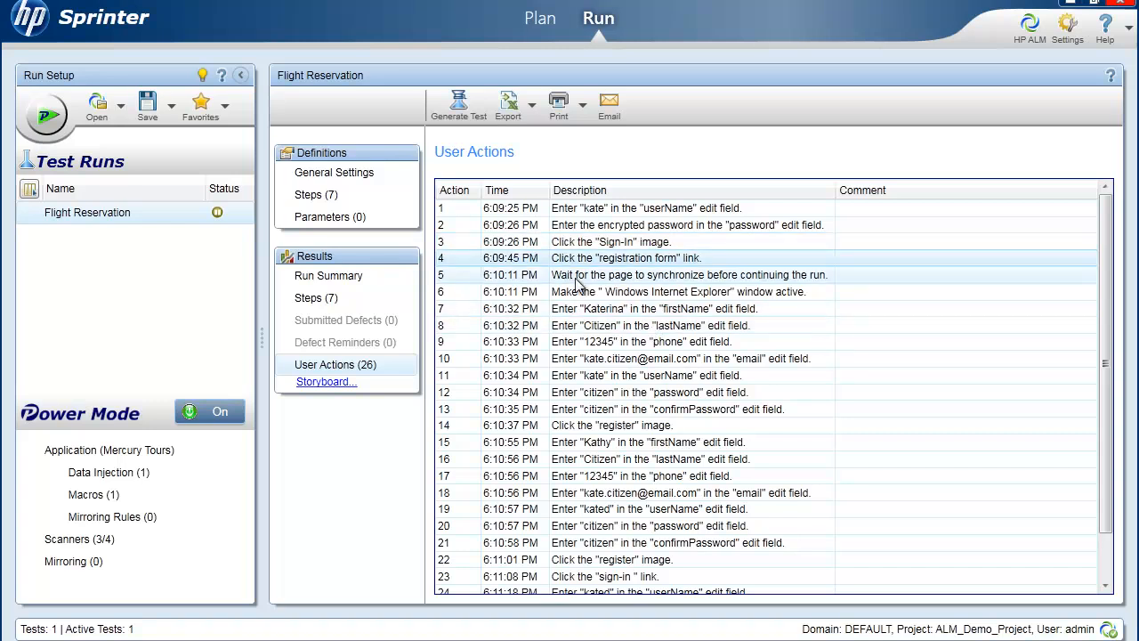
mouse_move(458, 105)
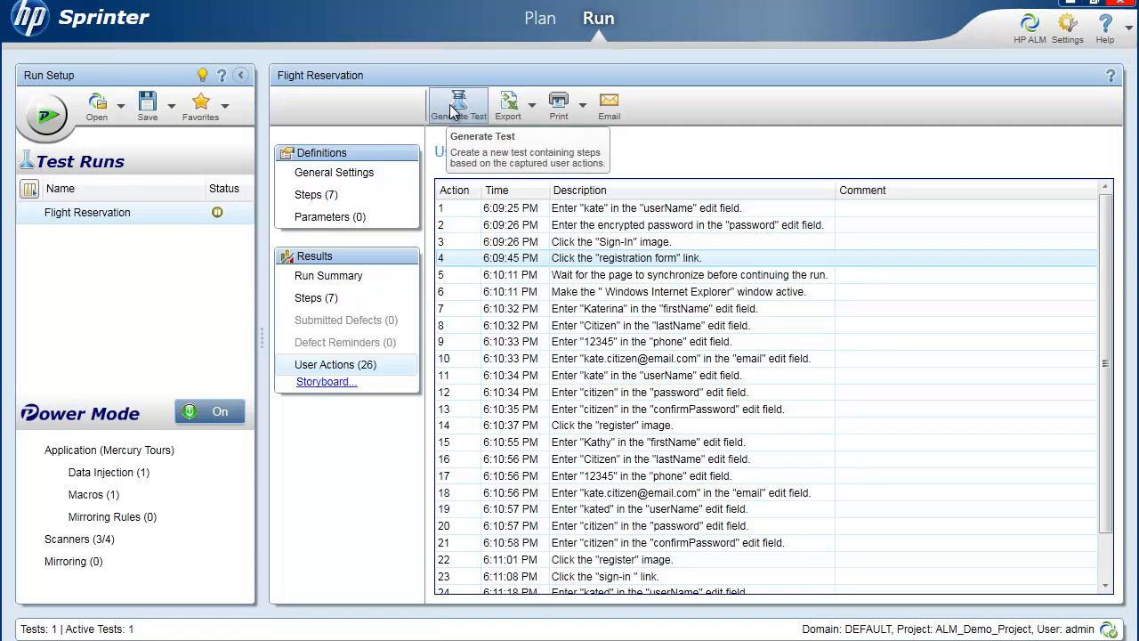
click(458, 105)
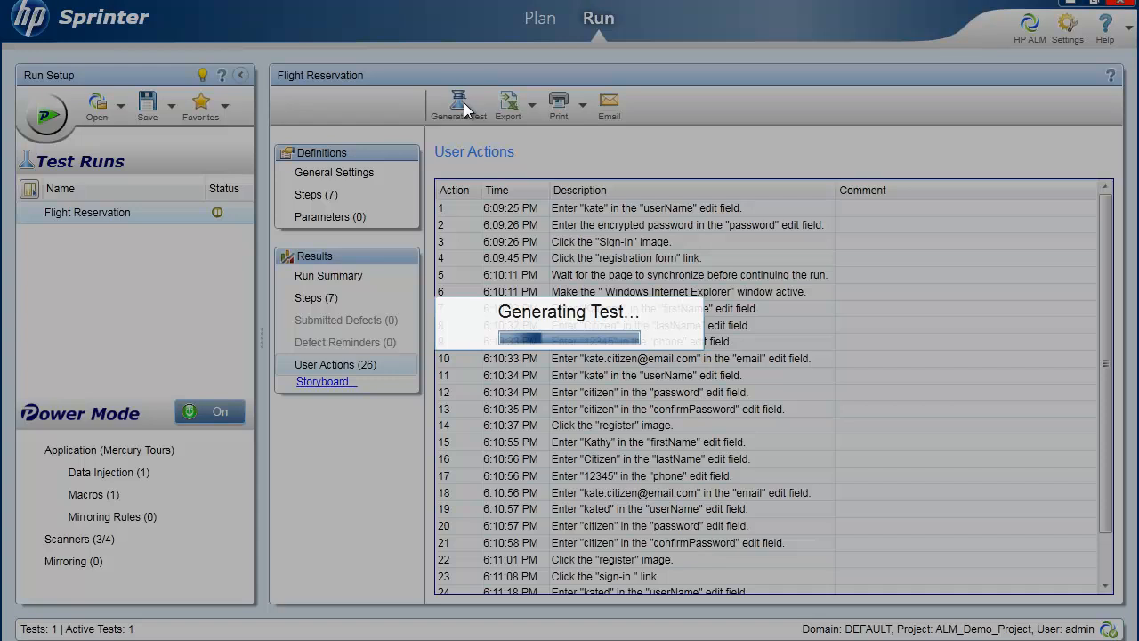
click(459, 105)
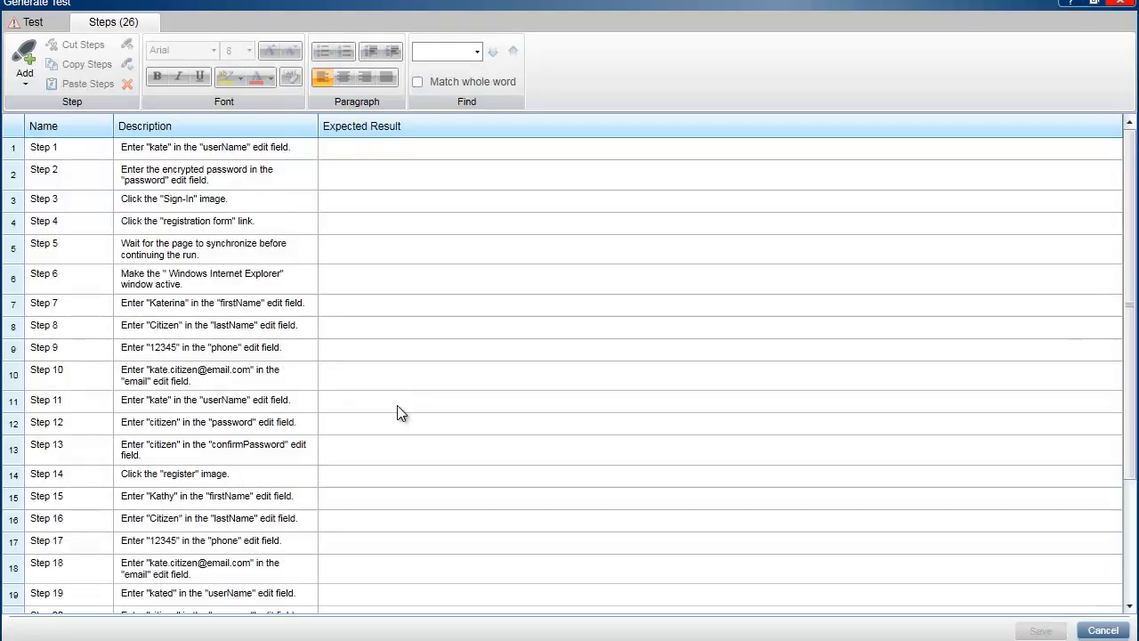
click(205, 400)
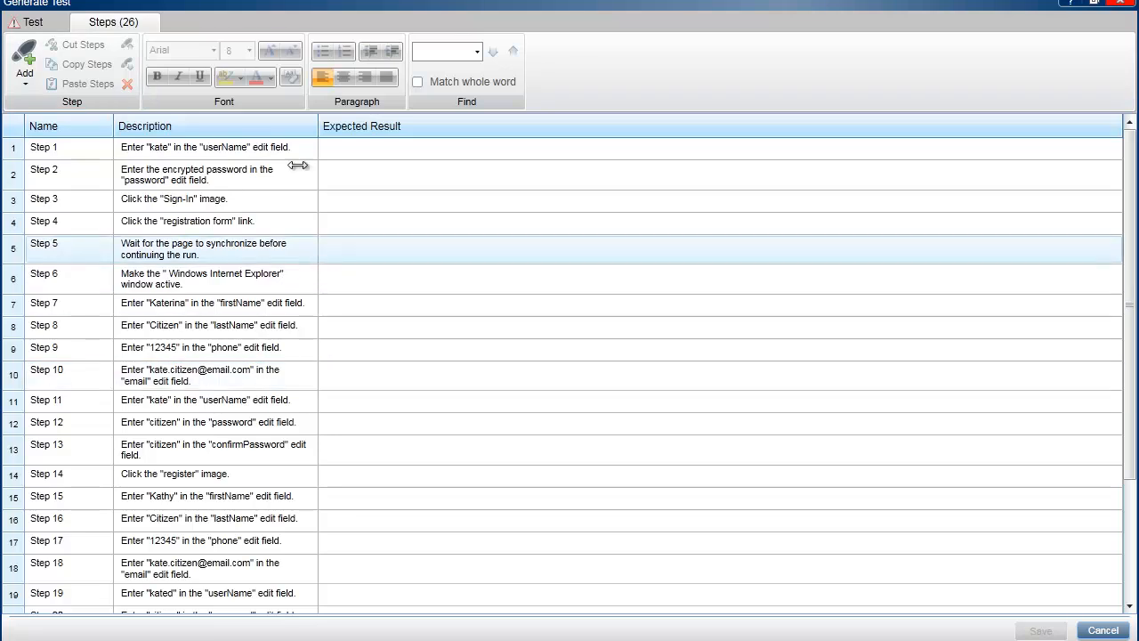
scroll(down, 3)
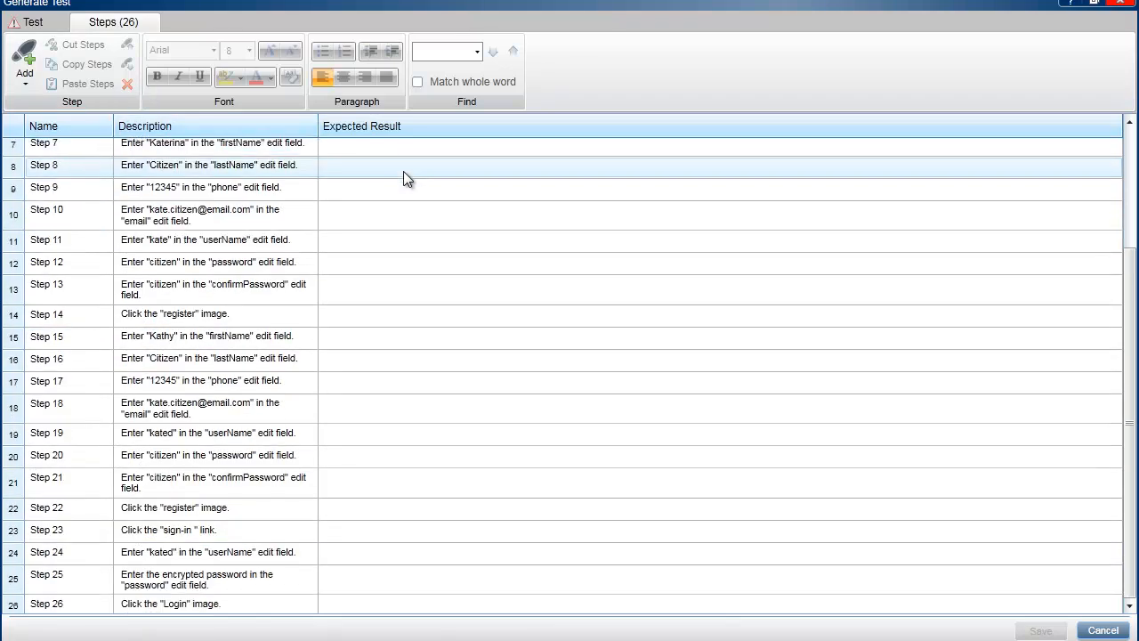
scroll(up, 3)
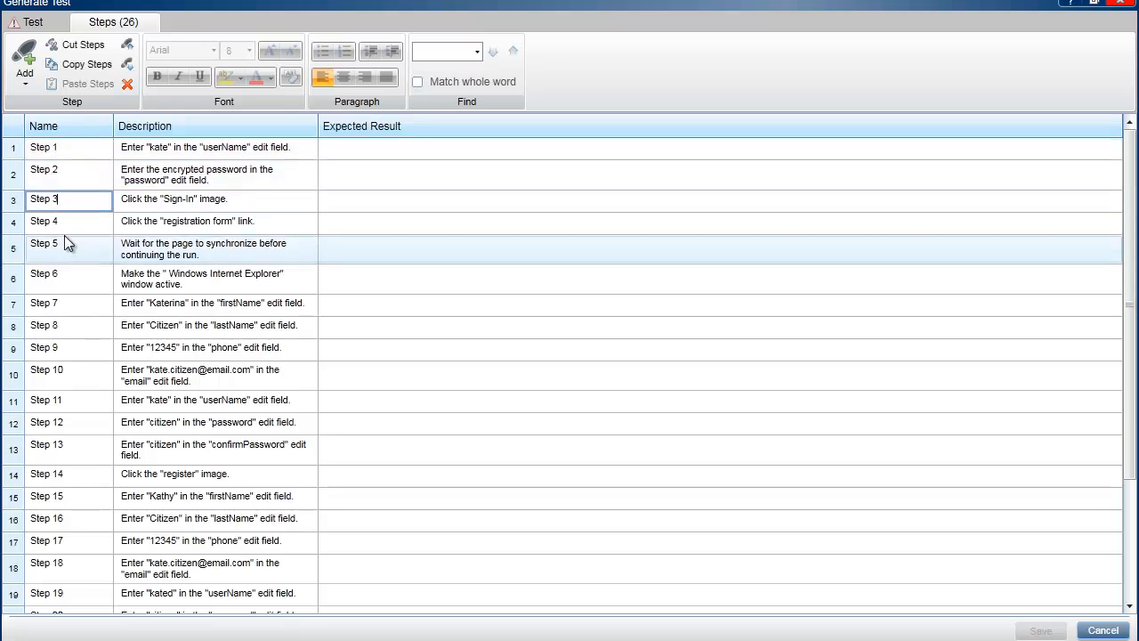
scroll(down, 3)
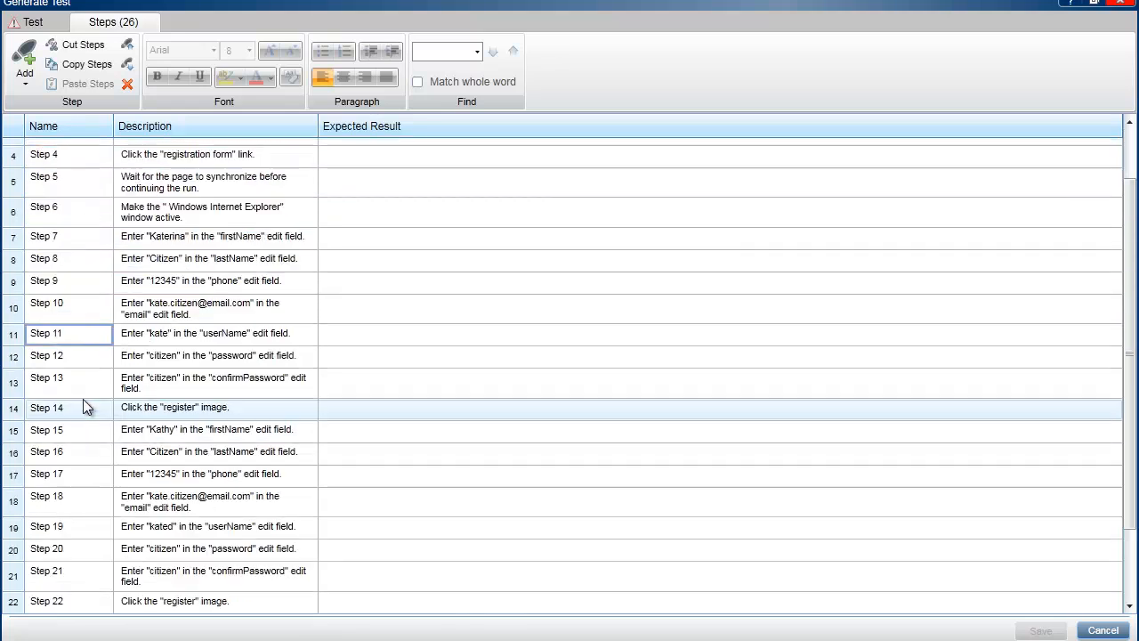
scroll(up, 3)
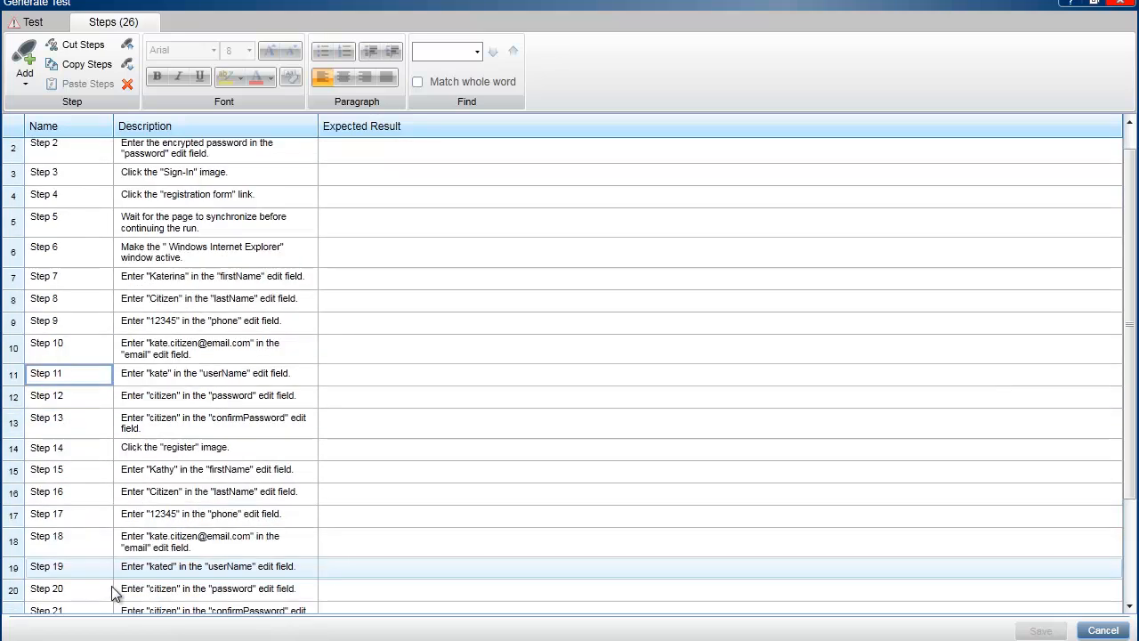
scroll(down, 3)
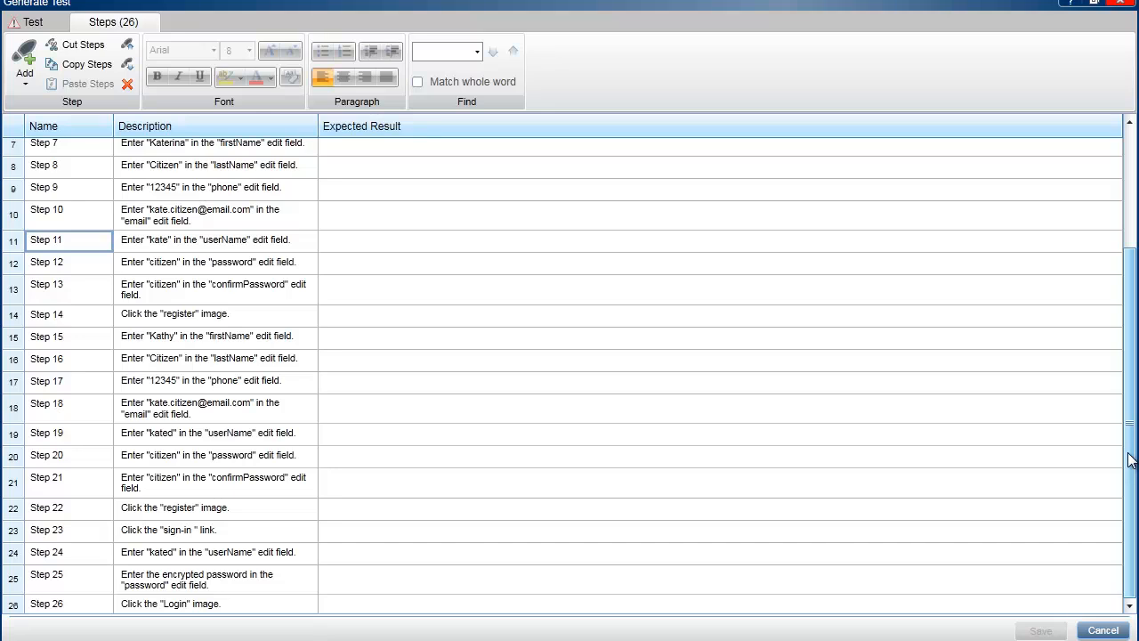
scroll(up, 3)
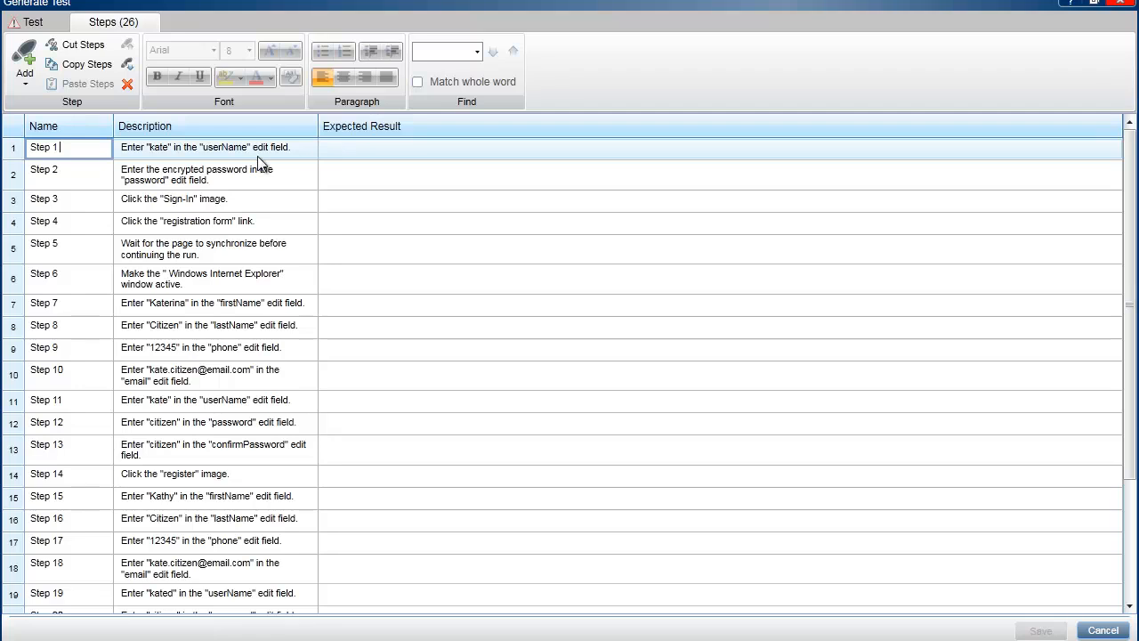
- Rename Step 1 with '- Logon', delete the wait-for-sync and window-activation steps, and rename Step 7 Existing
text(-)
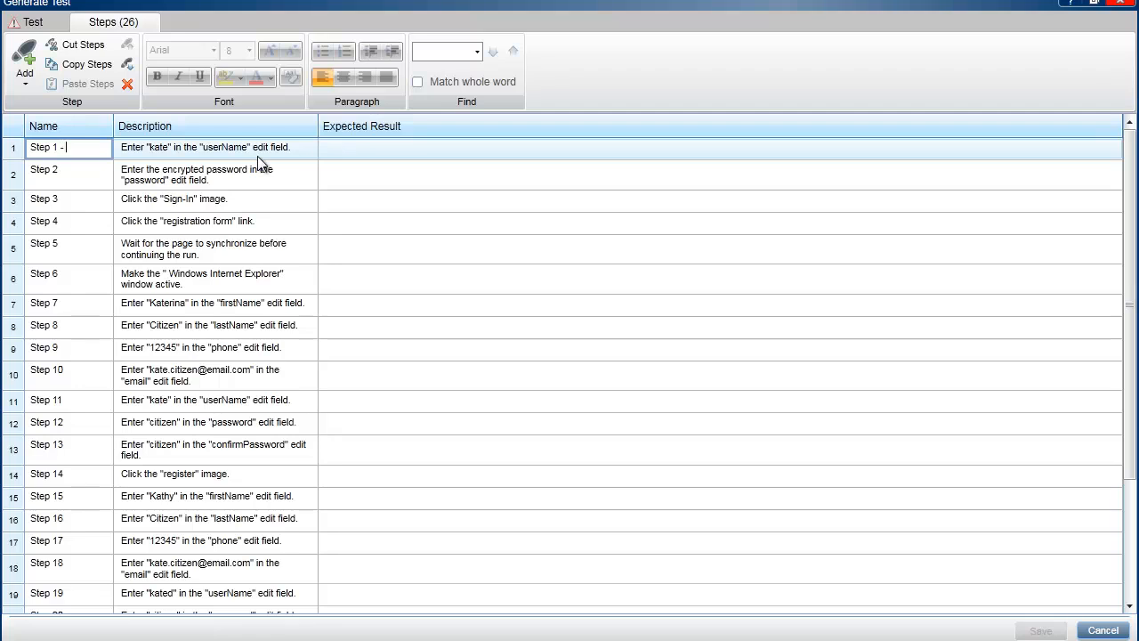
text(Logon...)
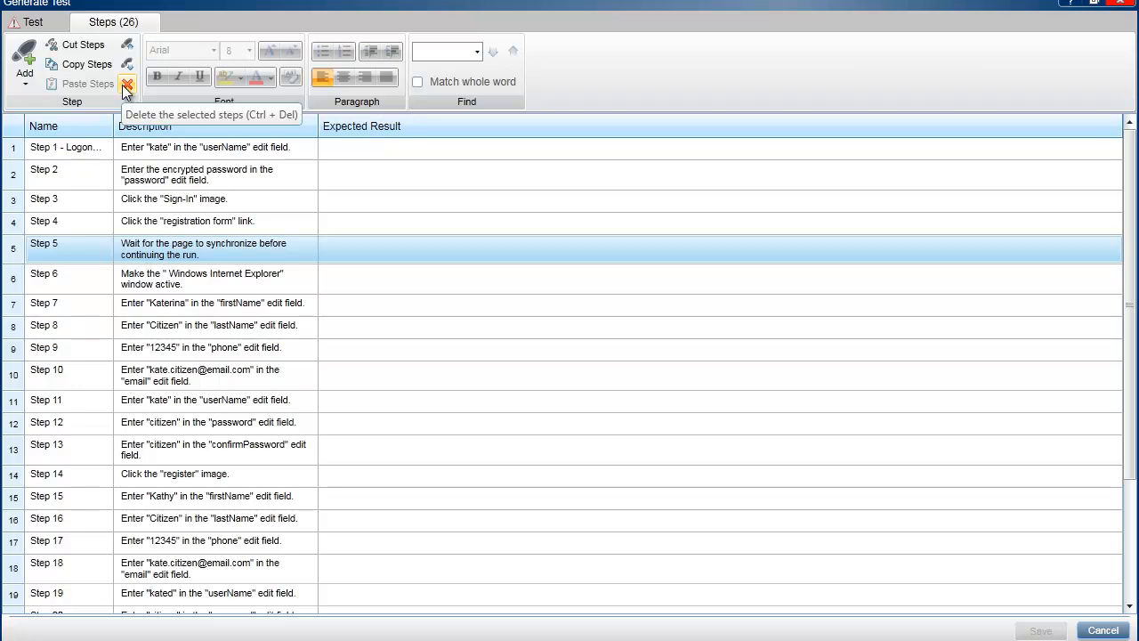
click(127, 84)
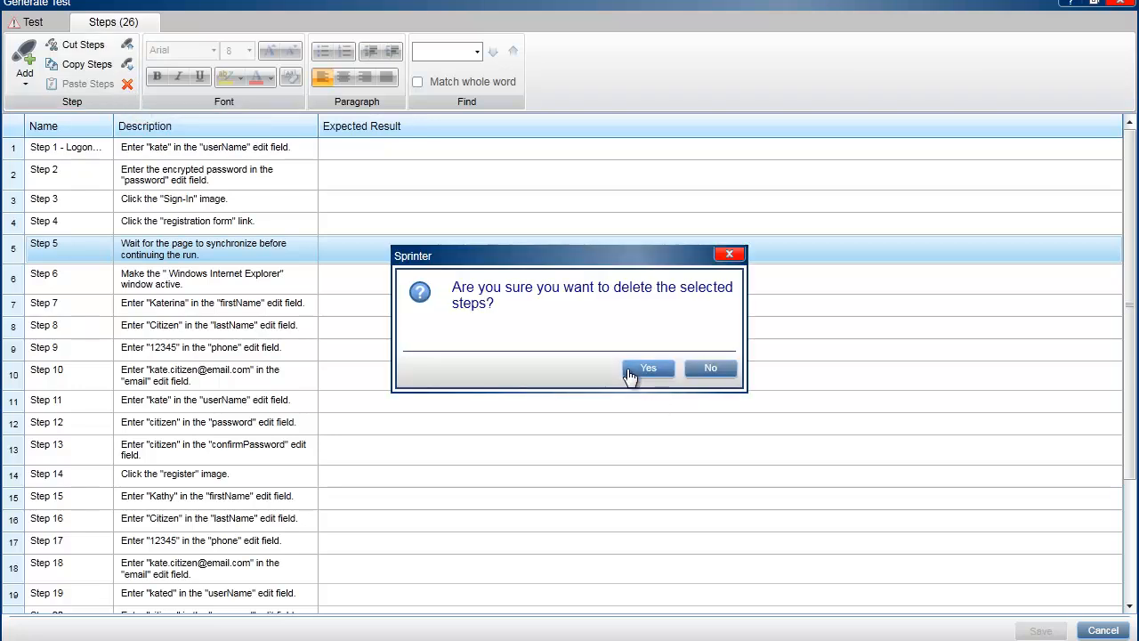
click(648, 368)
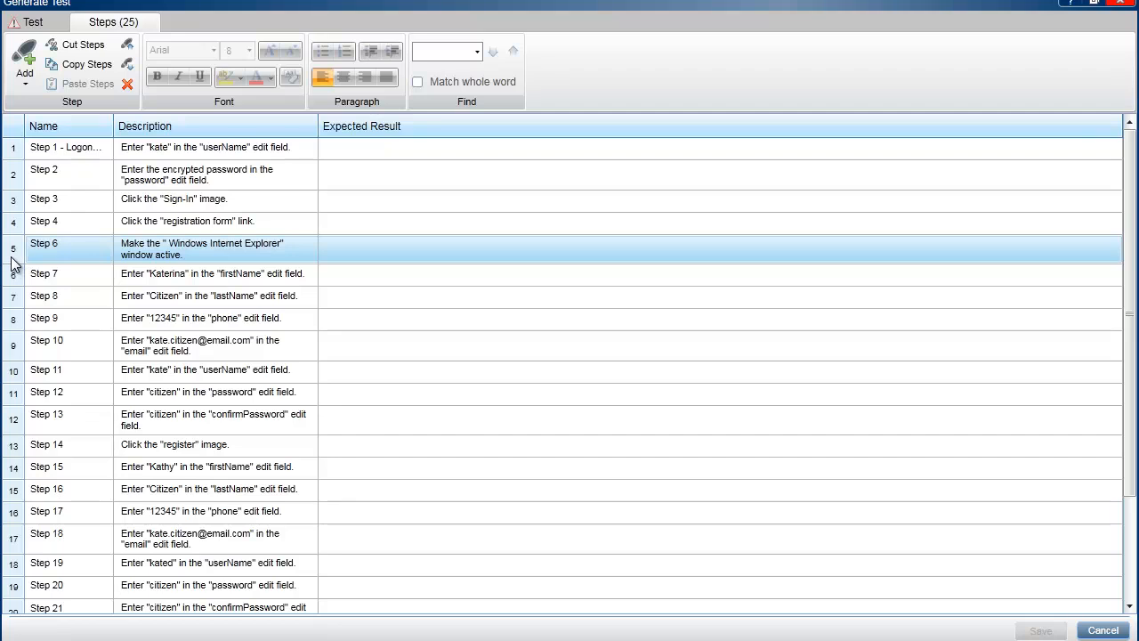
mouse_move(18, 290)
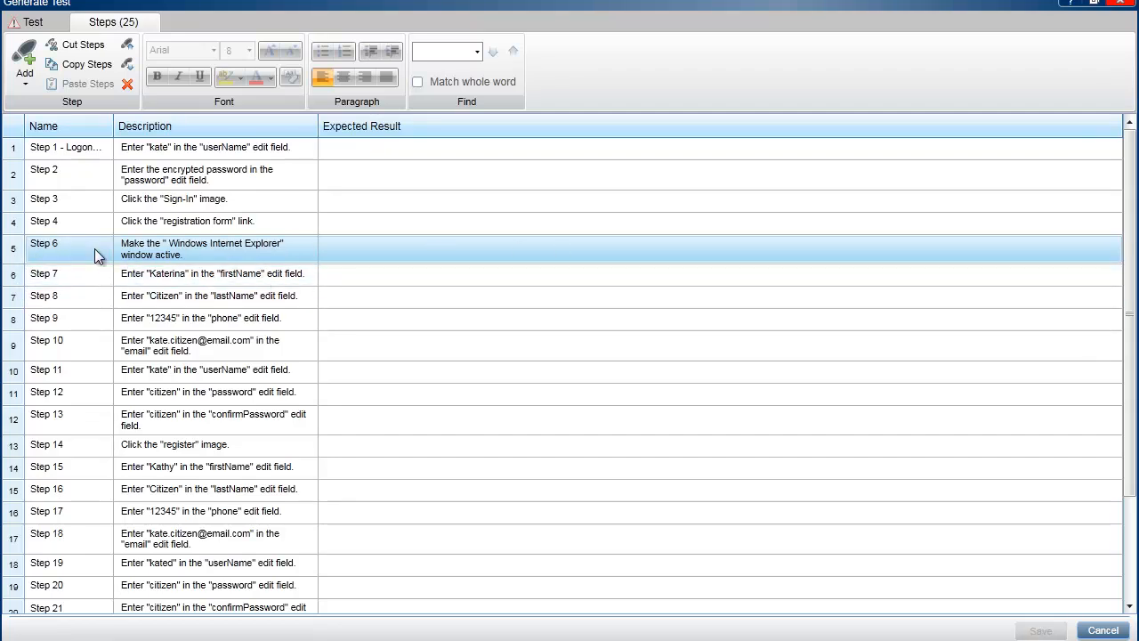
mouse_move(43, 268)
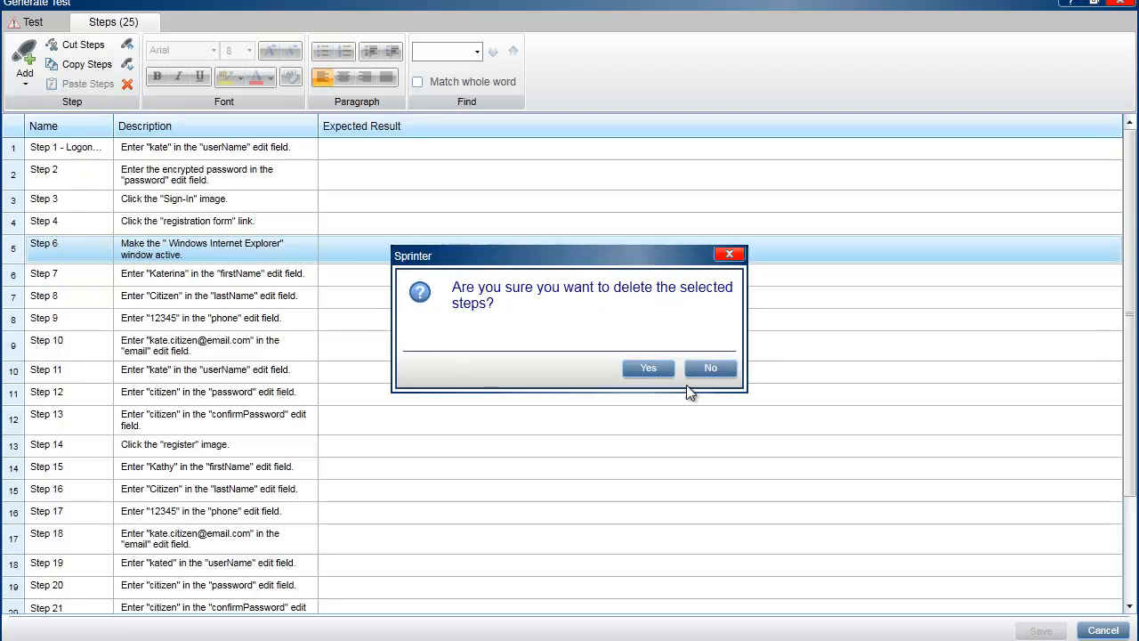
click(648, 368)
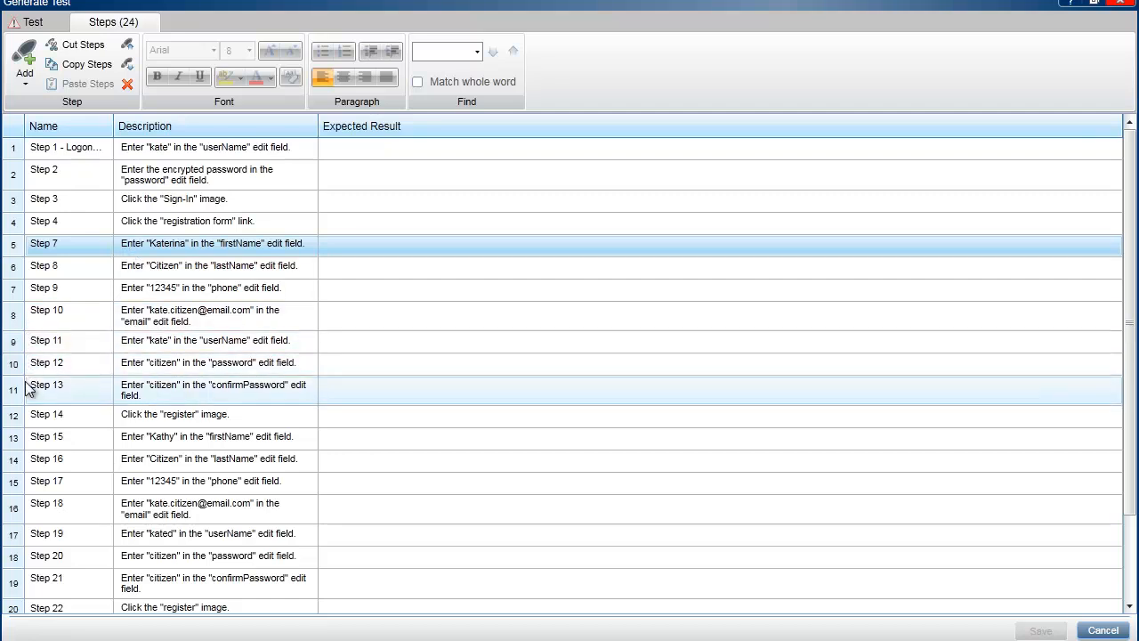
click(46, 413)
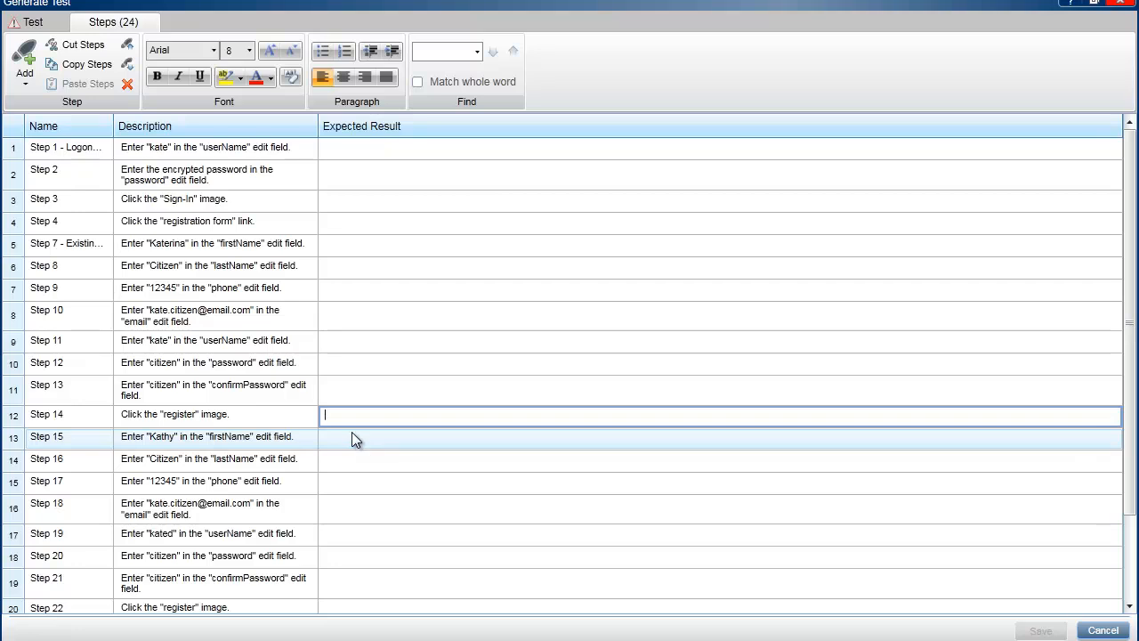
- Give Step 14 the expected result 'Error Message: User Already exists'
text(Error)
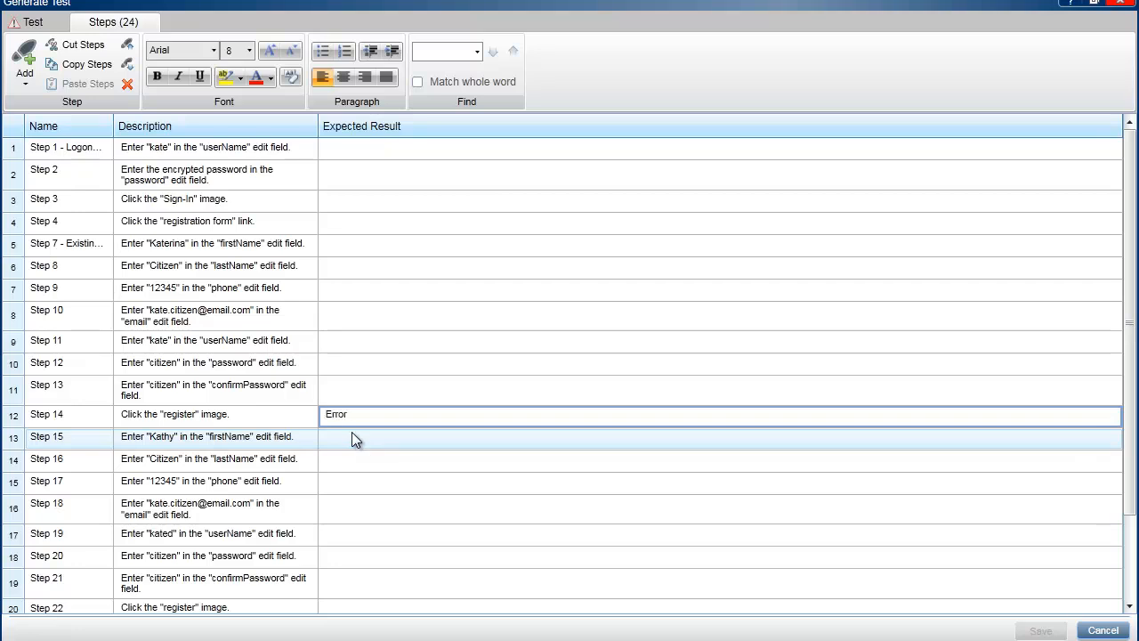
text(Message:)
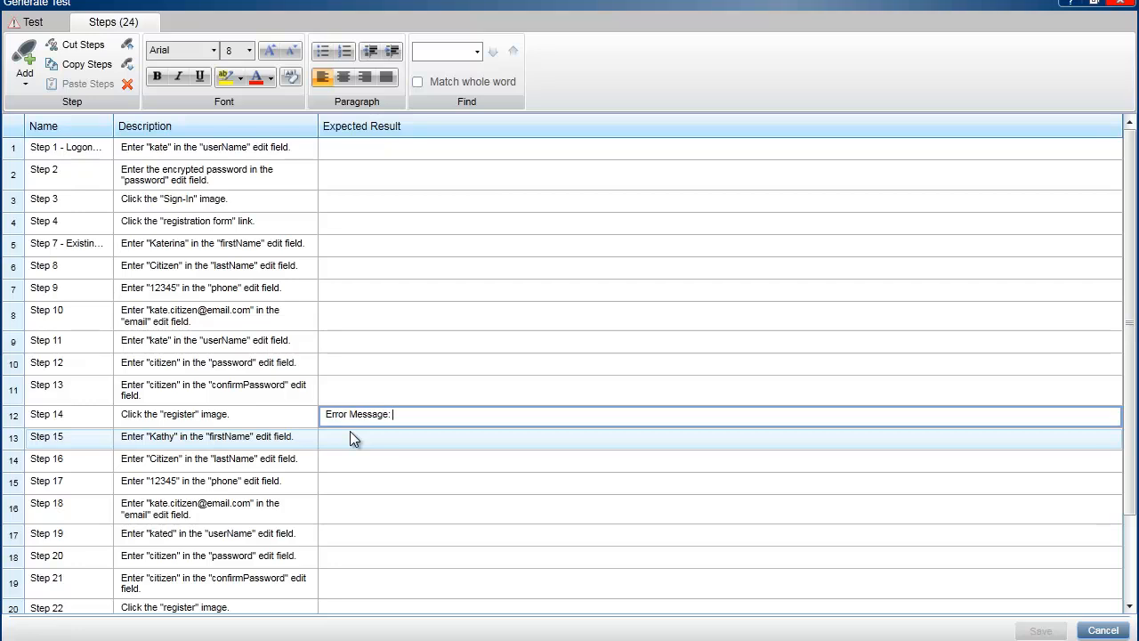
text(User Already)
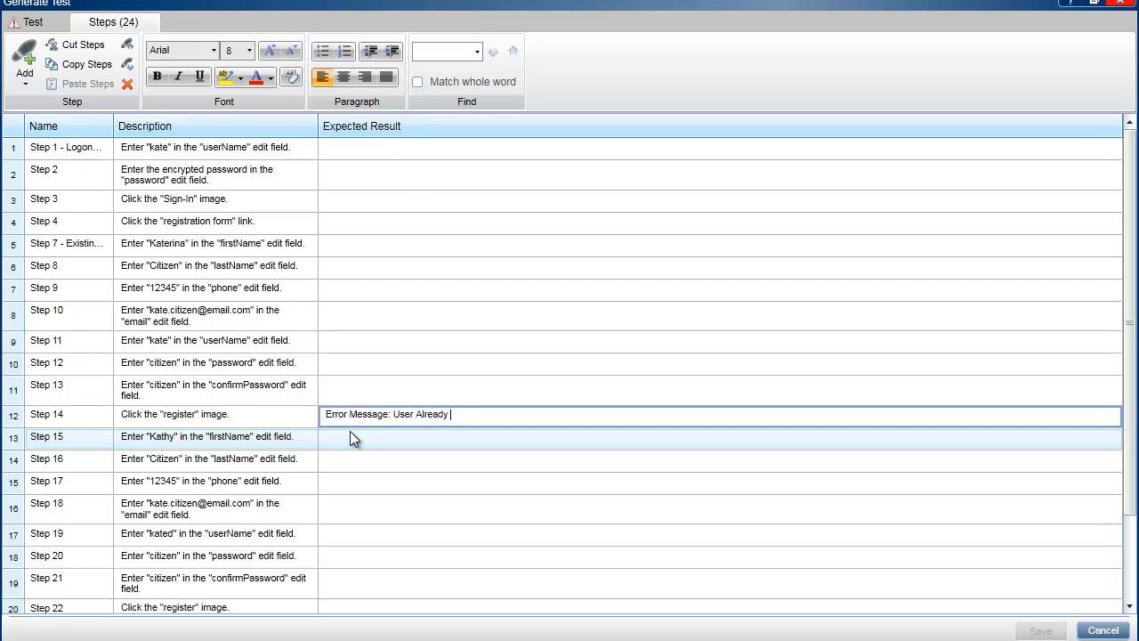
text(exists)
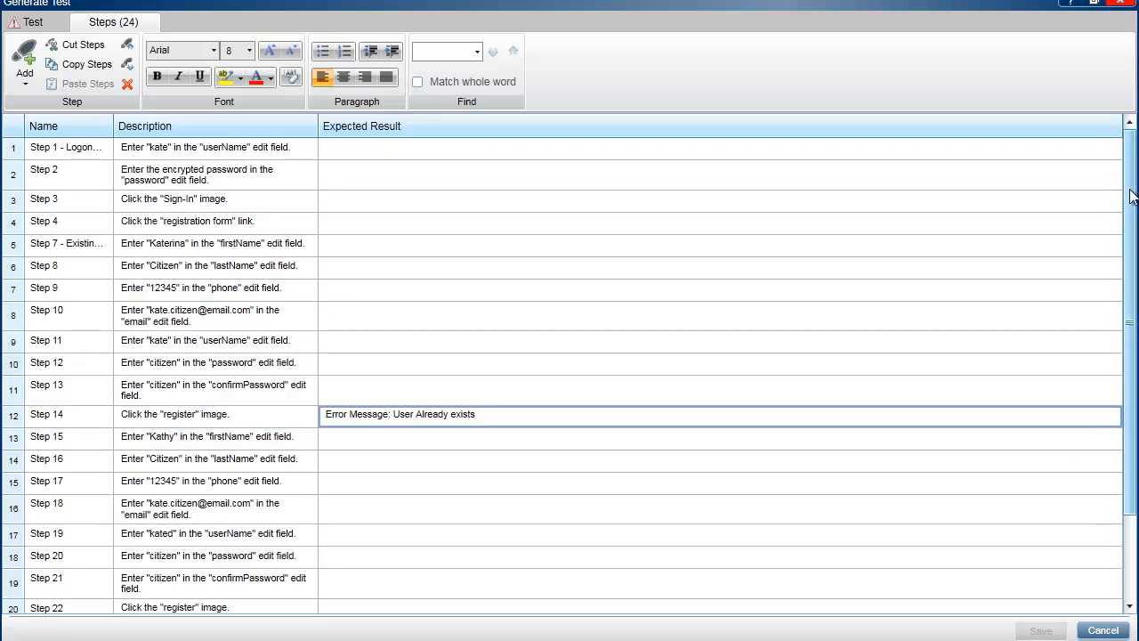
scroll(down, 3)
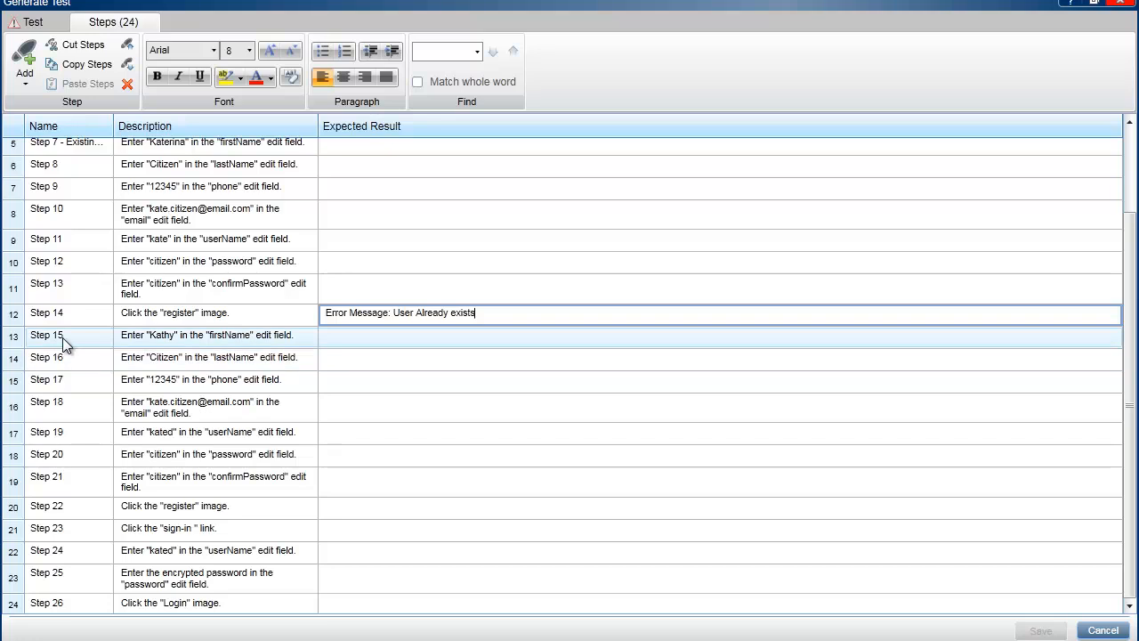
- Rename Step 15 to add 'New Username not Taken'
click(67, 335)
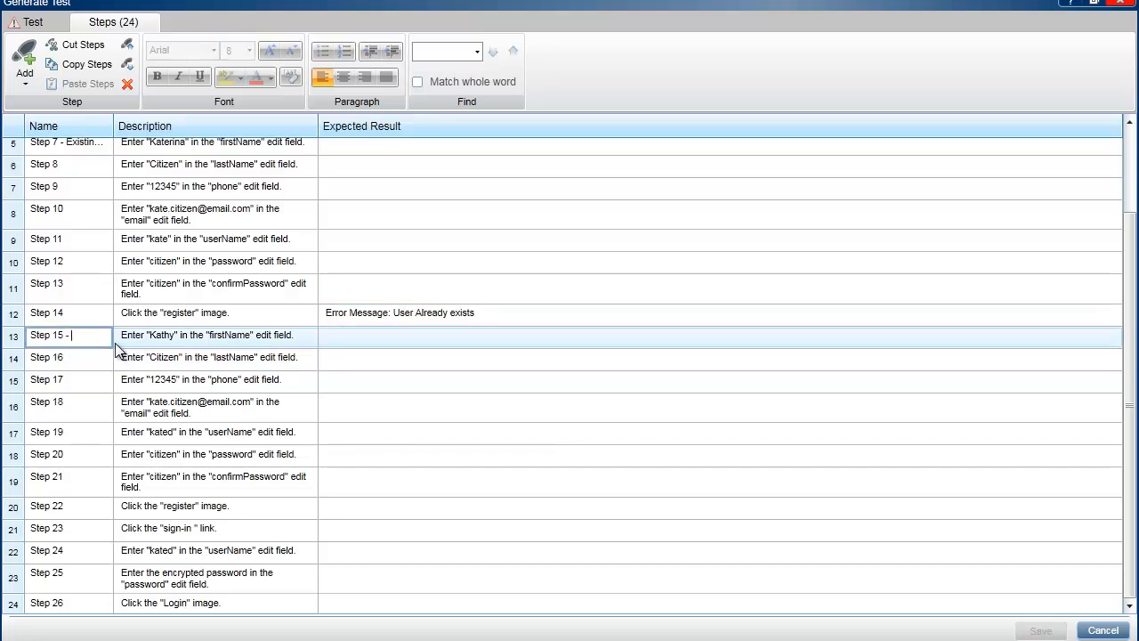
text(New)
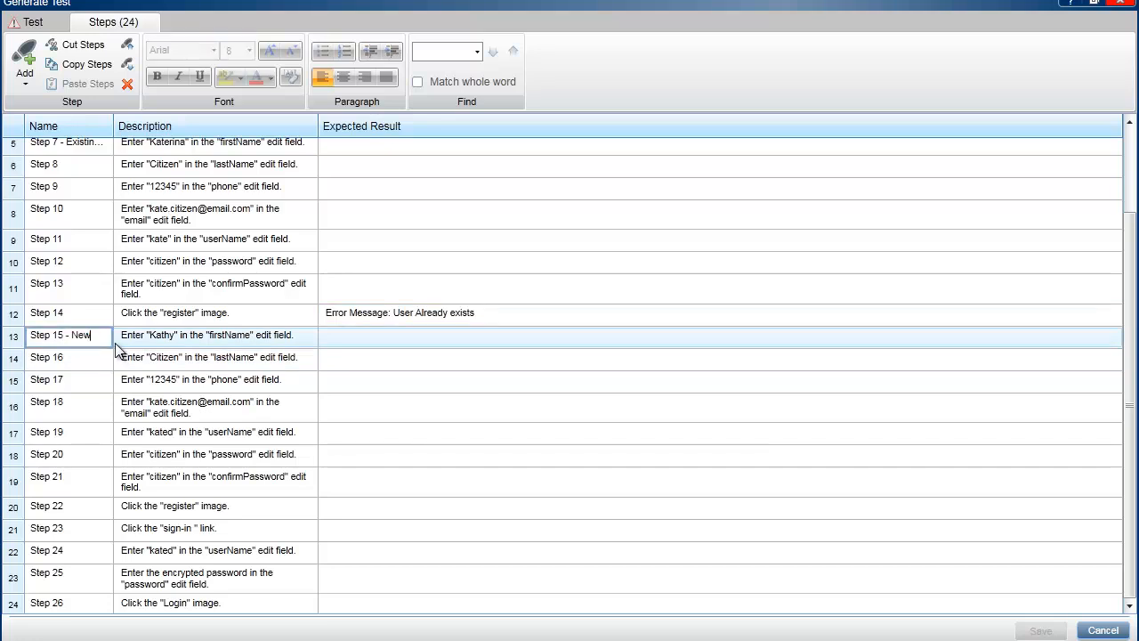
text(ername not Taken)
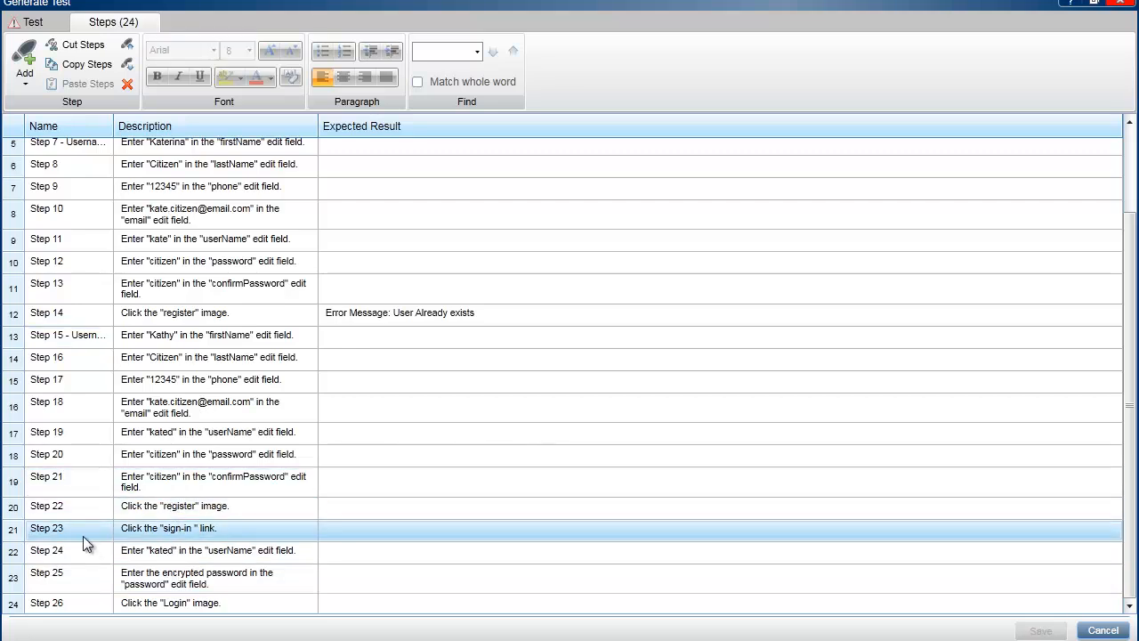
- Rename Step 23 and add expected results 'User successfully added' and 'Login Successful' for Steps 22 and 26
double_click(63, 528)
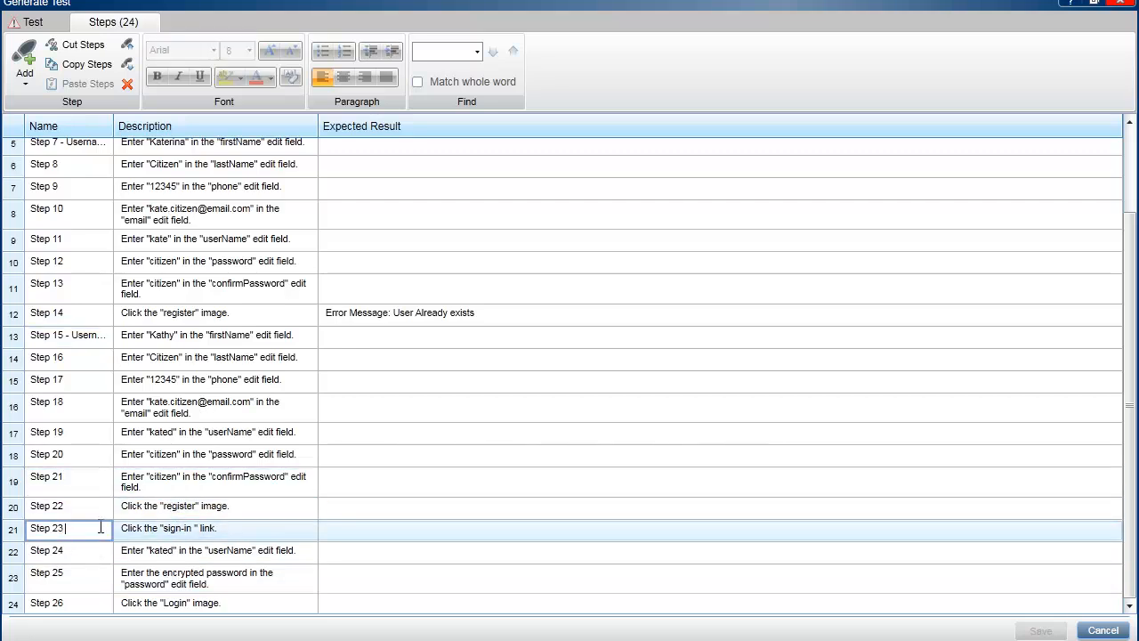
scroll(up, 3)
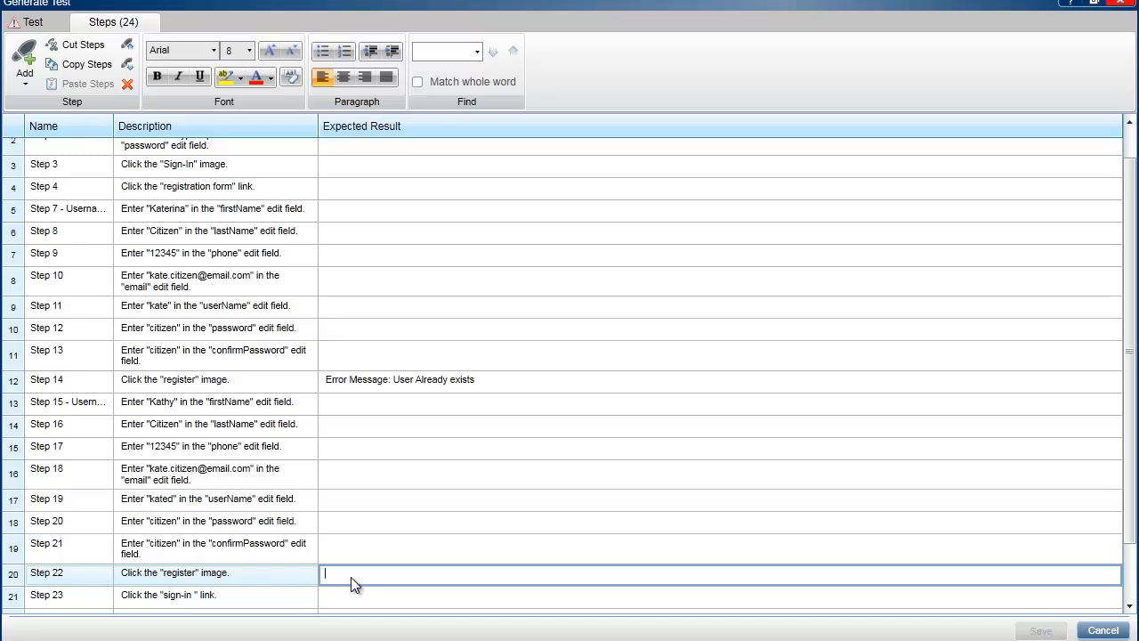
text(User s)
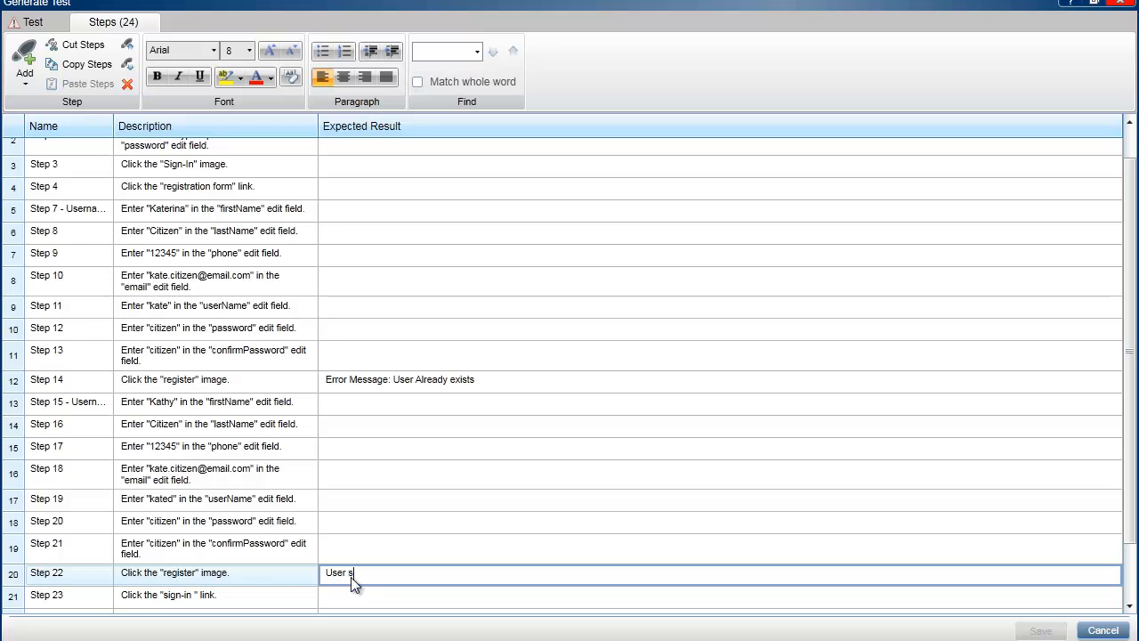
text(uccessfully added.)
click(68, 595)
text( - T)
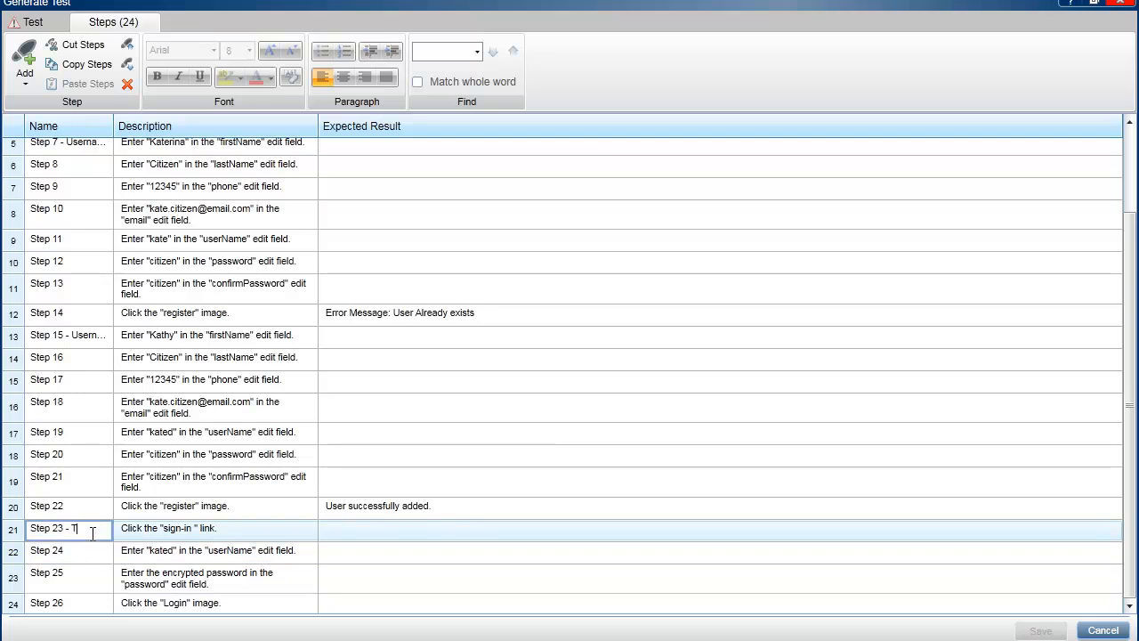
text(est new User)
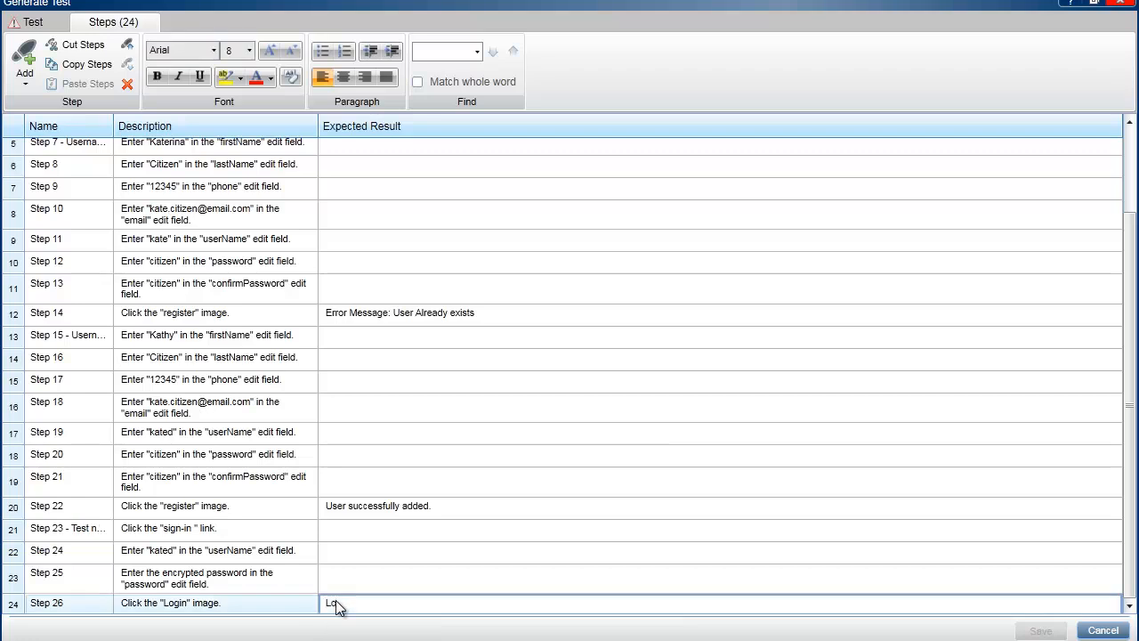
text(Login Successful)
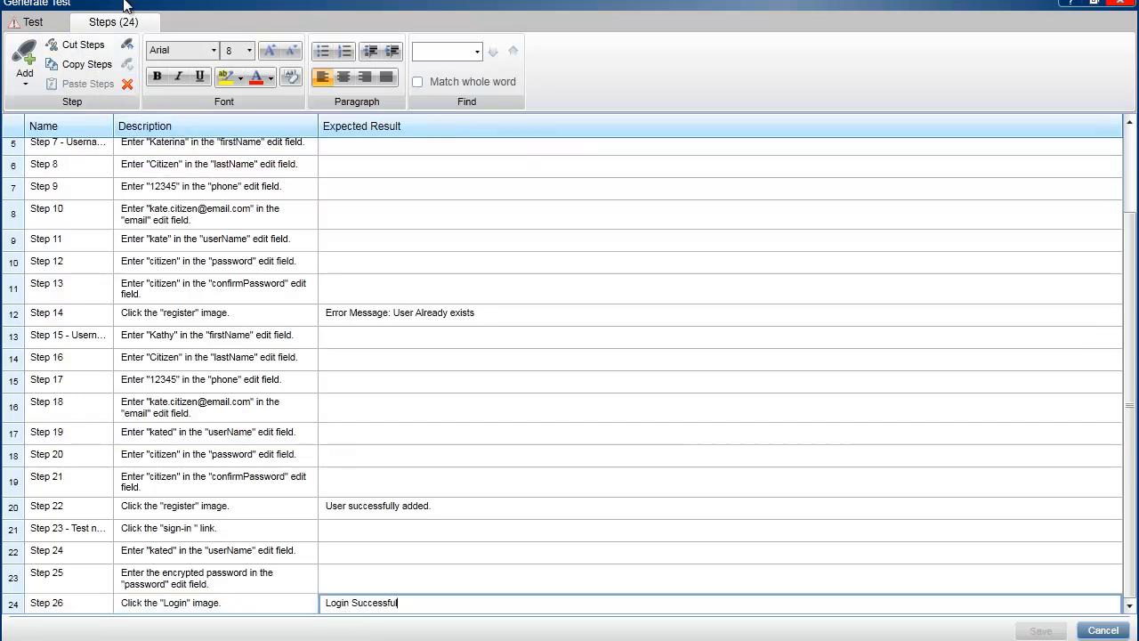
mouse_move(152, 82)
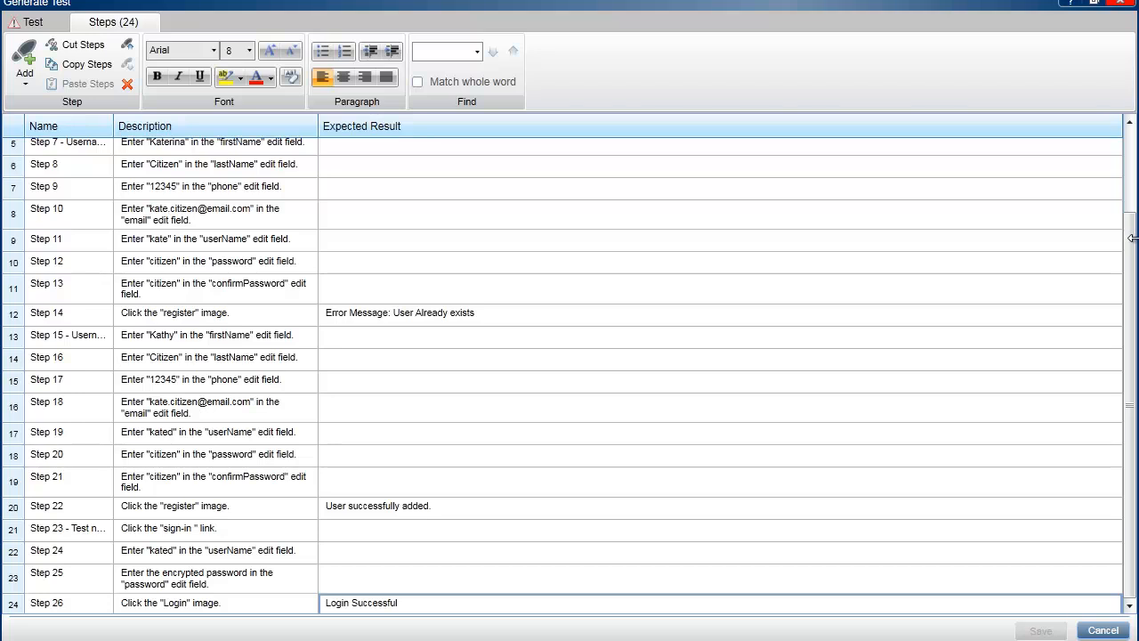
scroll(up, 3)
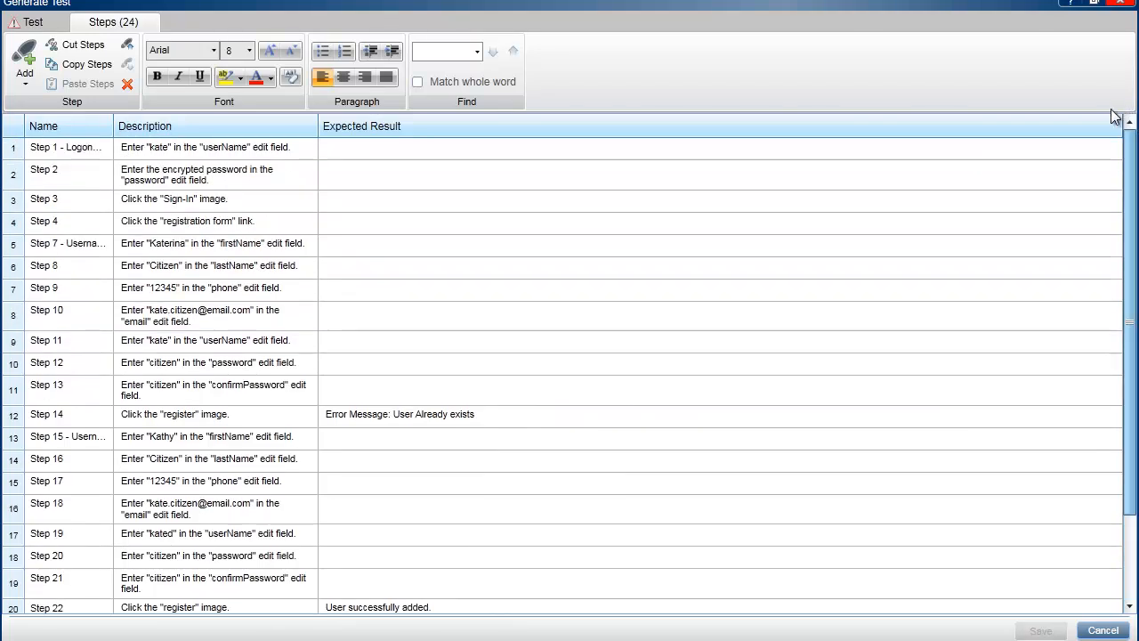
- Name the generated test 'Register New User' in its details
click(33, 22)
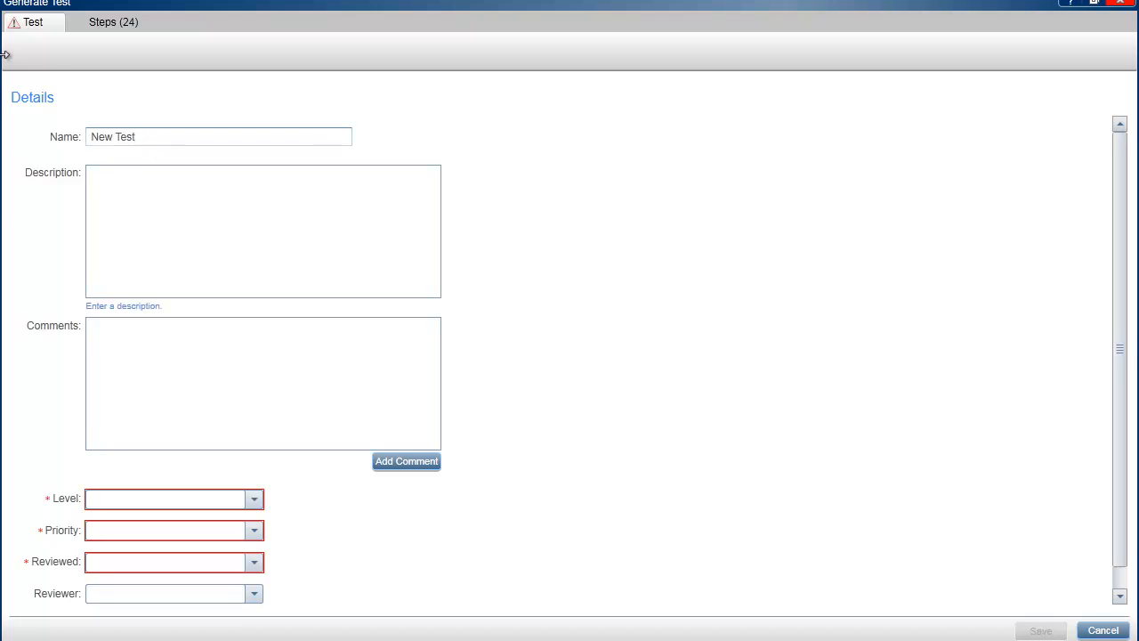
triple_click(218, 137)
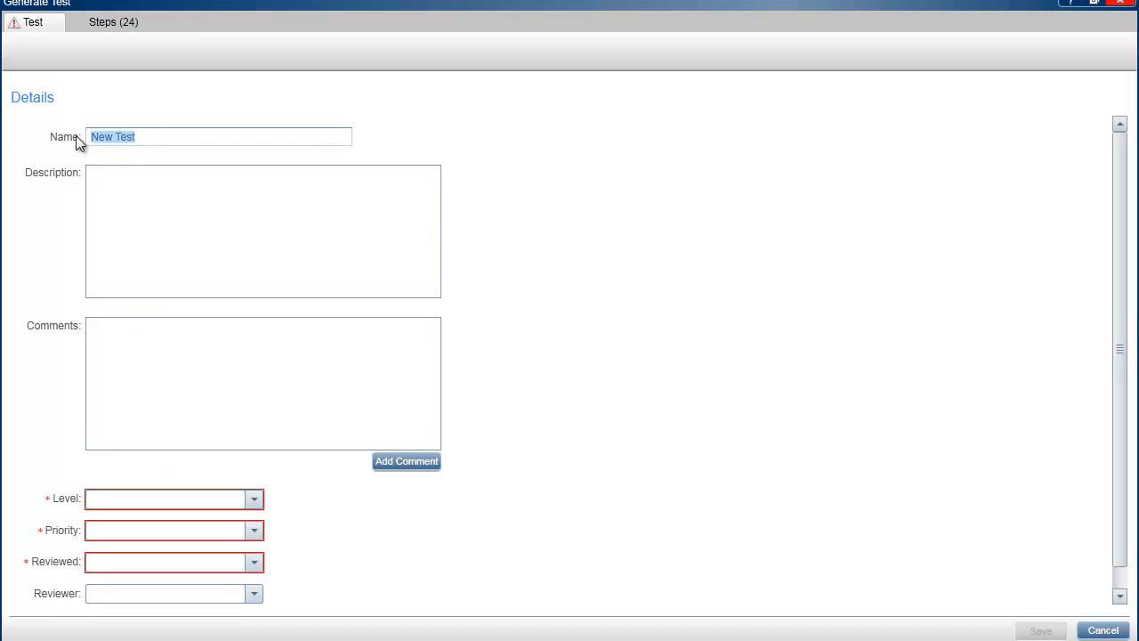
text(Res)
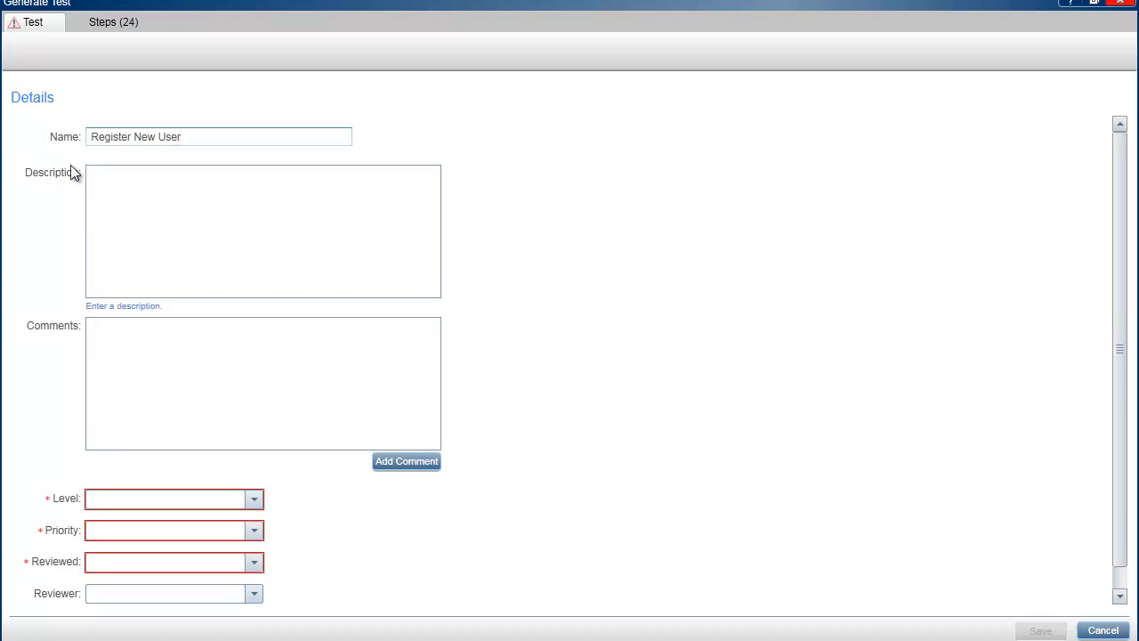
click(262, 229)
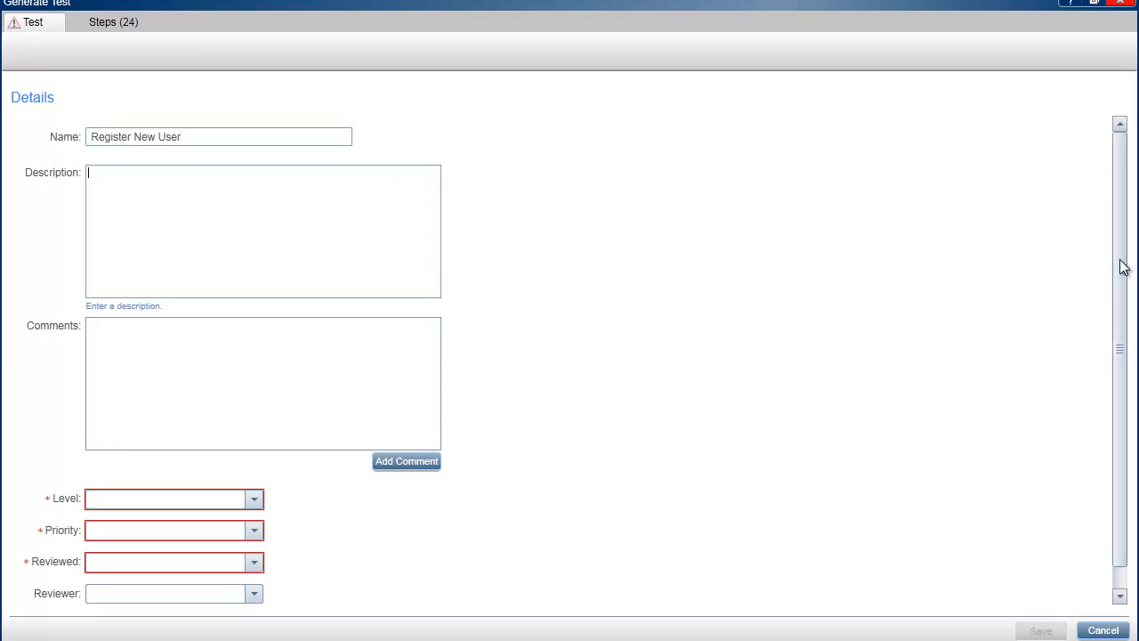
scroll(down, 3)
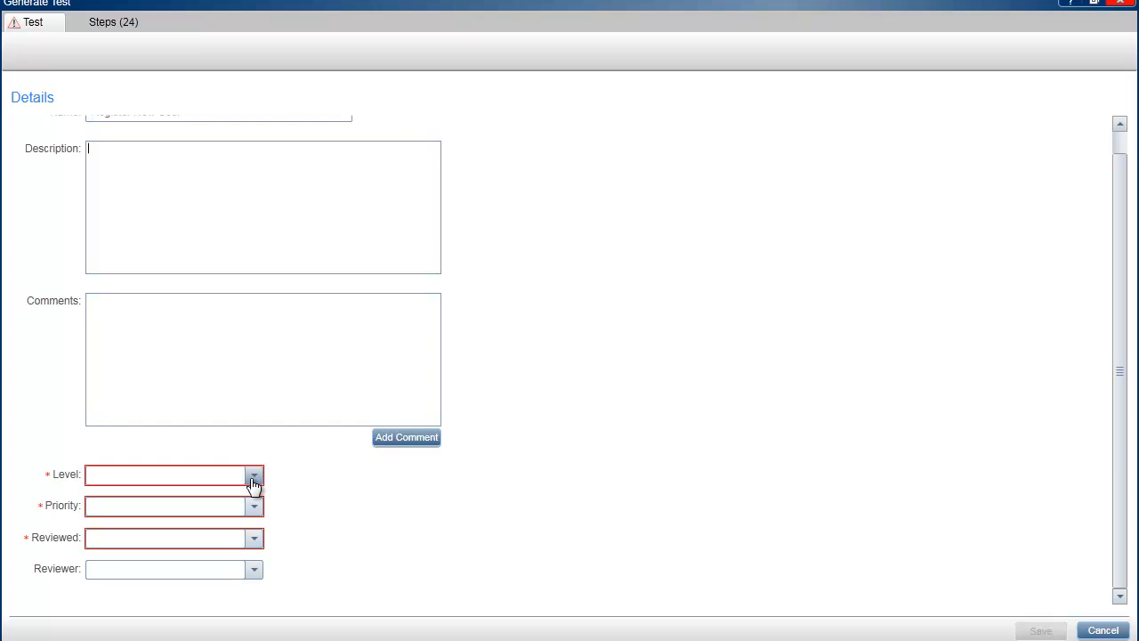
- Set the test's level to Medium, priority to 3-High and review status to Not Reviewed
click(253, 474)
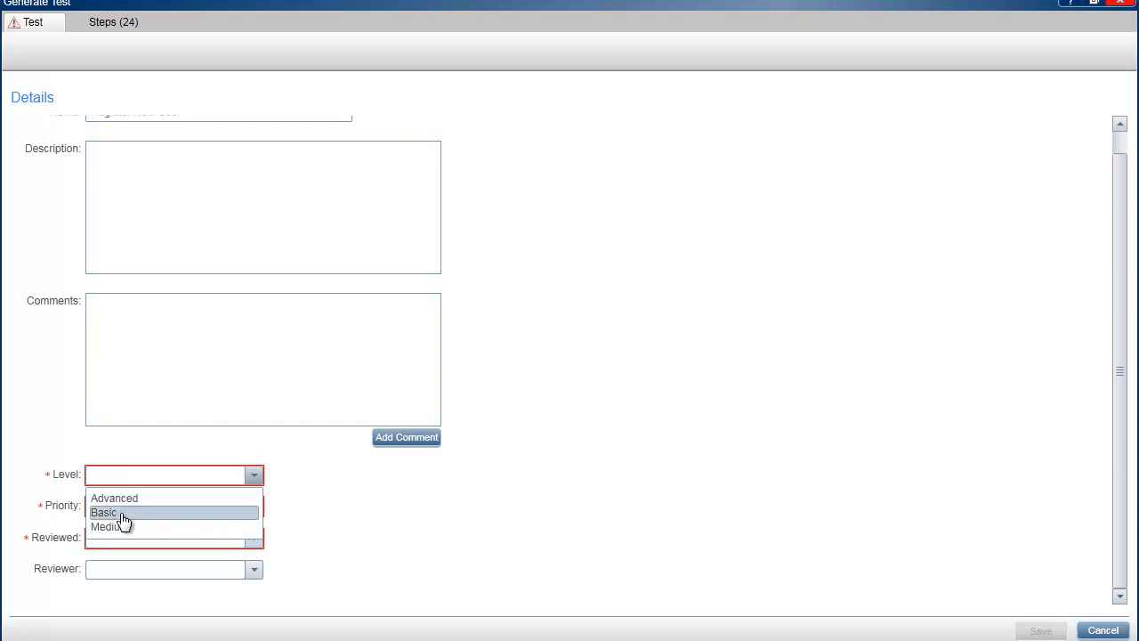
click(106, 527)
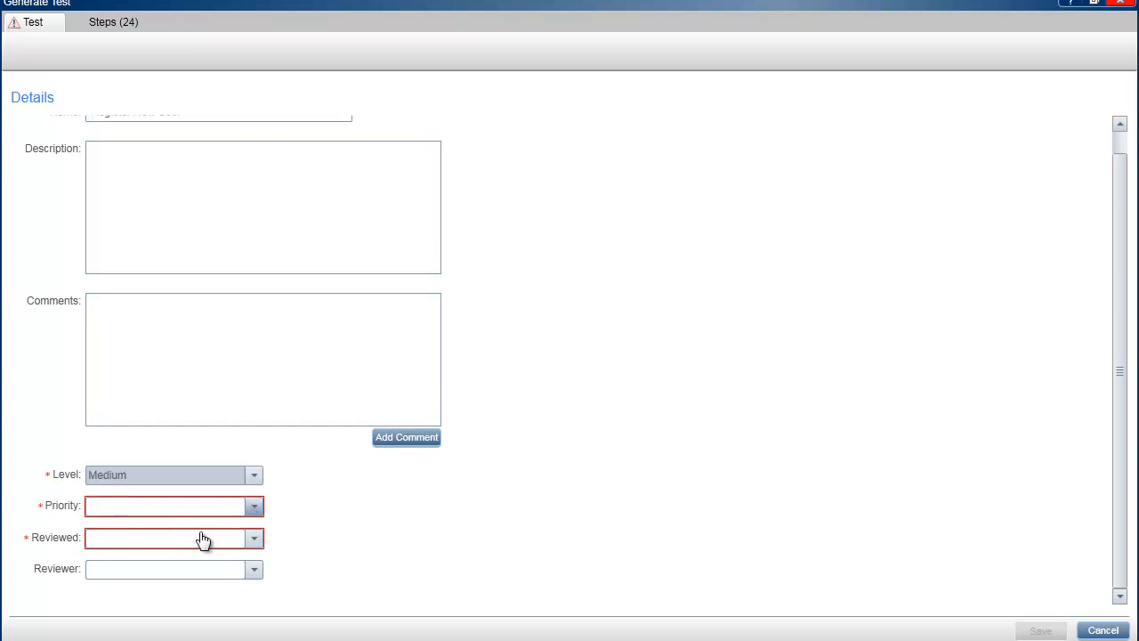
click(254, 505)
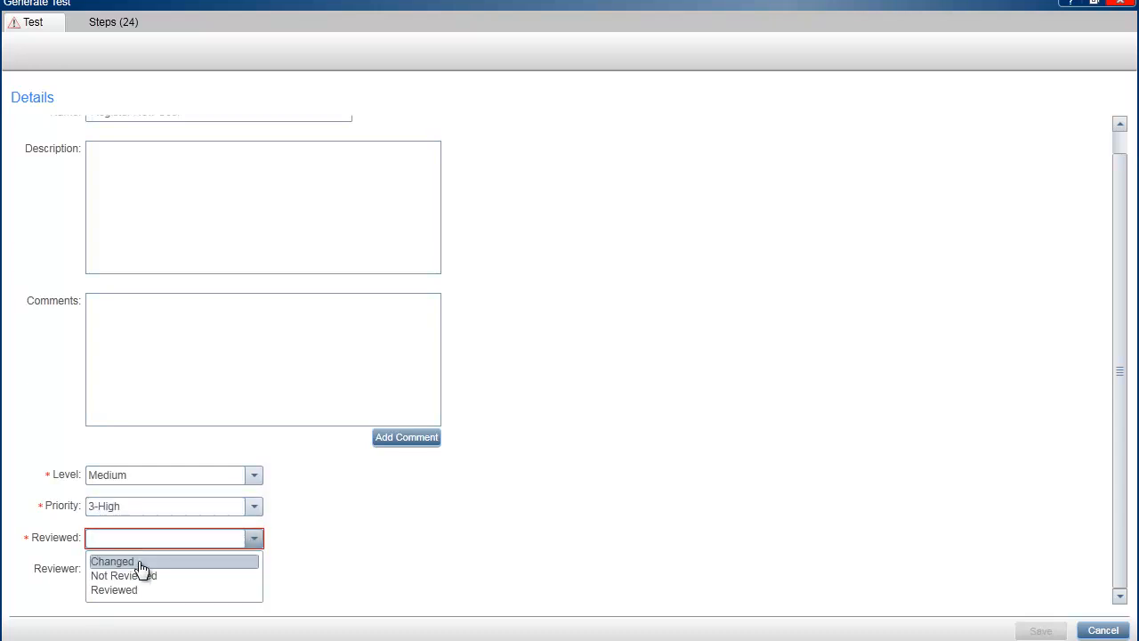
click(123, 575)
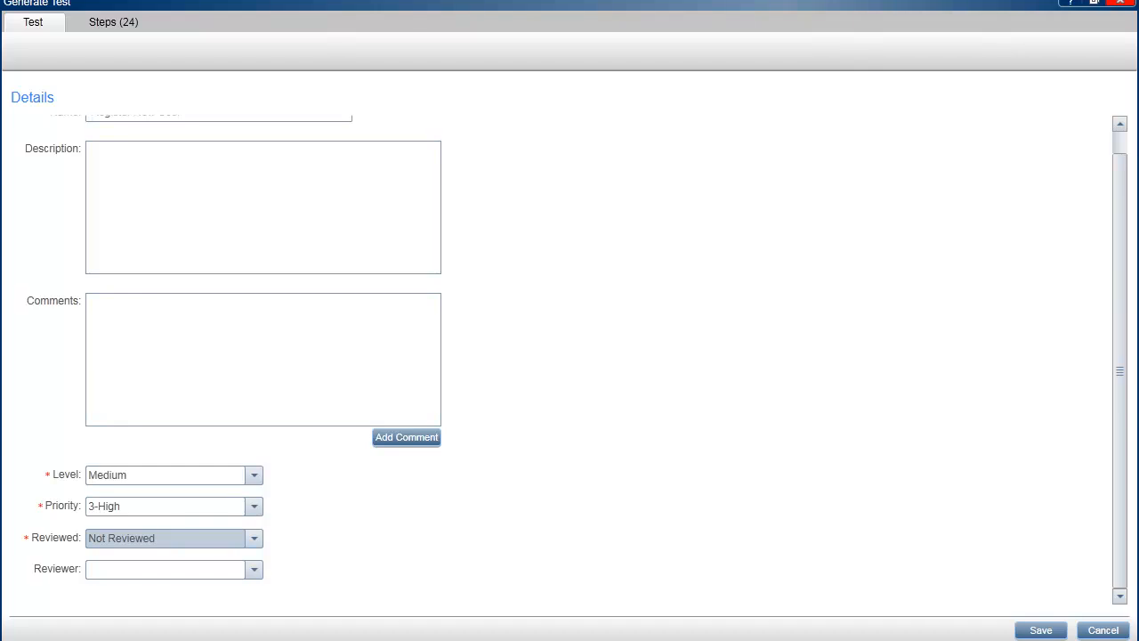
- Save the Register New User test into the Subject > Flight Reservation folder and dismiss the success message
click(1040, 630)
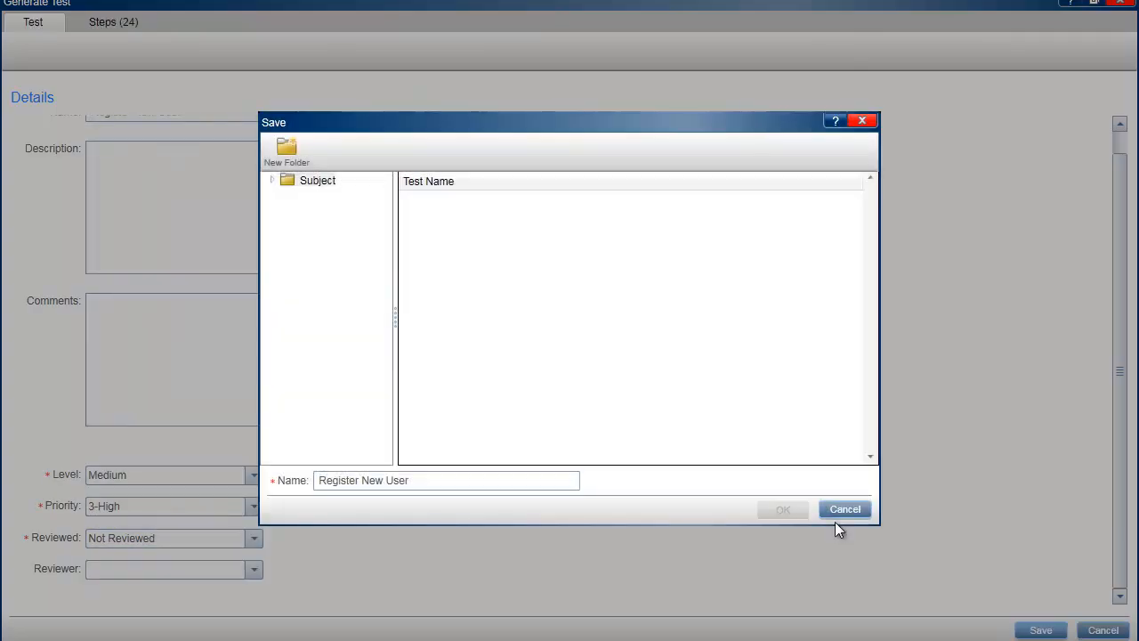
mouse_move(291, 206)
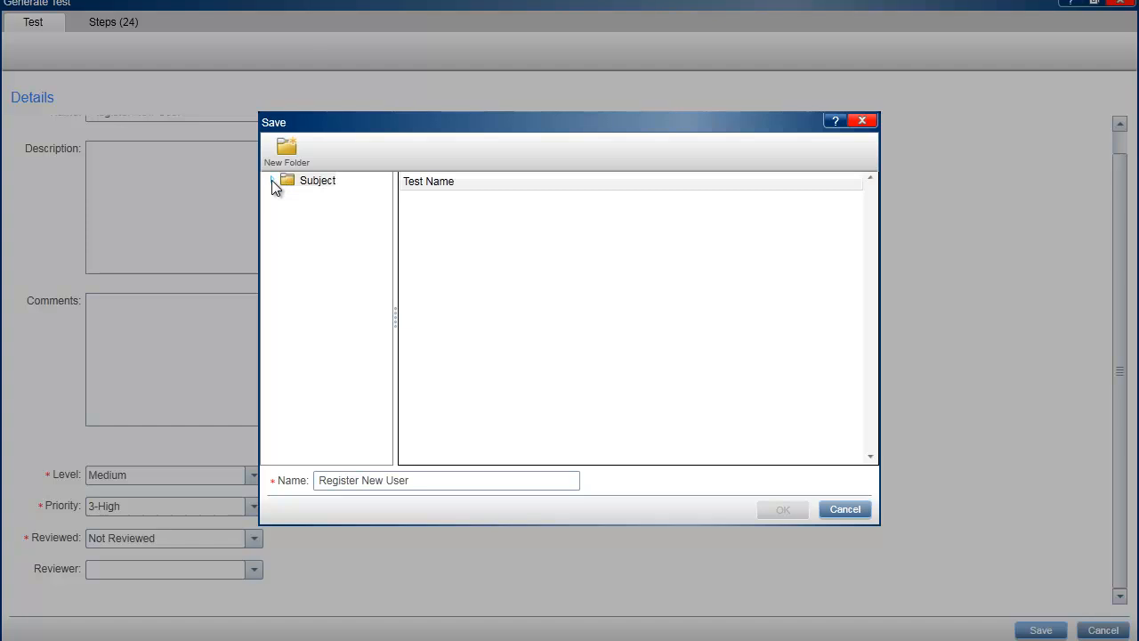
click(273, 180)
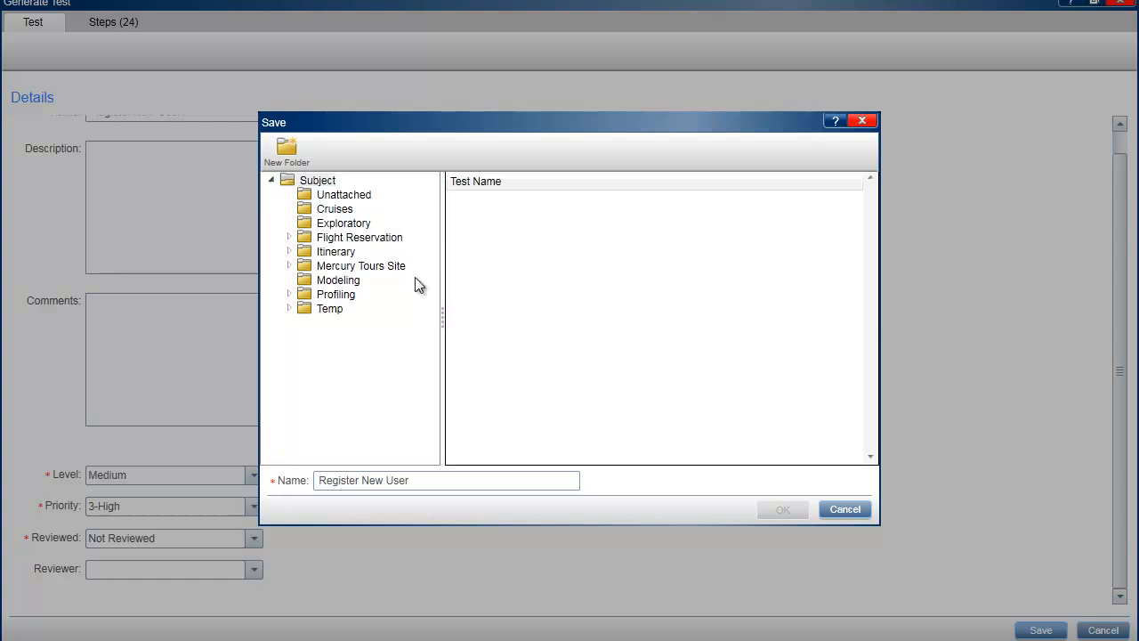
click(782, 509)
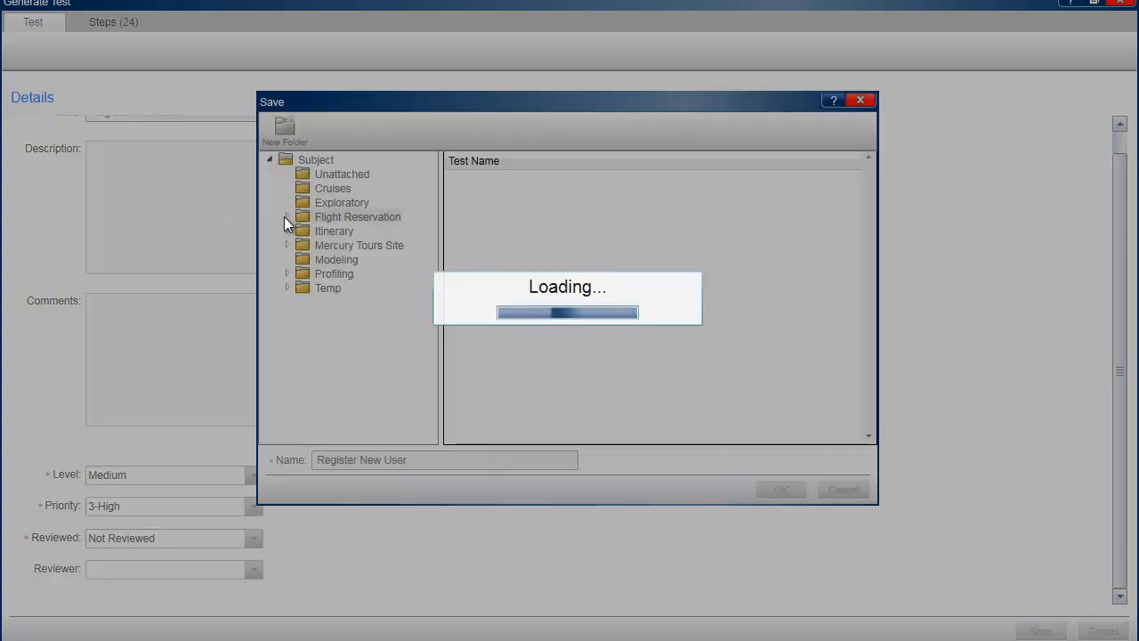
click(357, 217)
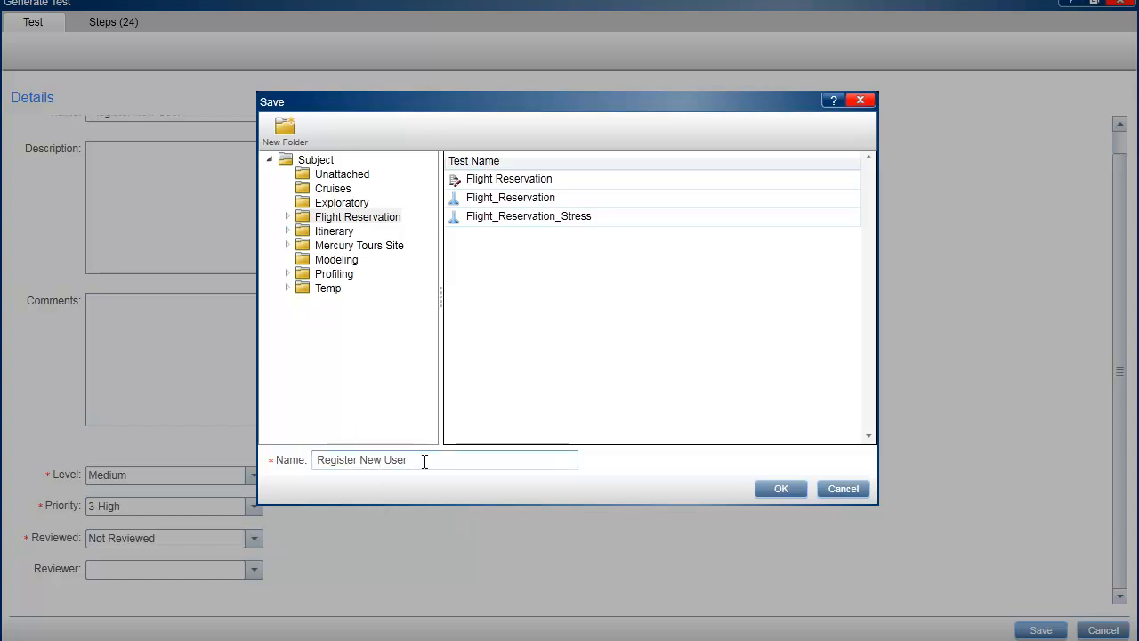
mouse_move(460, 492)
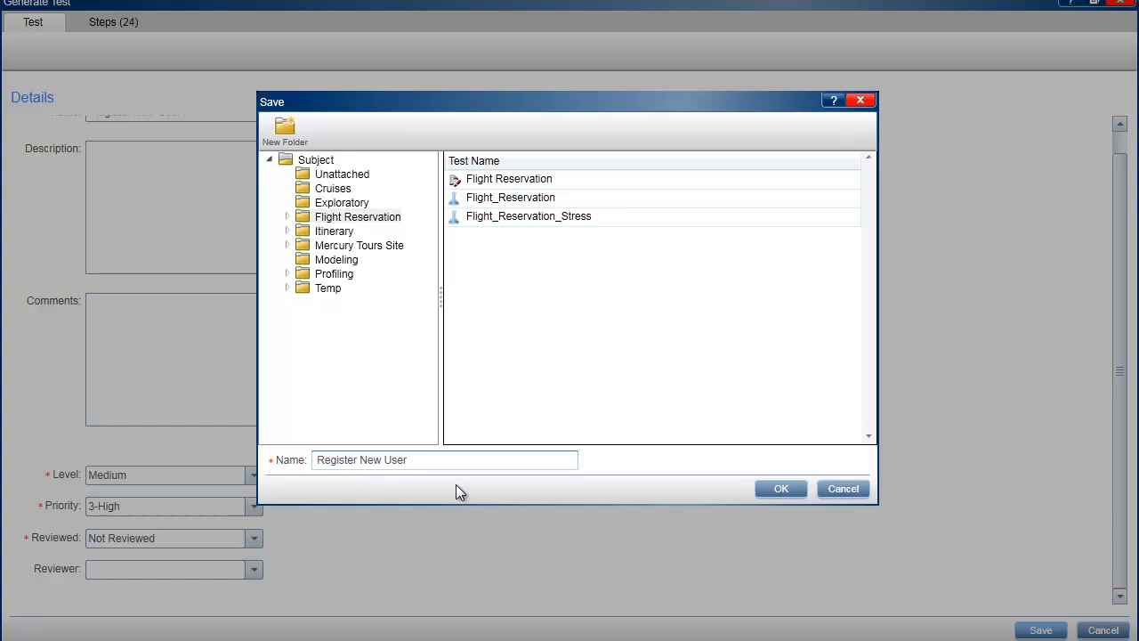
click(781, 487)
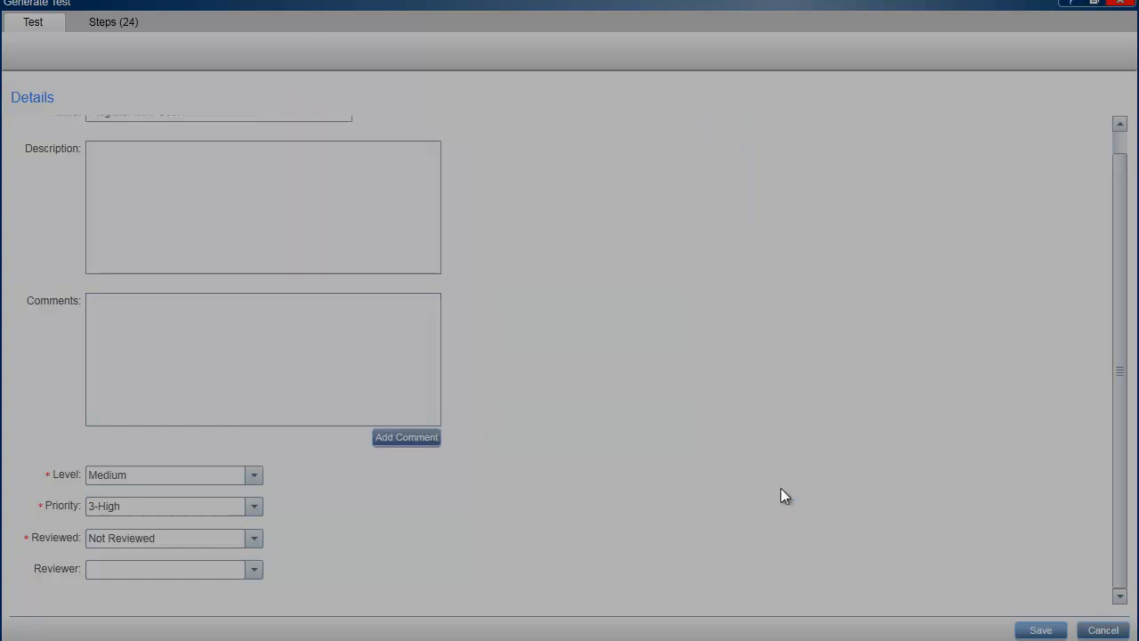
click(1040, 630)
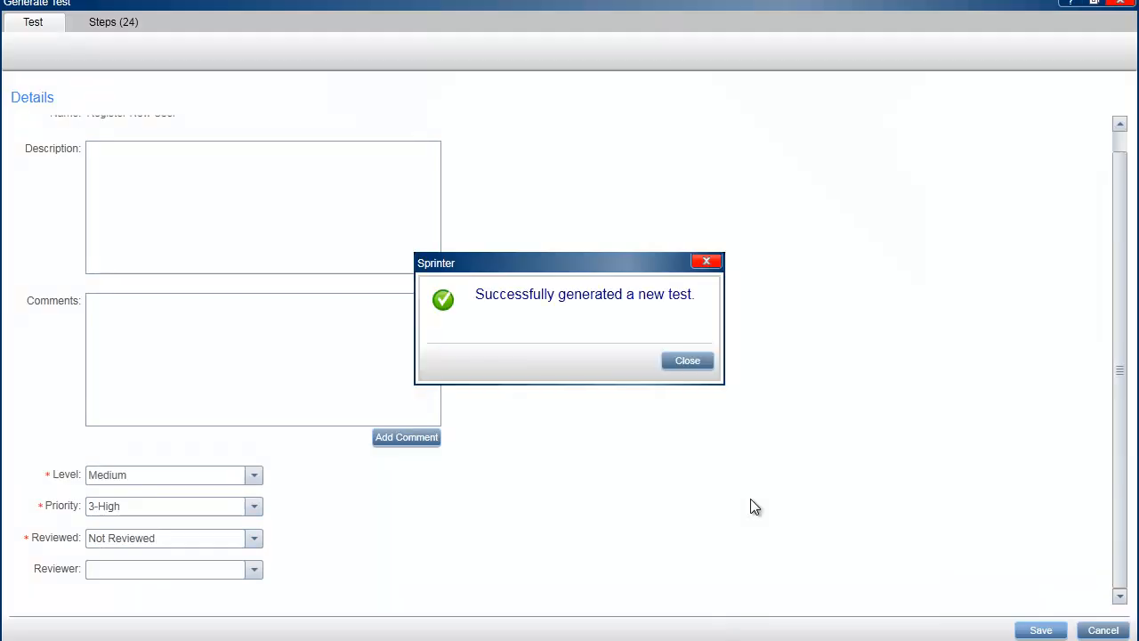
mouse_move(649, 376)
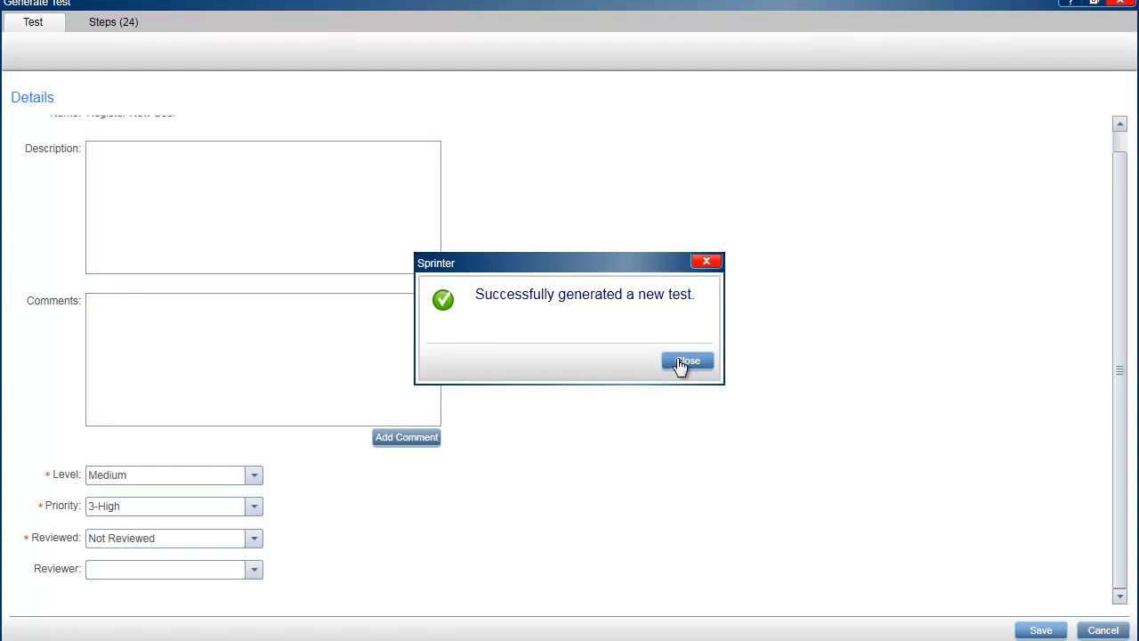
click(687, 362)
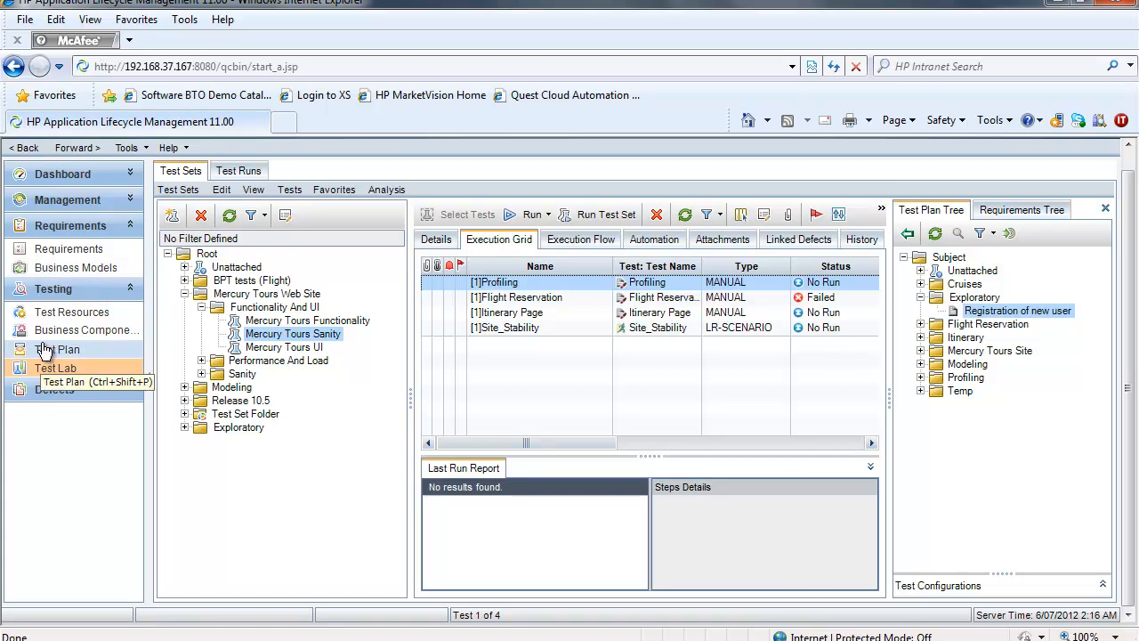
- Locate the Register New User test under the Flight Reservation folder in Test Plan
click(58, 349)
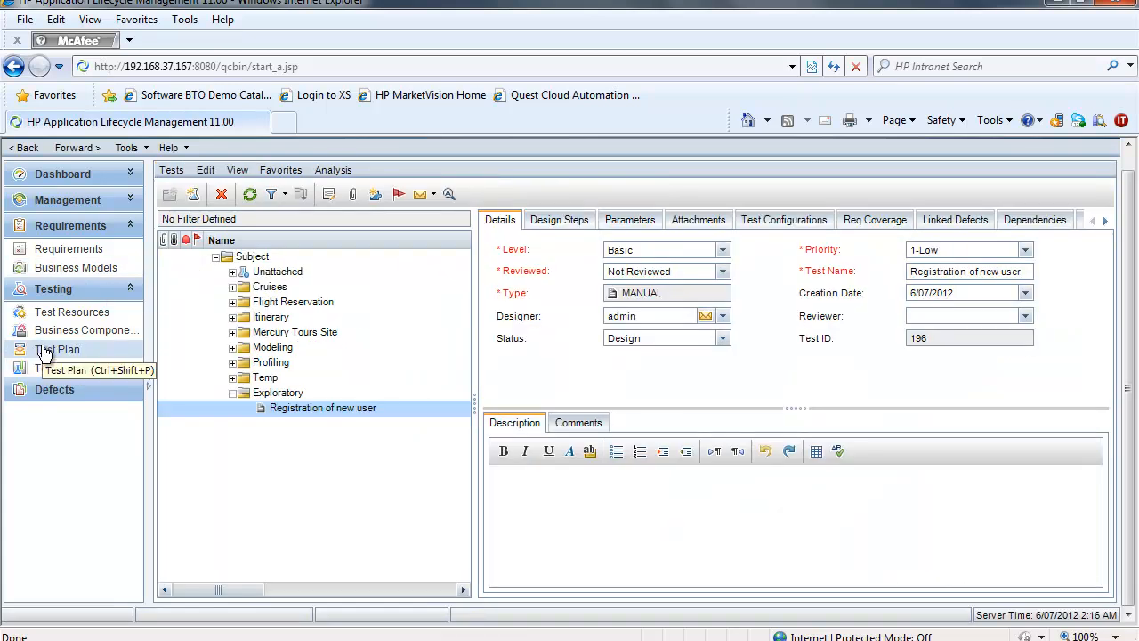
click(250, 194)
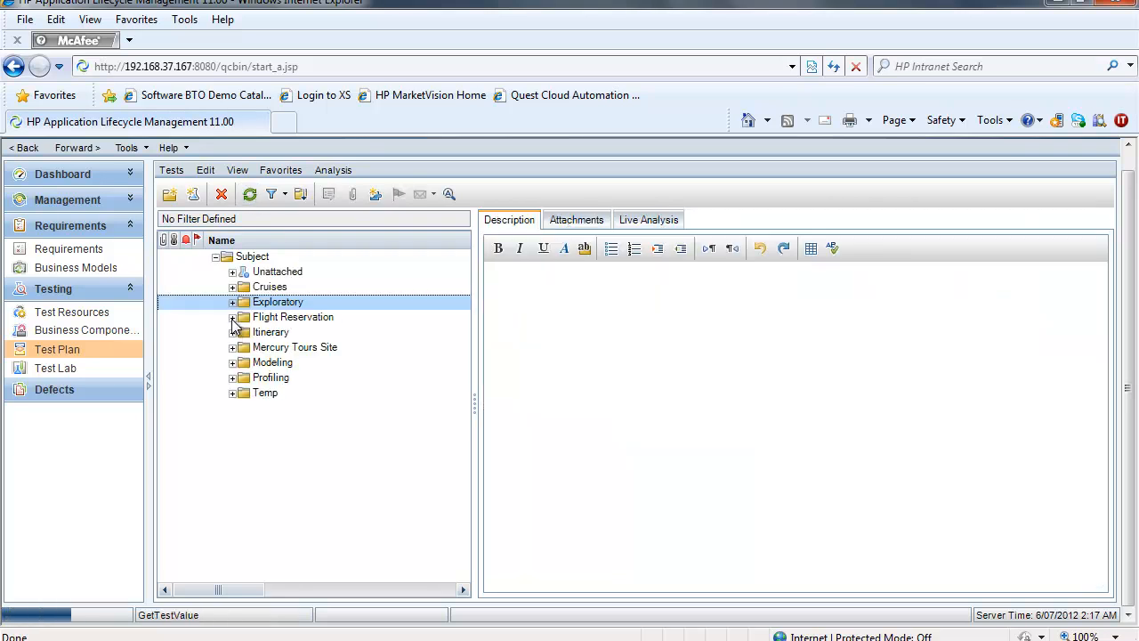
click(232, 317)
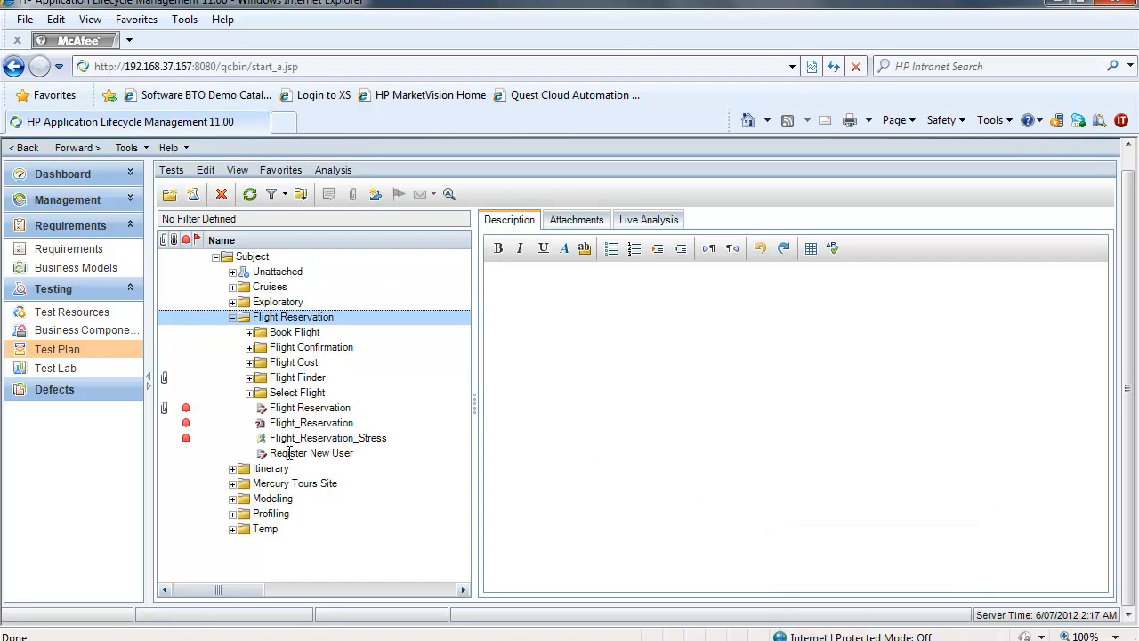
click(311, 453)
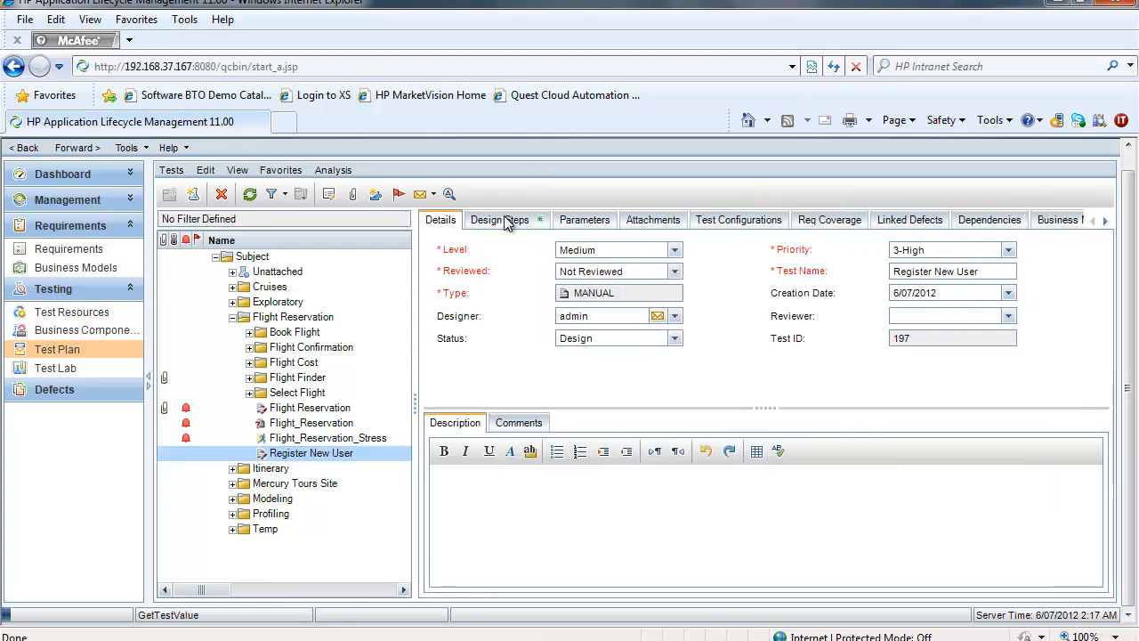
- Review the test's Design Steps and expected results, scrolling through the 24 steps
click(499, 220)
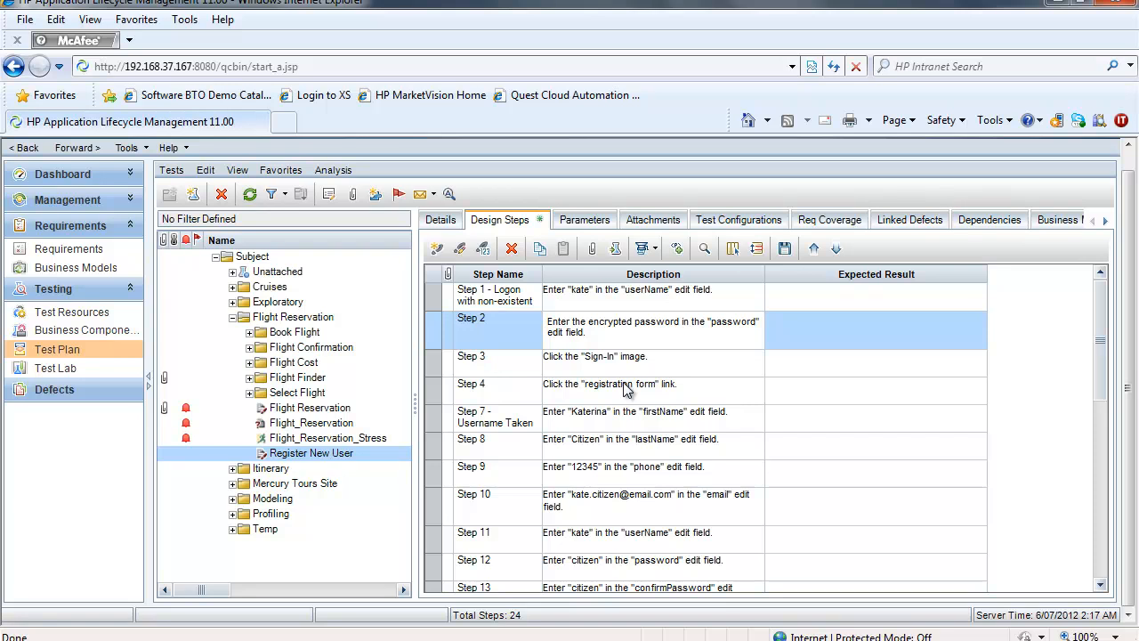
click(610, 384)
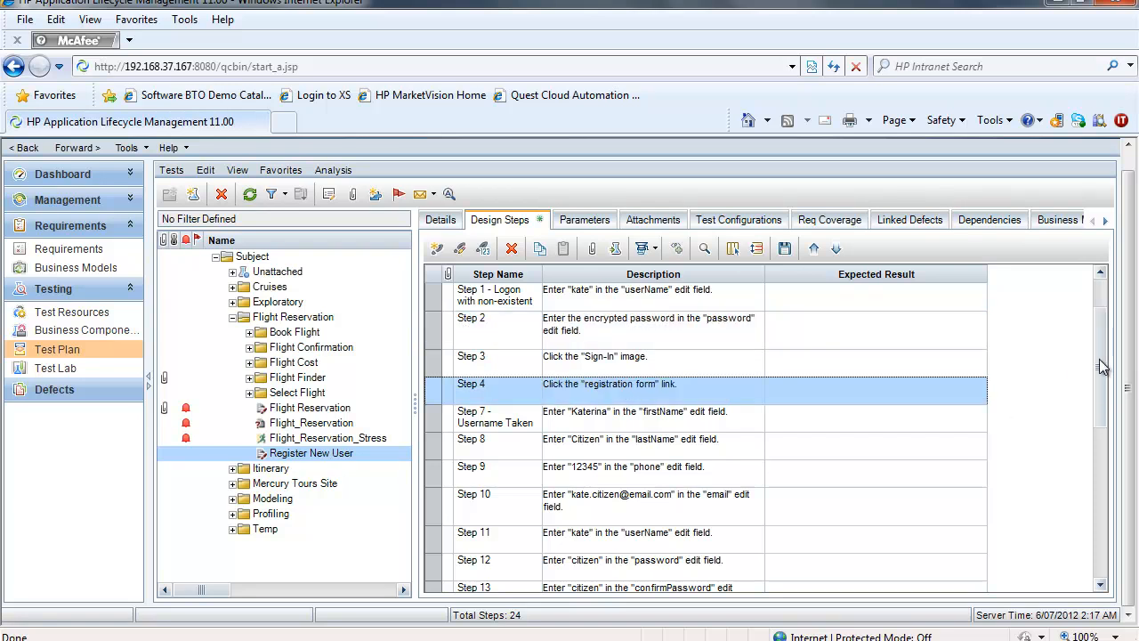
scroll(down, 3)
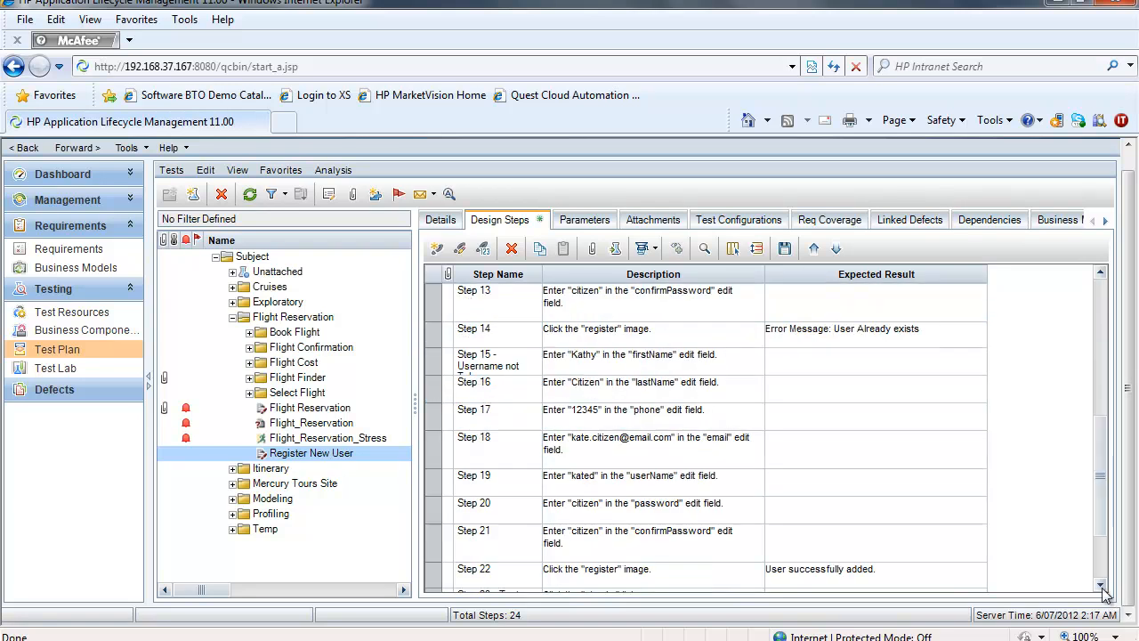
scroll(down, 3)
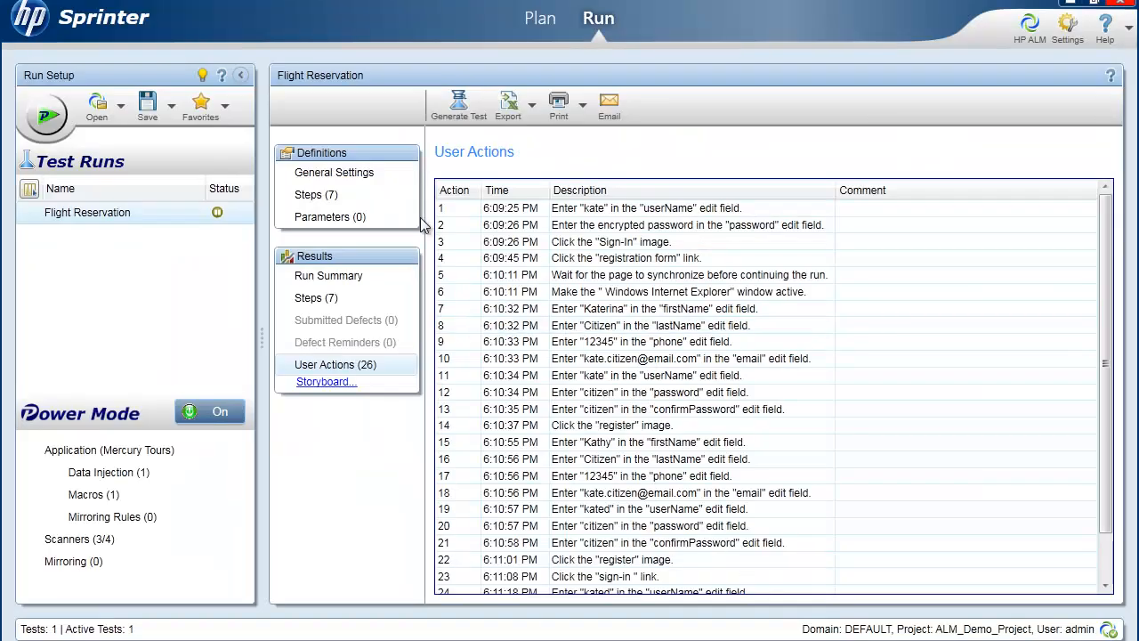
mouse_move(519, 132)
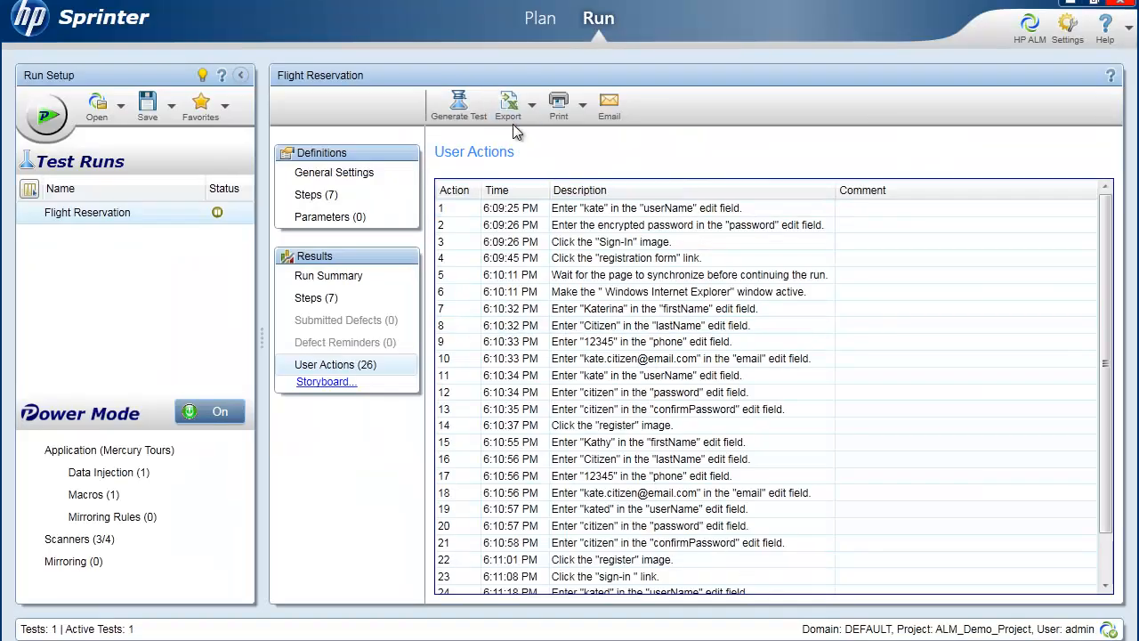